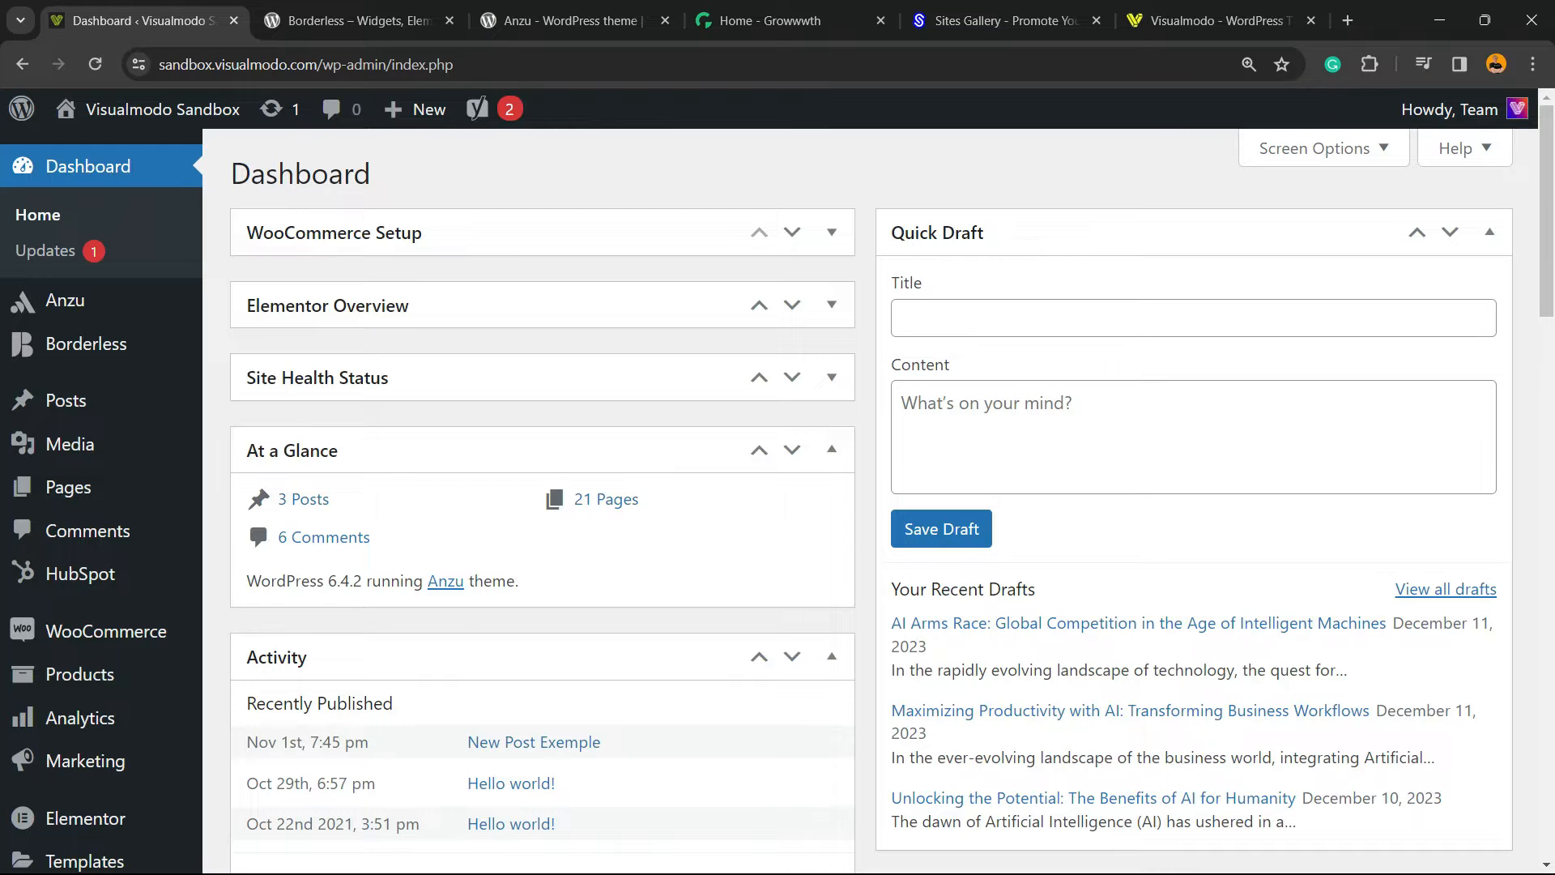
Confirm HubSpot All-In-One Marketing is active among the 12 installed plugins
{"action": "scroll", "scroll_direction": "down", "scroll_amount": 3}
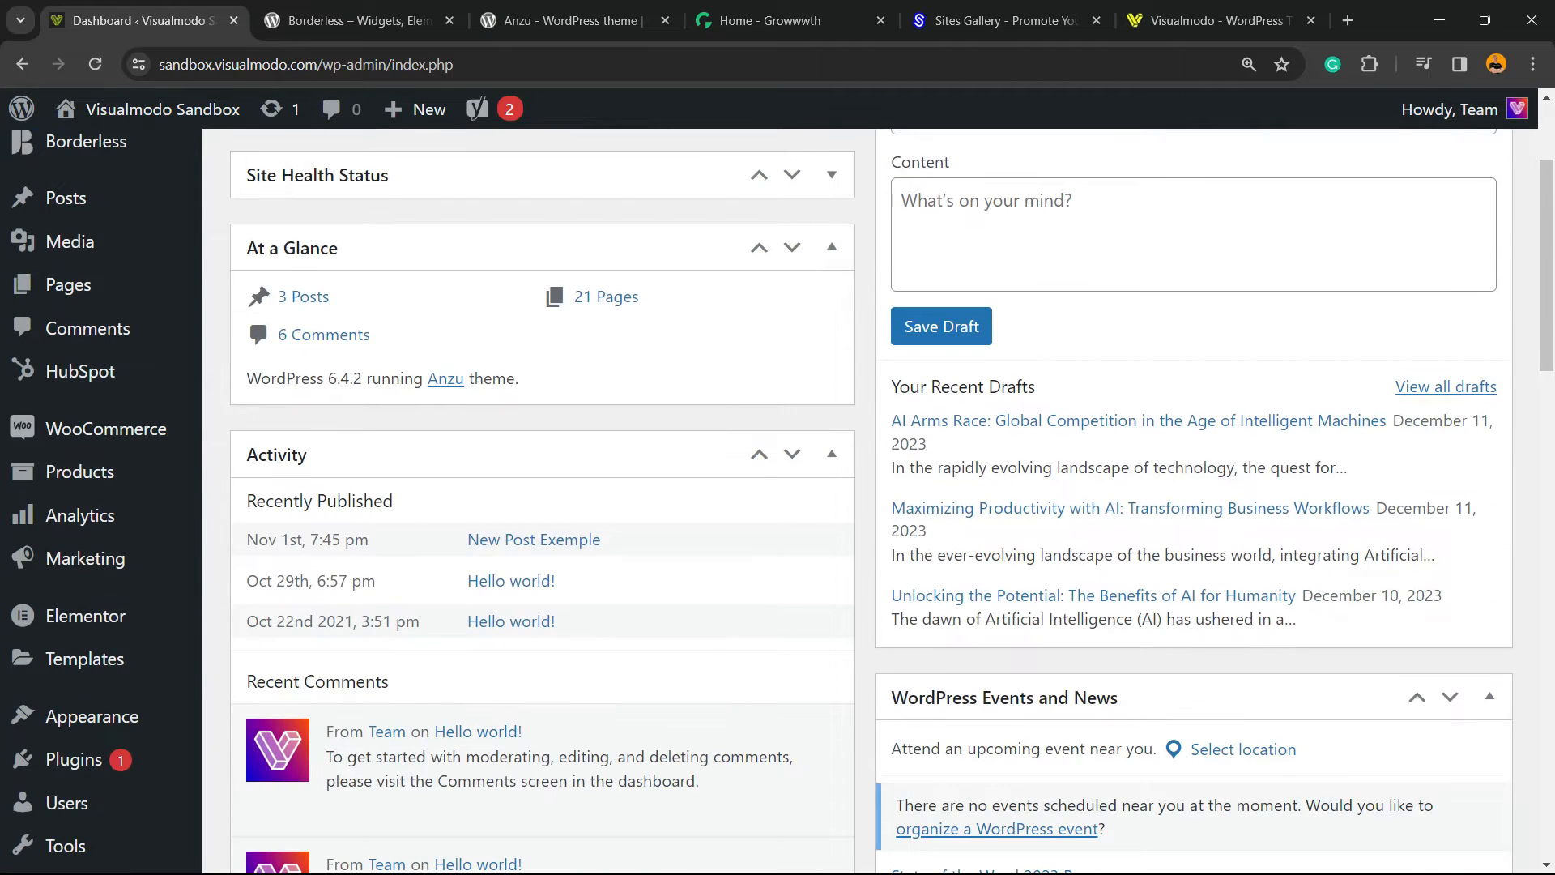
{"action": "scroll", "scroll_direction": "up", "scroll_amount": 3}
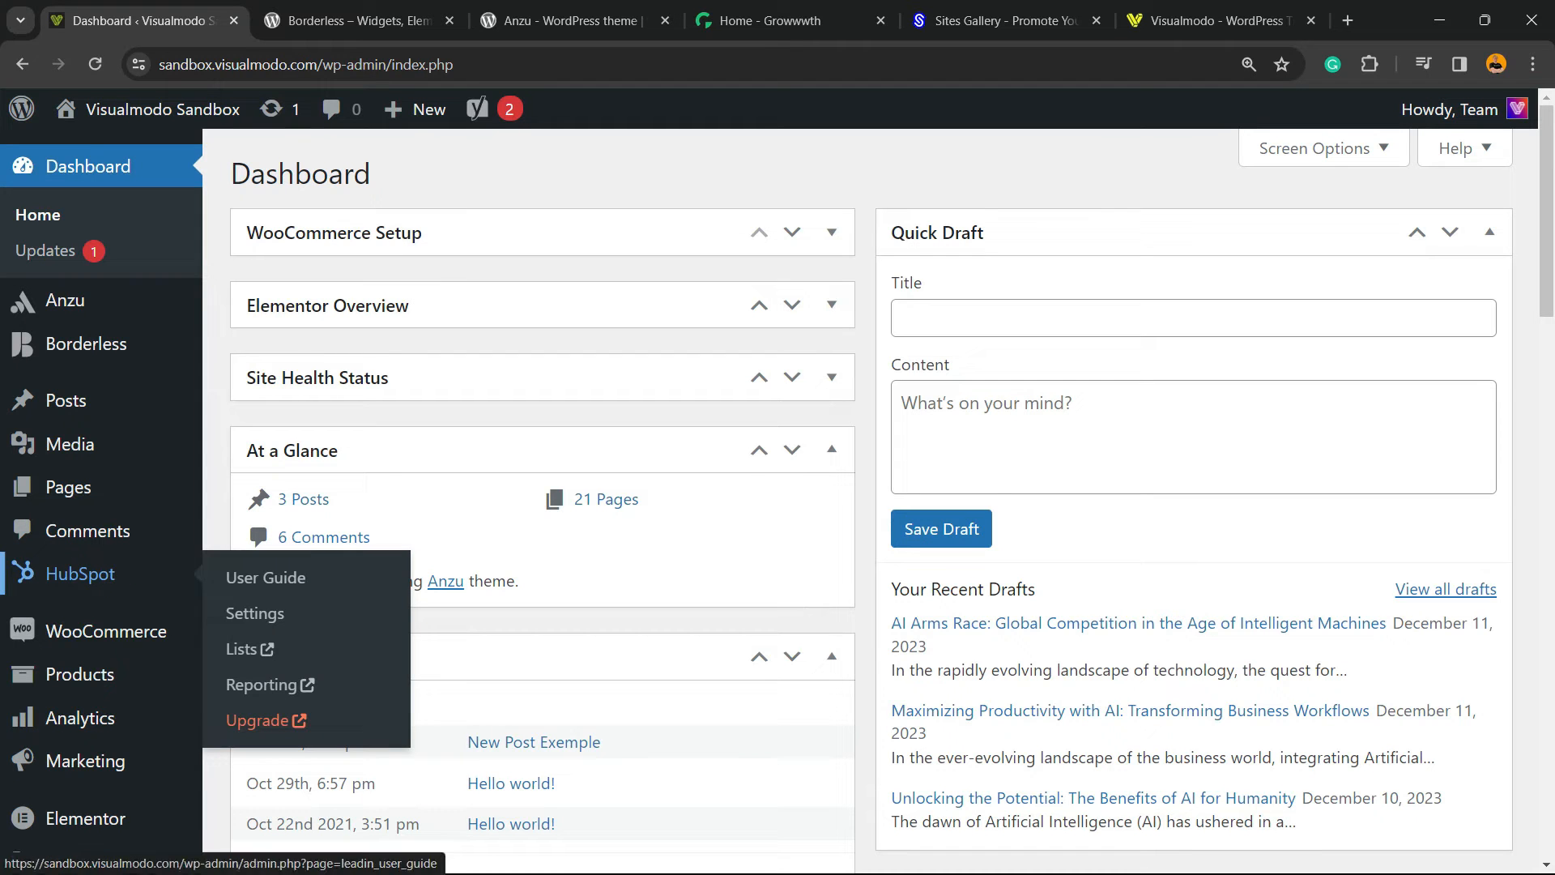
{"action": "mouse_move", "coordinate": [80, 573]}
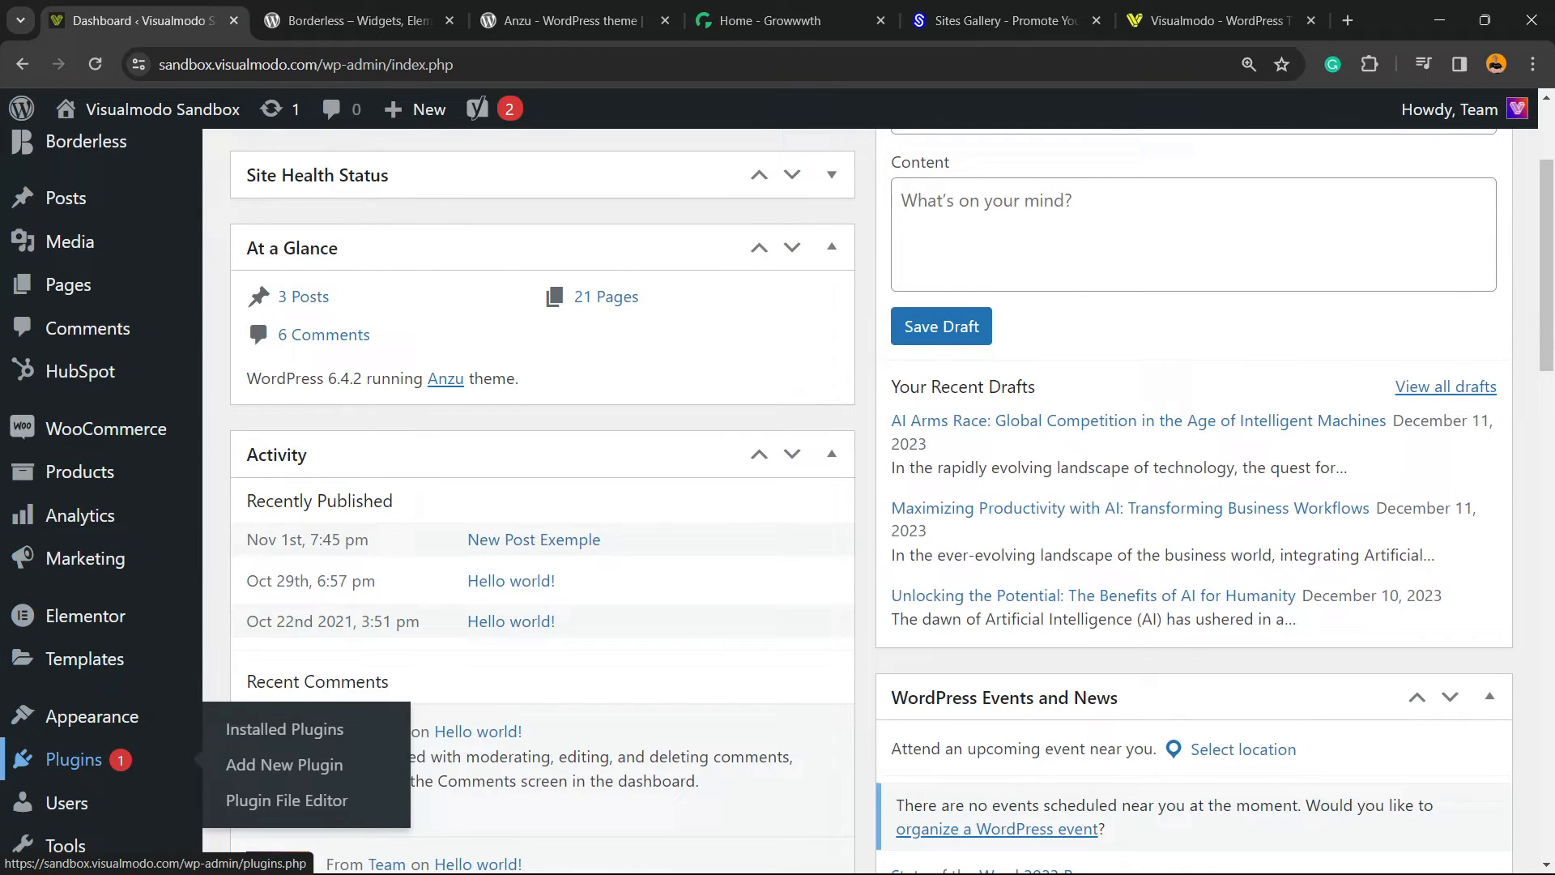
{"action": "left_click", "coordinate": [283, 729]}
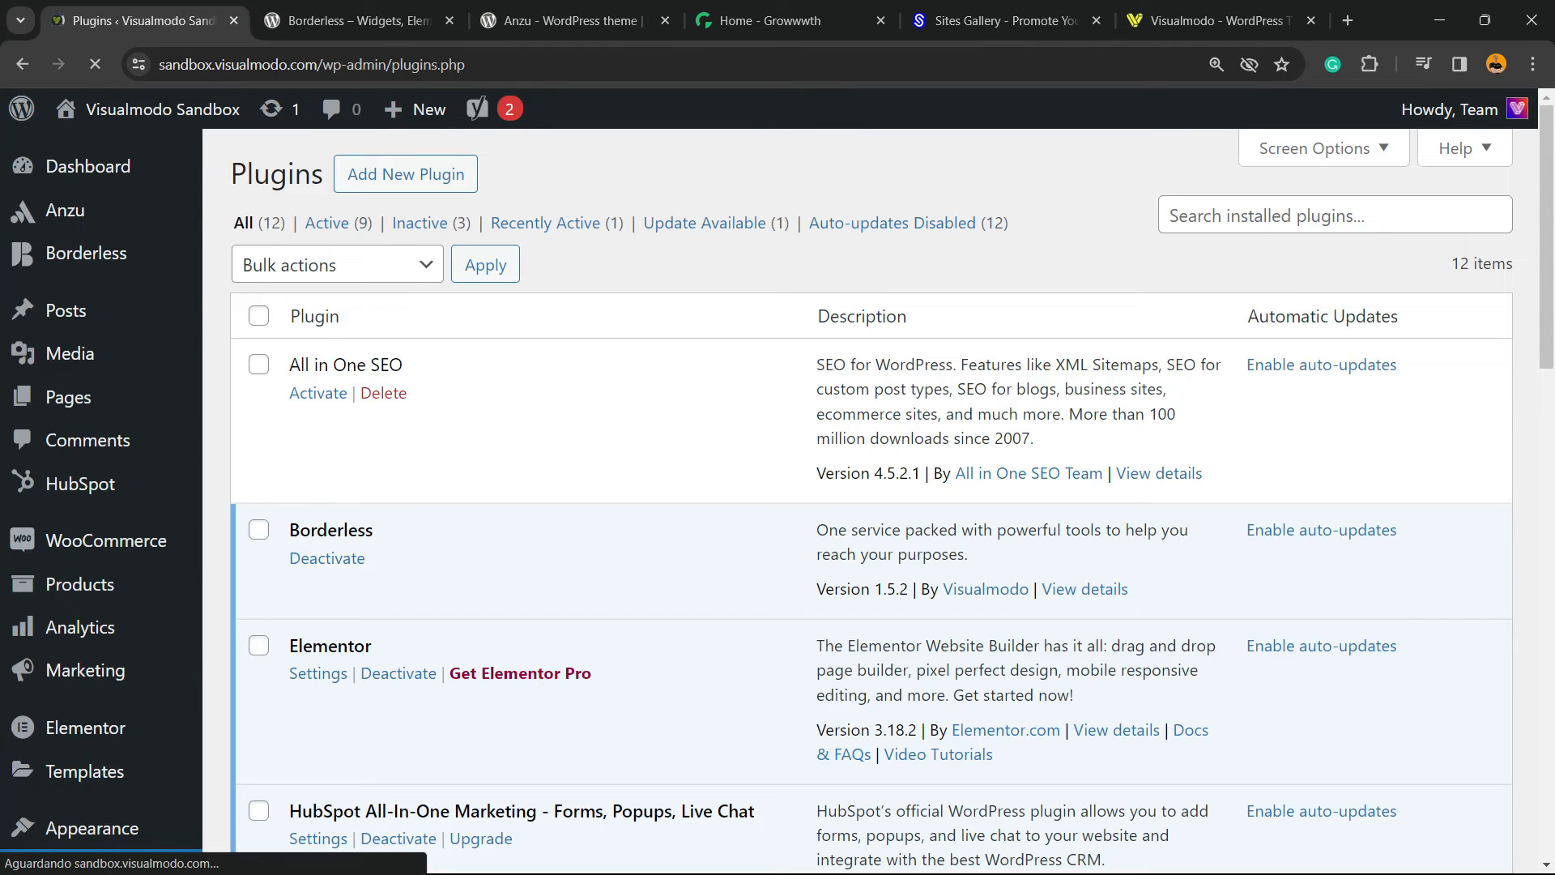
{"action": "scroll", "scroll_direction": "down", "scroll_amount": 3}
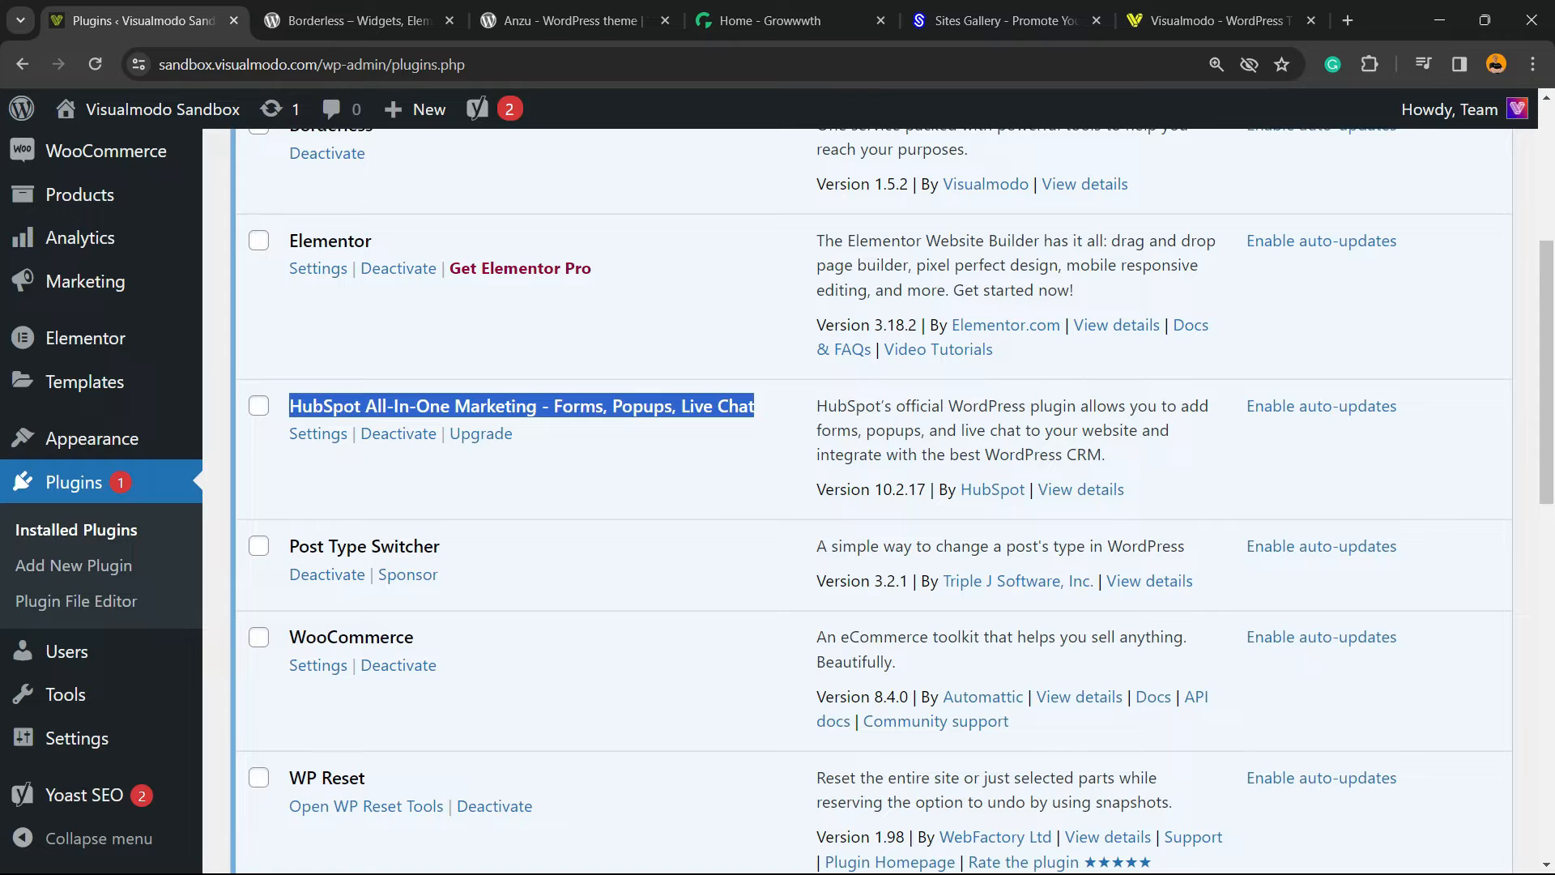
{"action": "scroll", "scroll_direction": "up", "scroll_amount": 3}
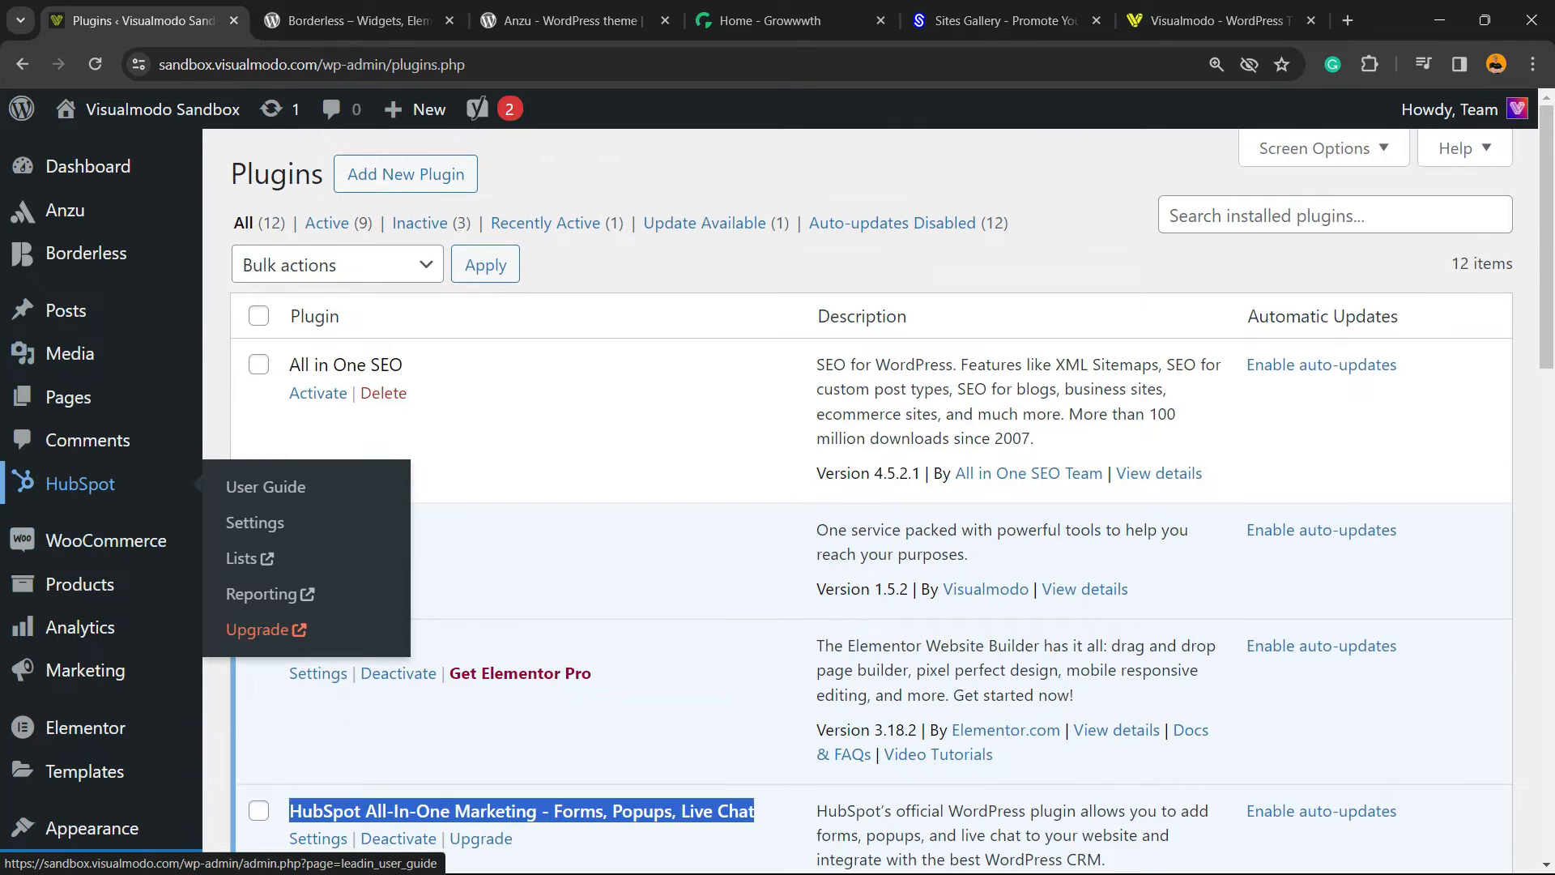
{"action": "left_click", "coordinate": [265, 486]}
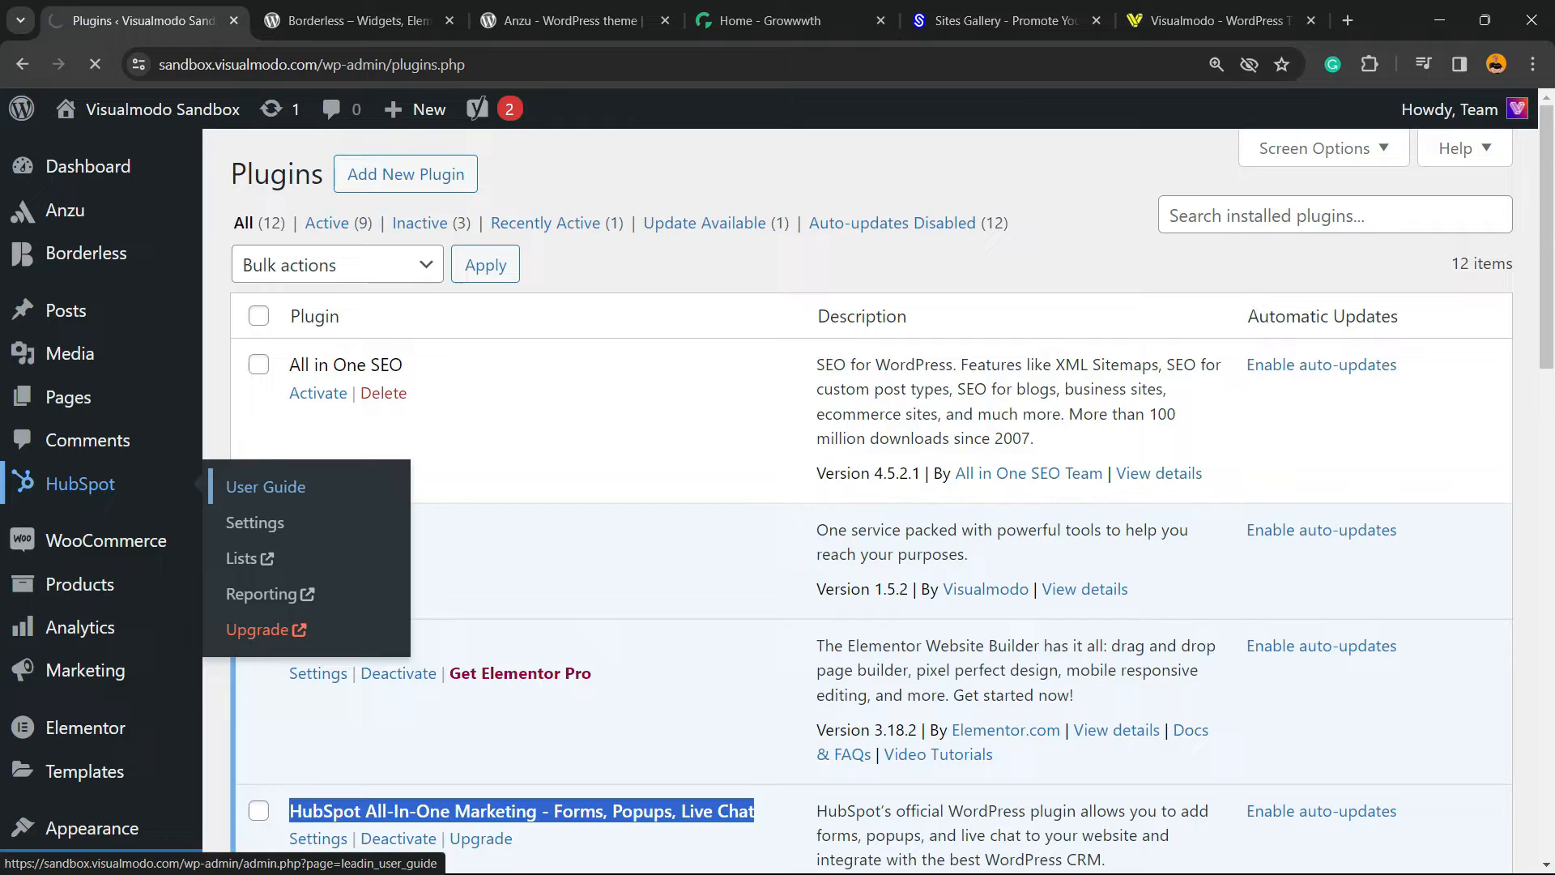
From the HubSpot User Guide page, start a Live chat chatflow with Create chatflow
{"action": "left_click", "coordinate": [265, 486]}
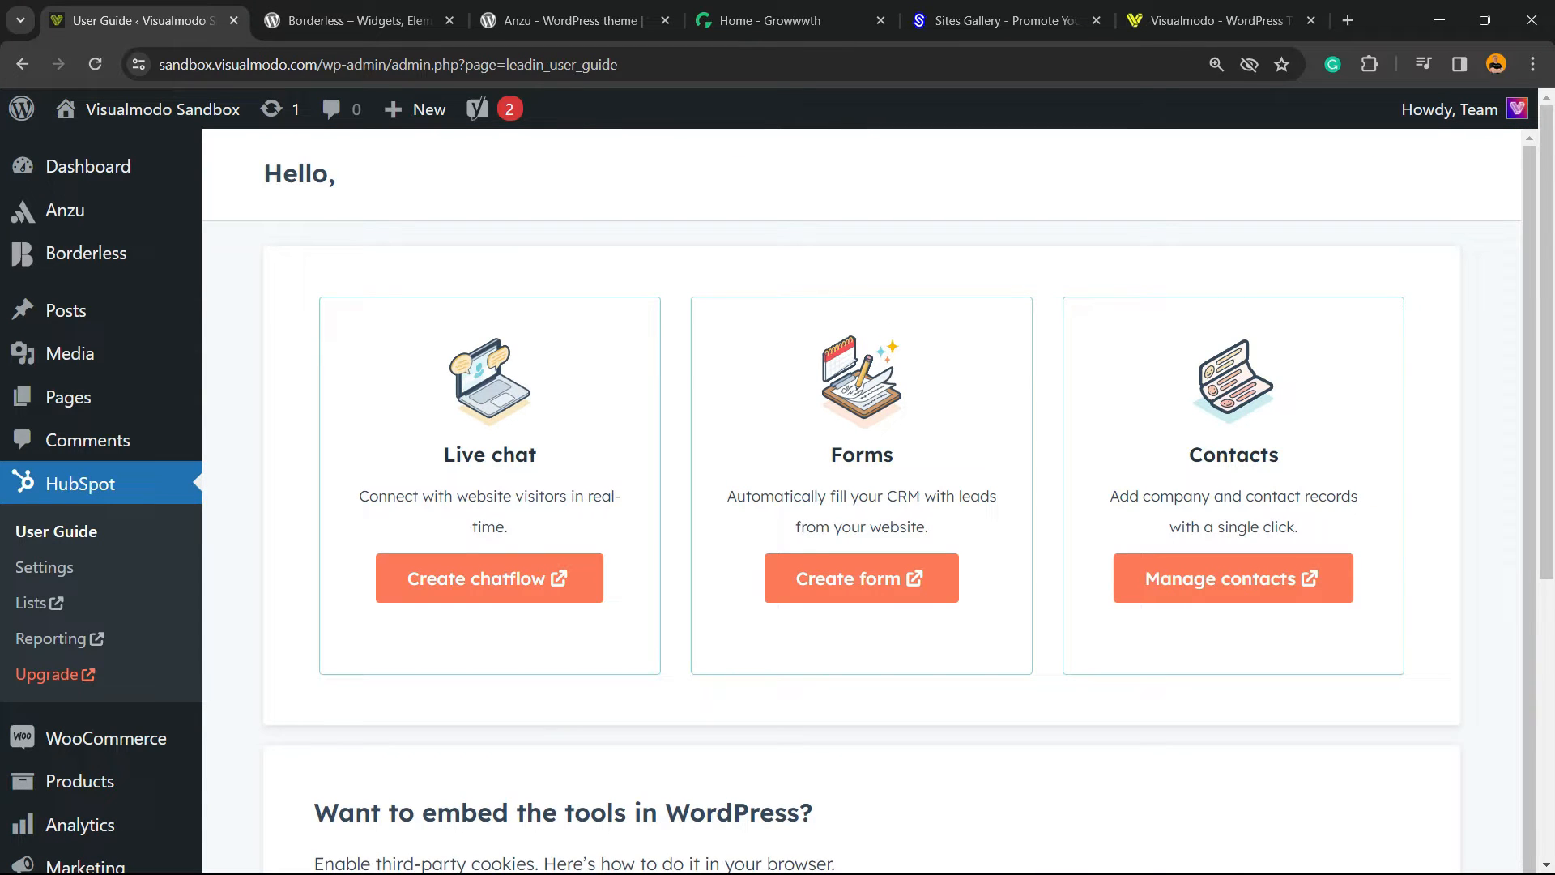
{"action": "mouse_move", "coordinate": [488, 579]}
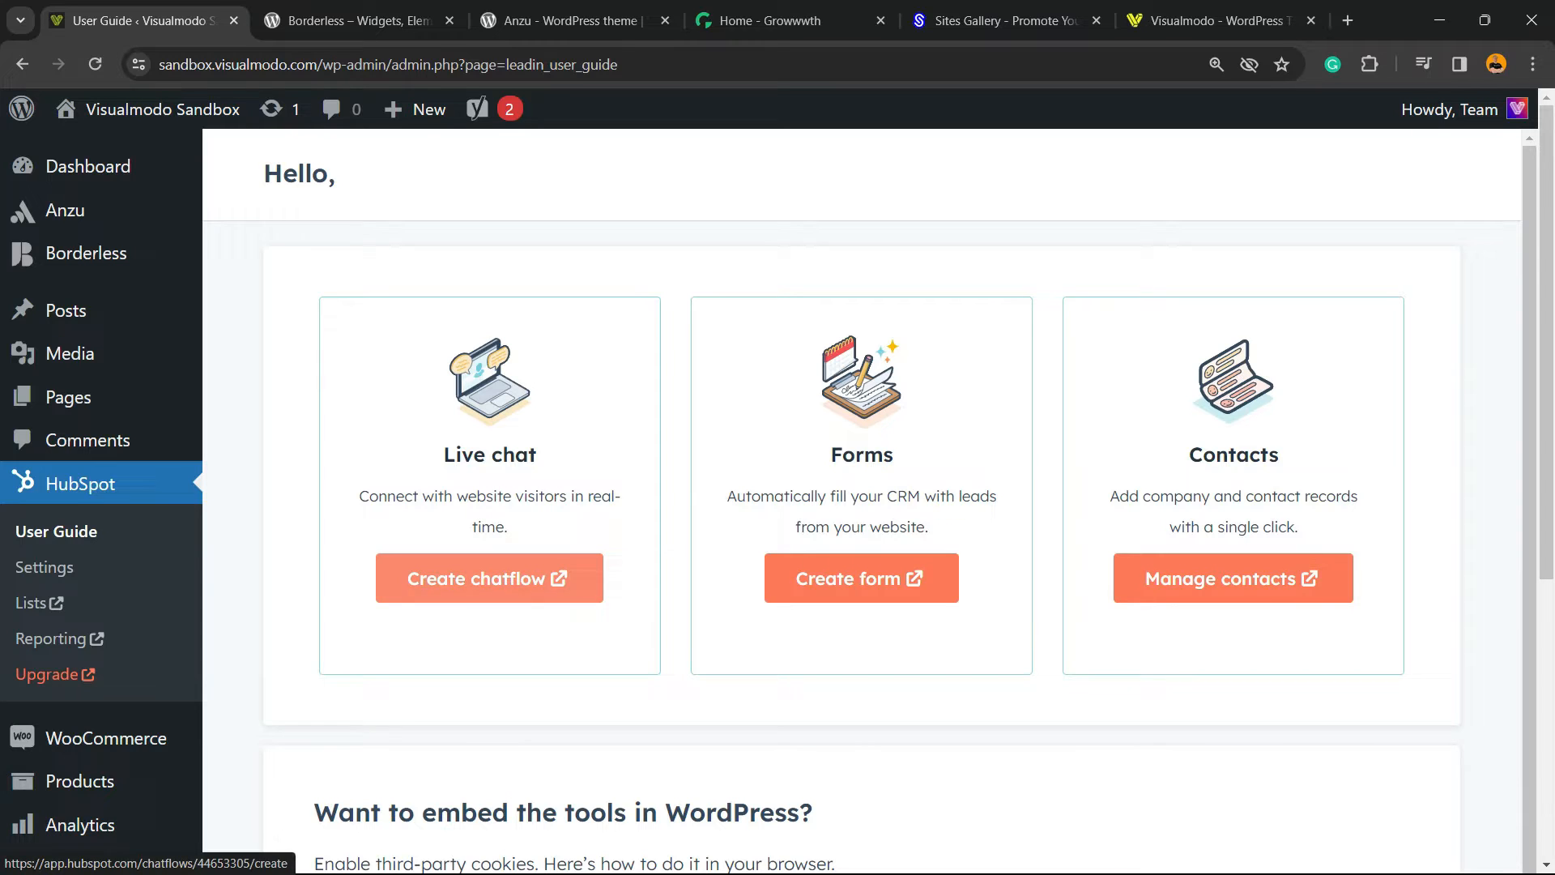
{"action": "left_click", "coordinate": [487, 579]}
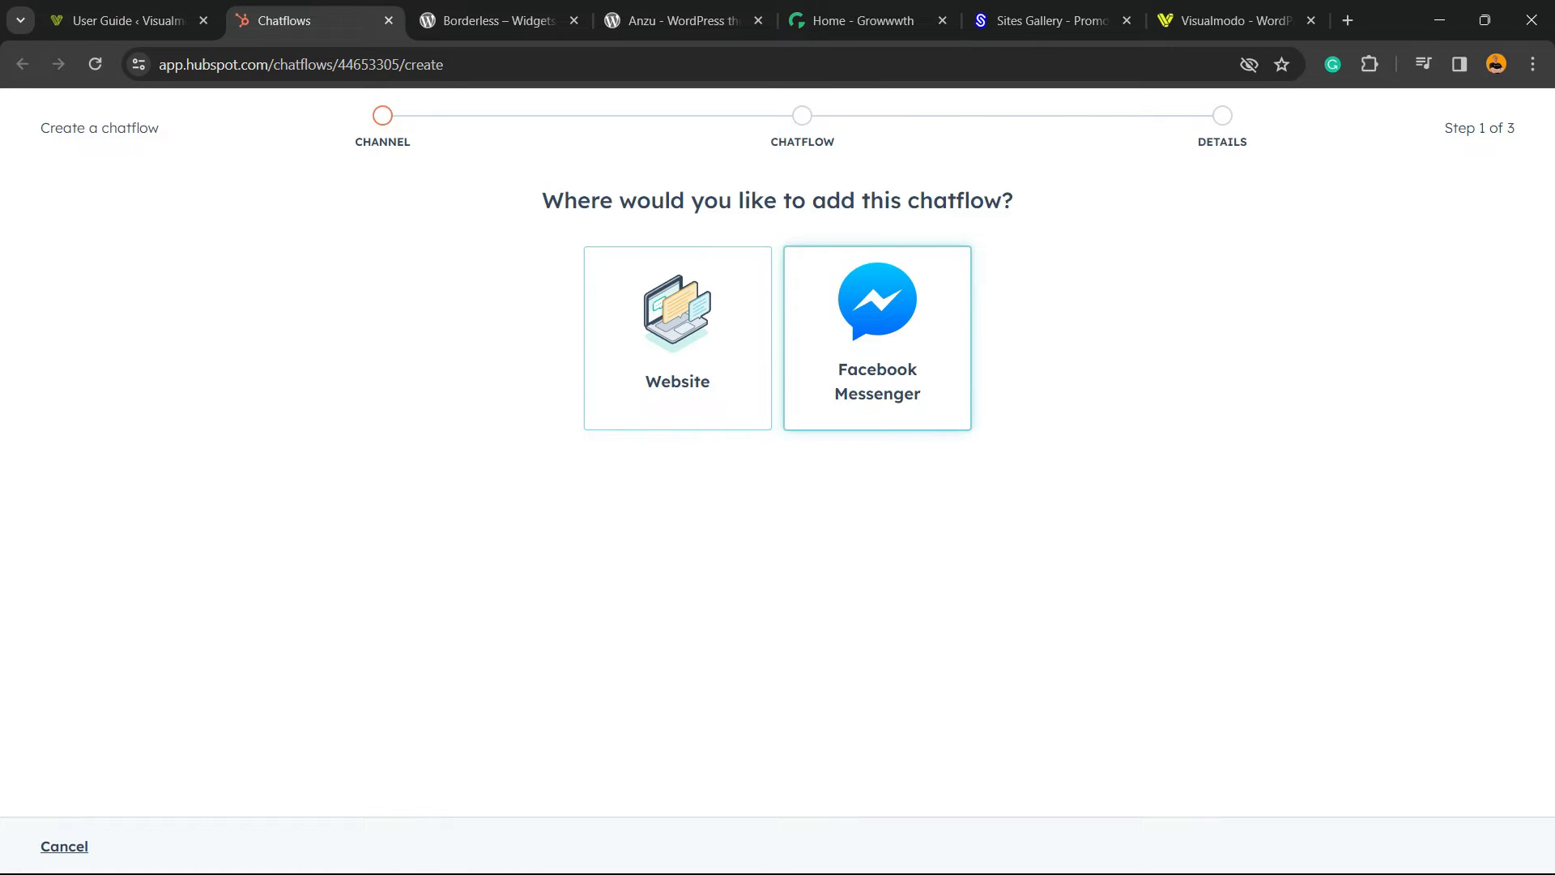
Pick Website as the chatflow channel and launch the chat widget setup
{"action": "left_click", "coordinate": [677, 337]}
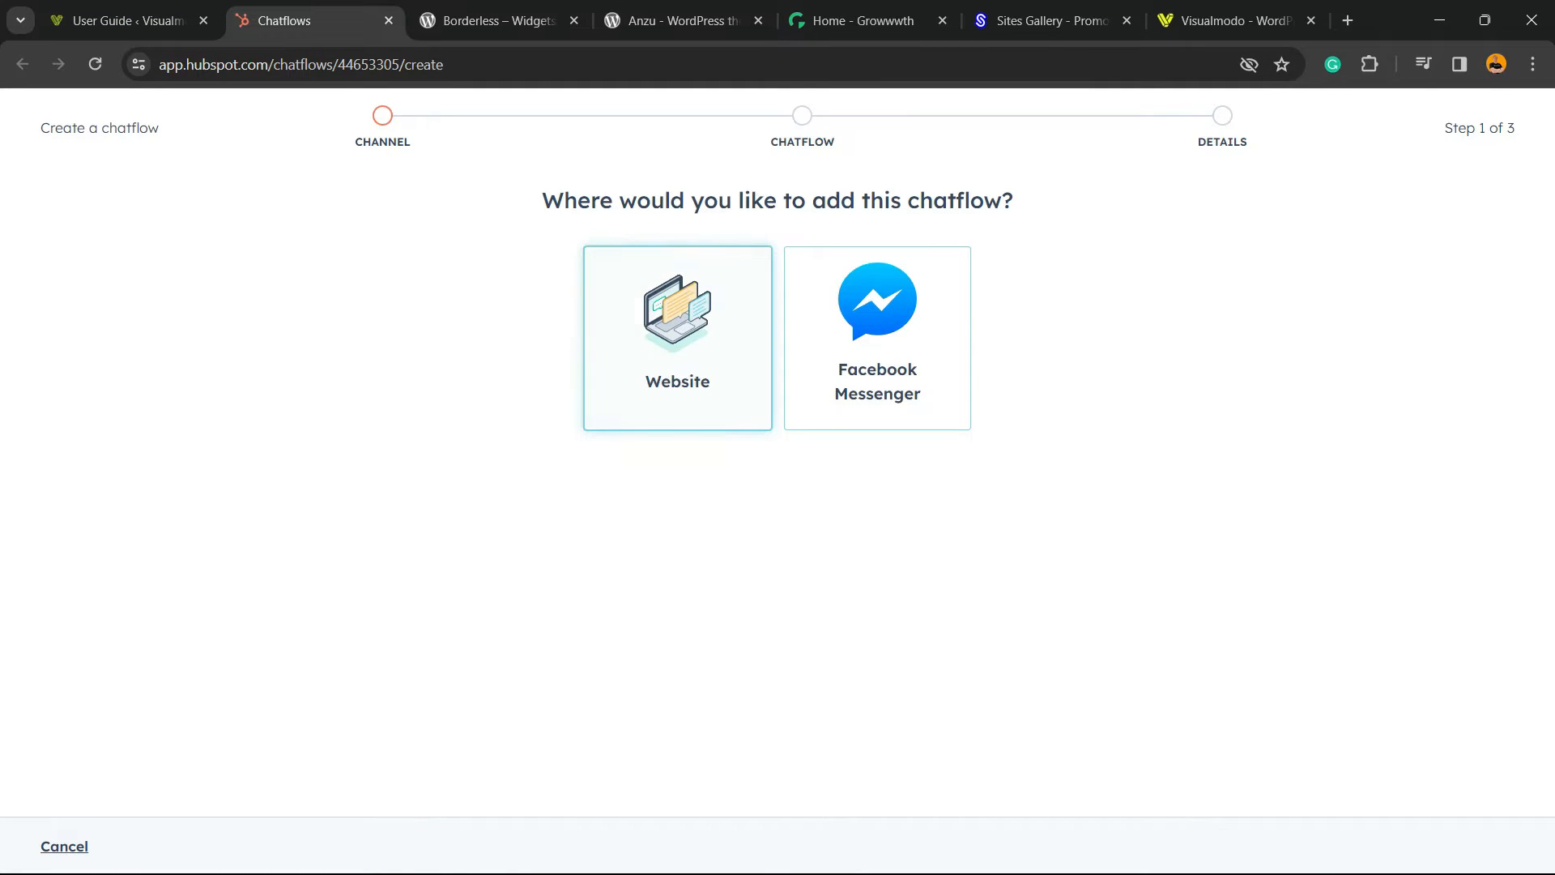
{"action": "left_click", "coordinate": [677, 337]}
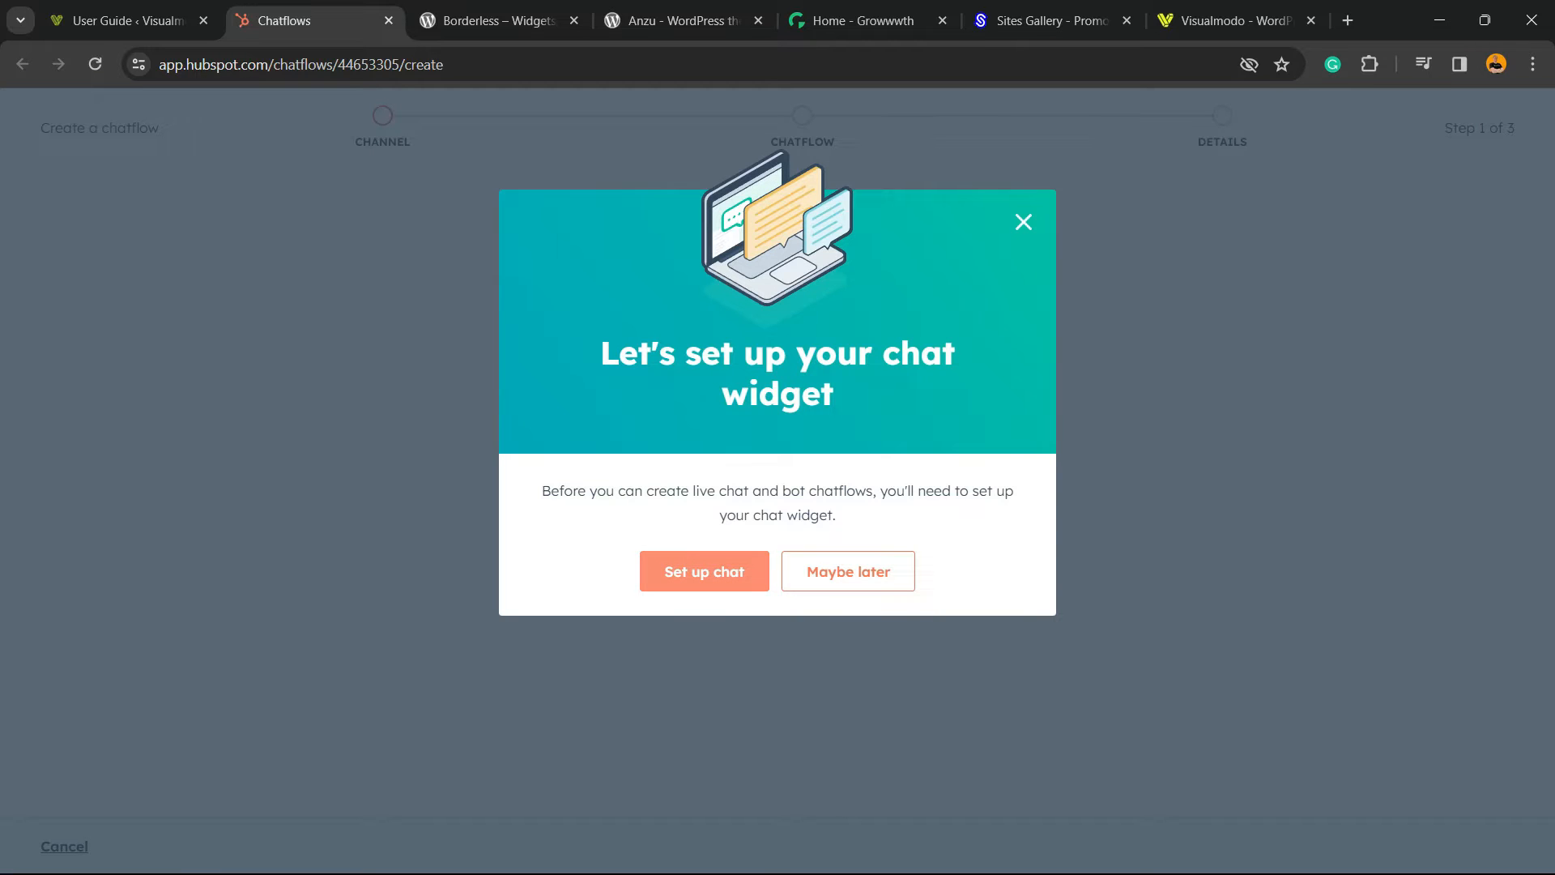
{"action": "left_click", "coordinate": [703, 570]}
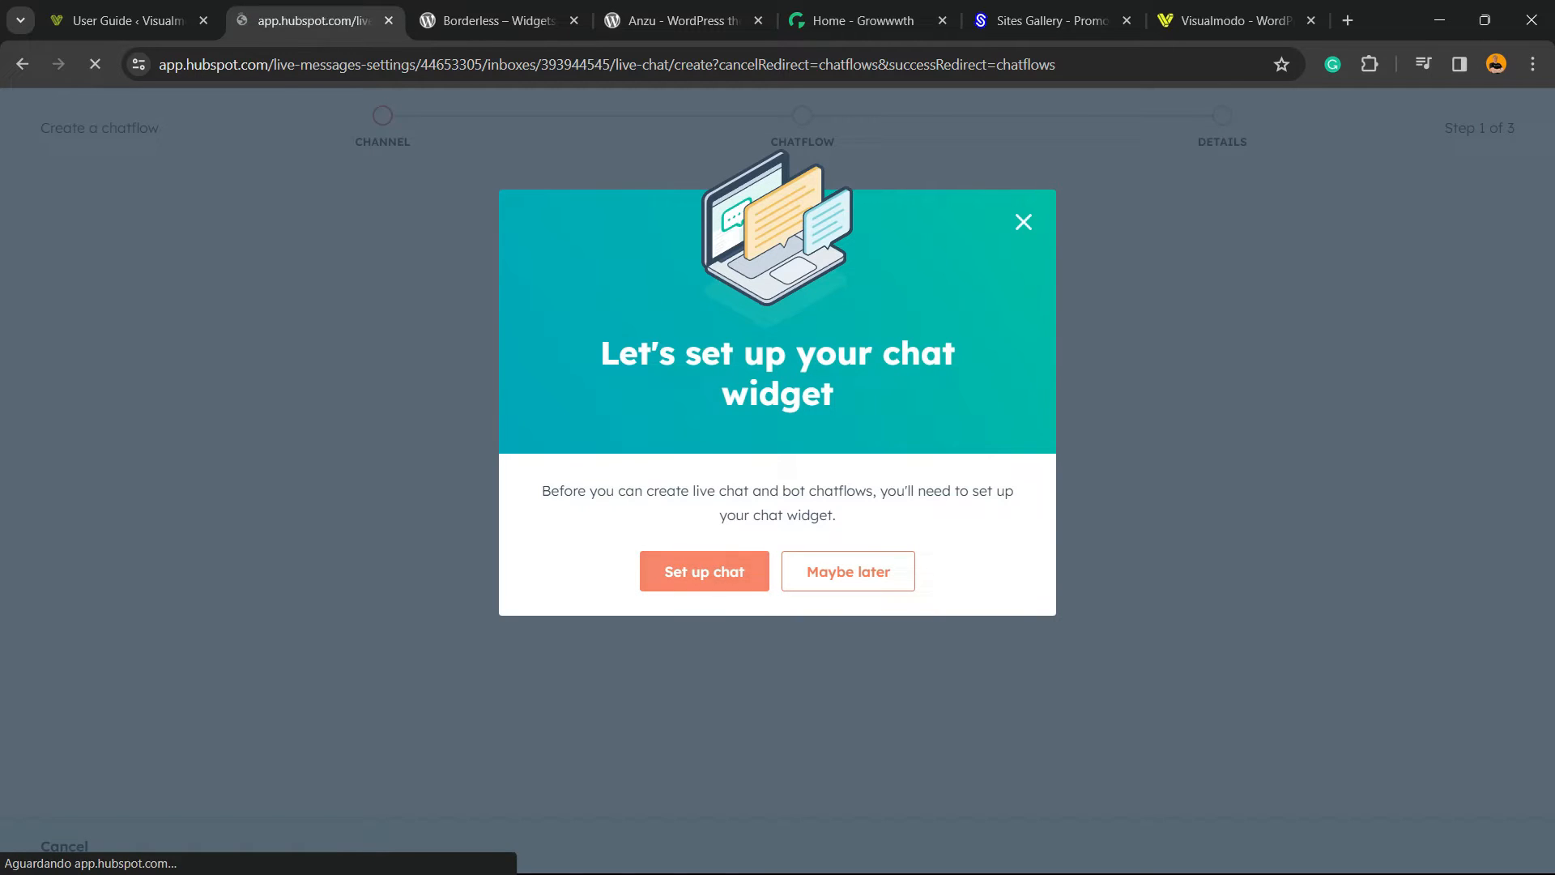
{"action": "left_click", "coordinate": [703, 571]}
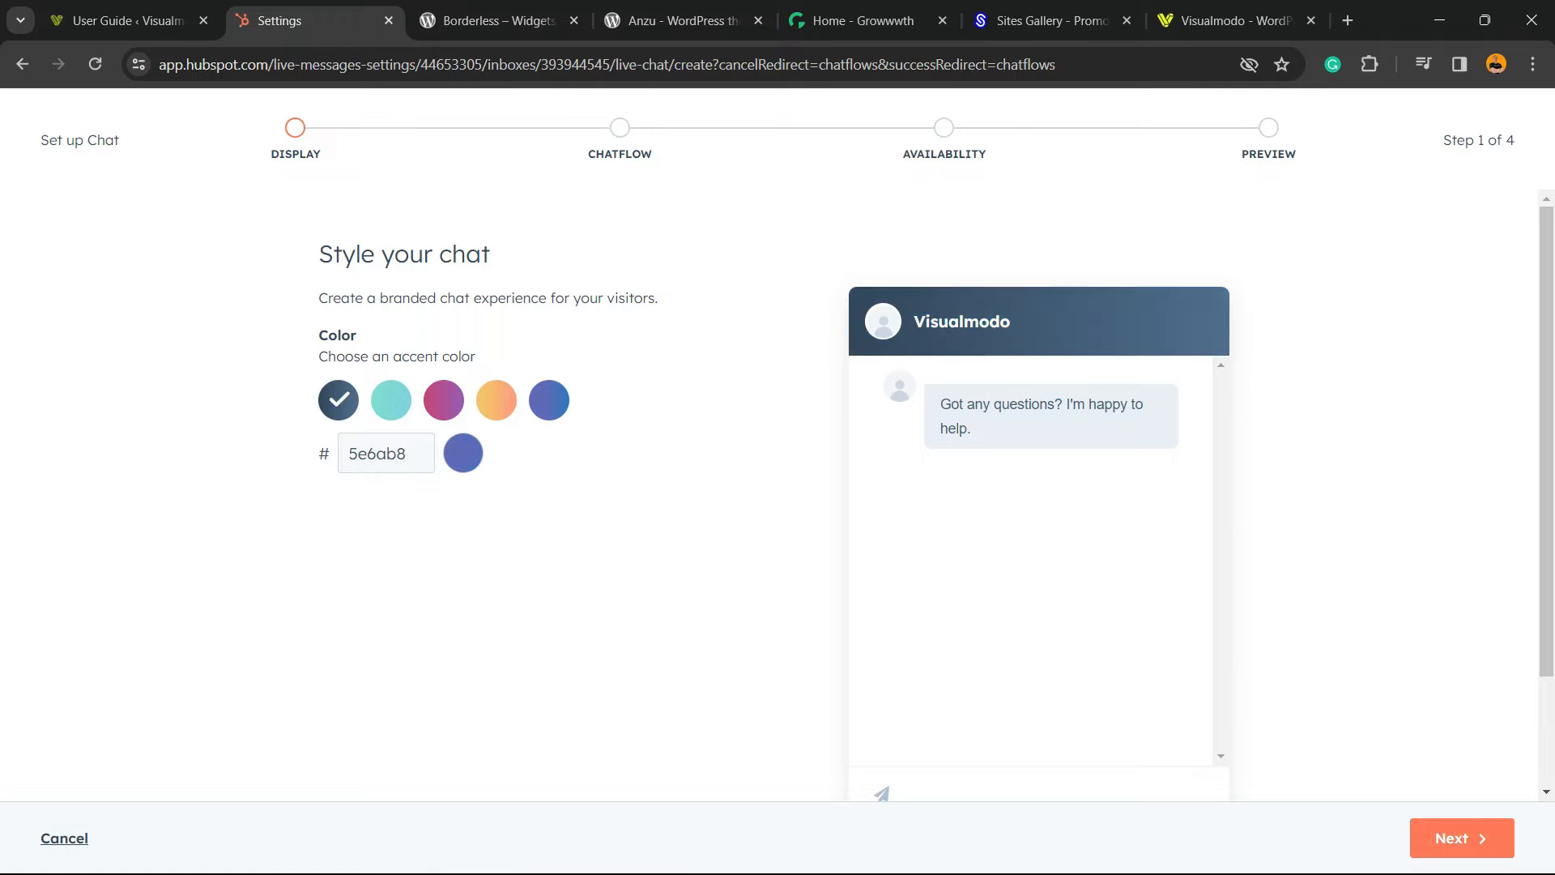
Try pink and blue swatches, then settle on teal as the chat accent colour
{"action": "left_click", "coordinate": [444, 399]}
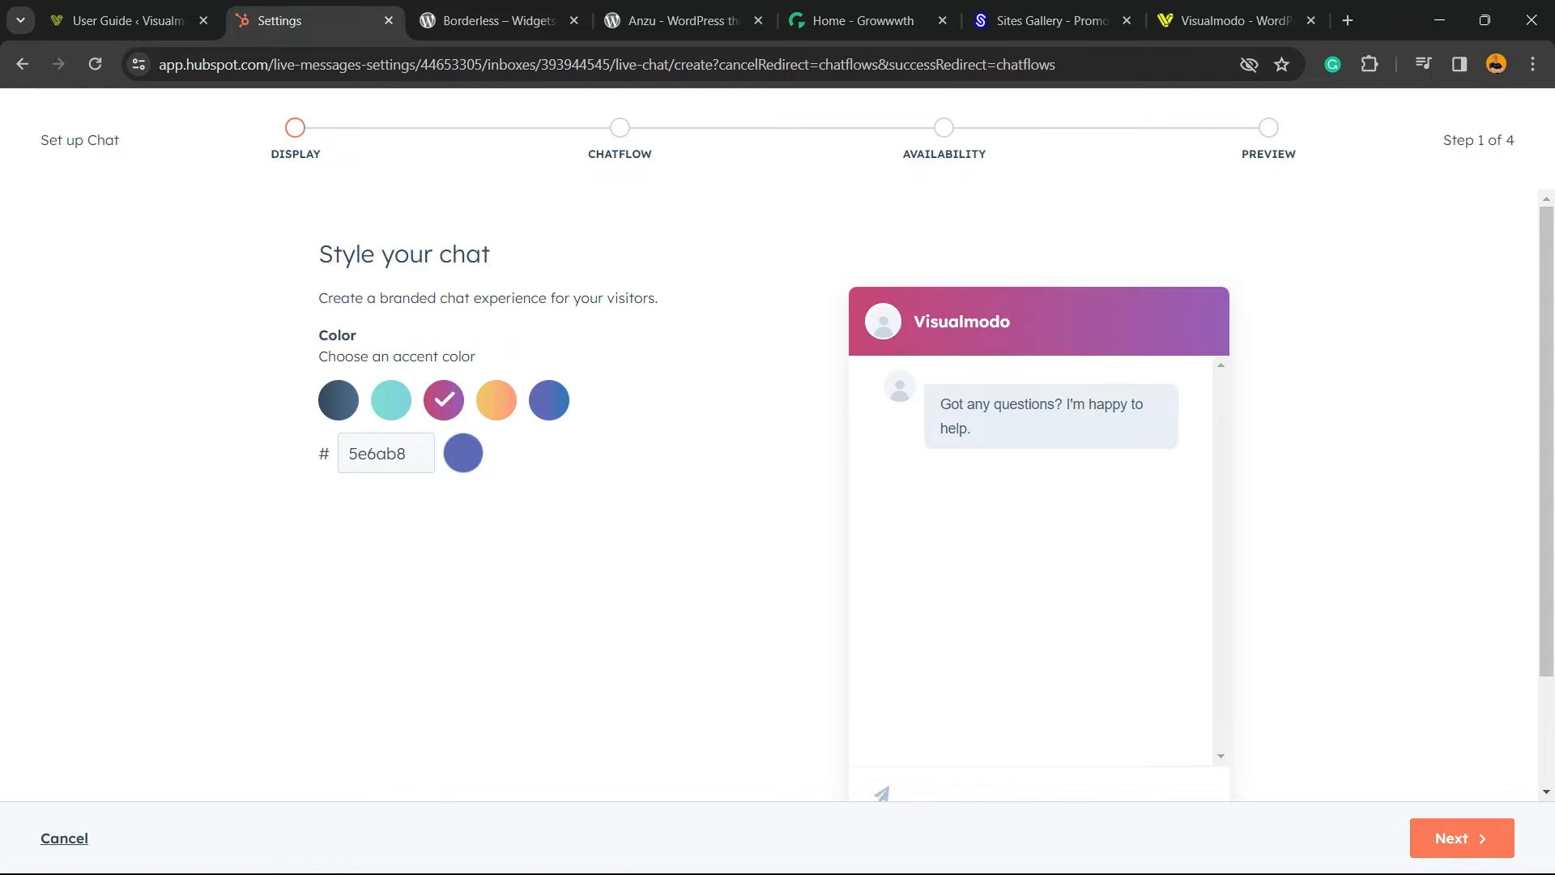
{"action": "left_click", "coordinate": [549, 400]}
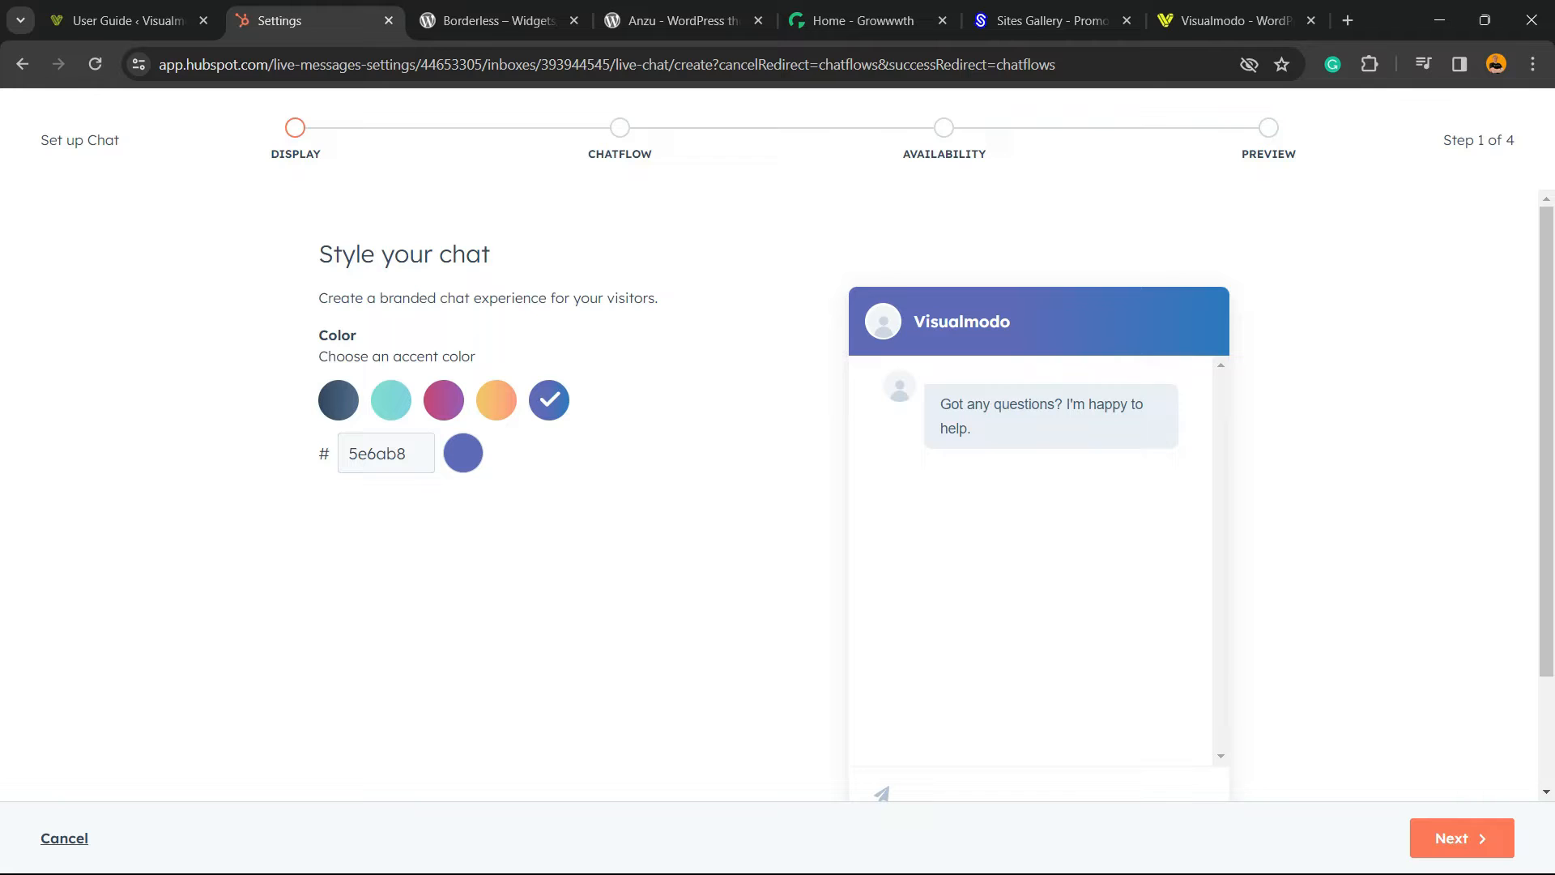
{"action": "left_click", "coordinate": [389, 399]}
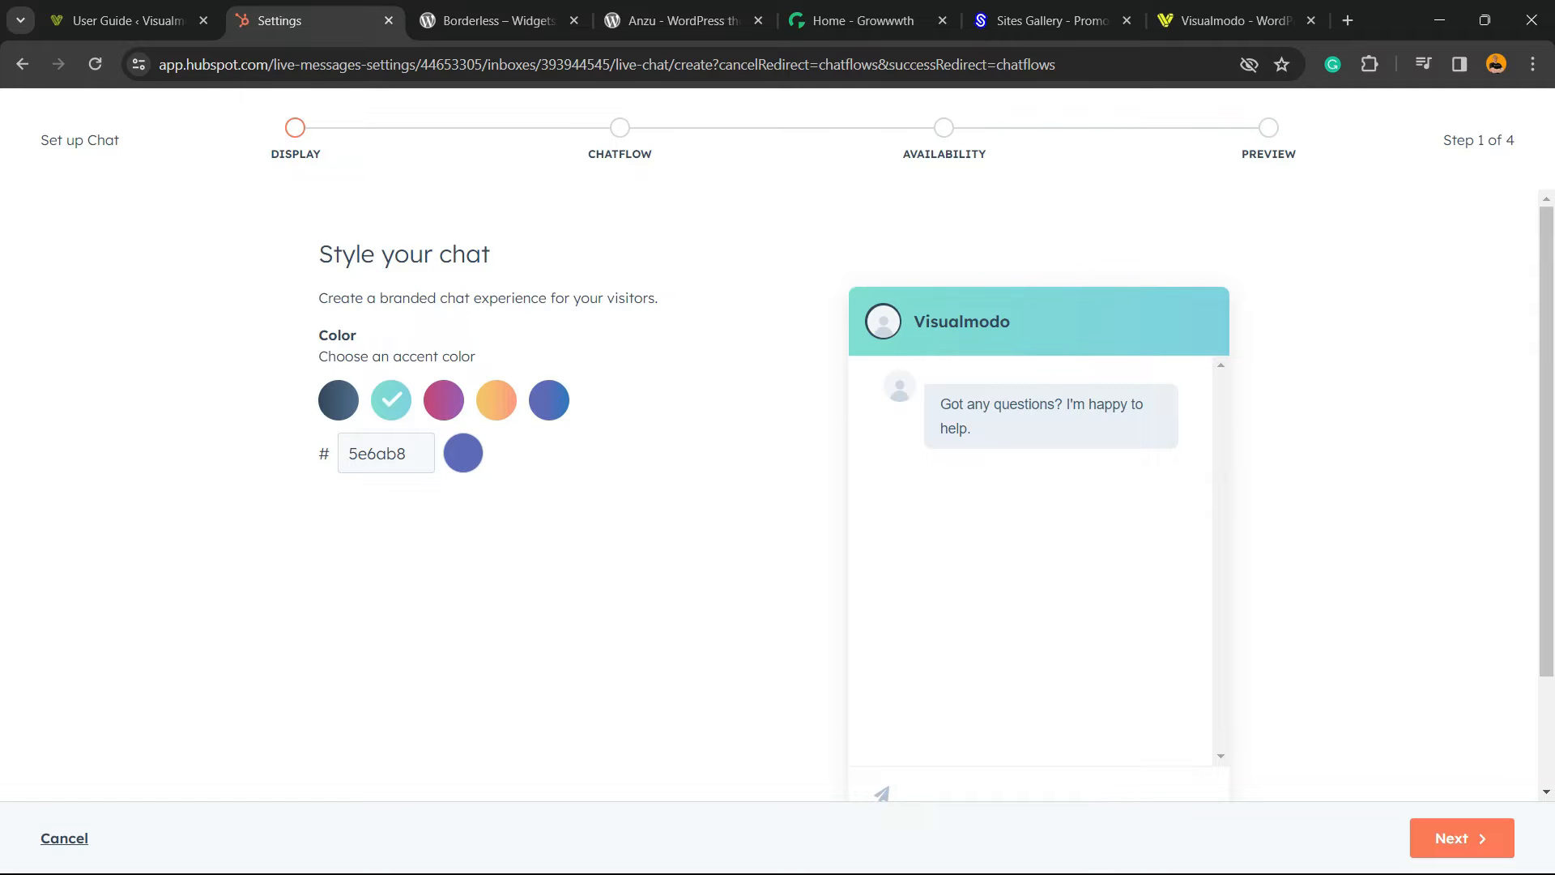
{"action": "scroll", "scroll_direction": "down", "scroll_amount": 3}
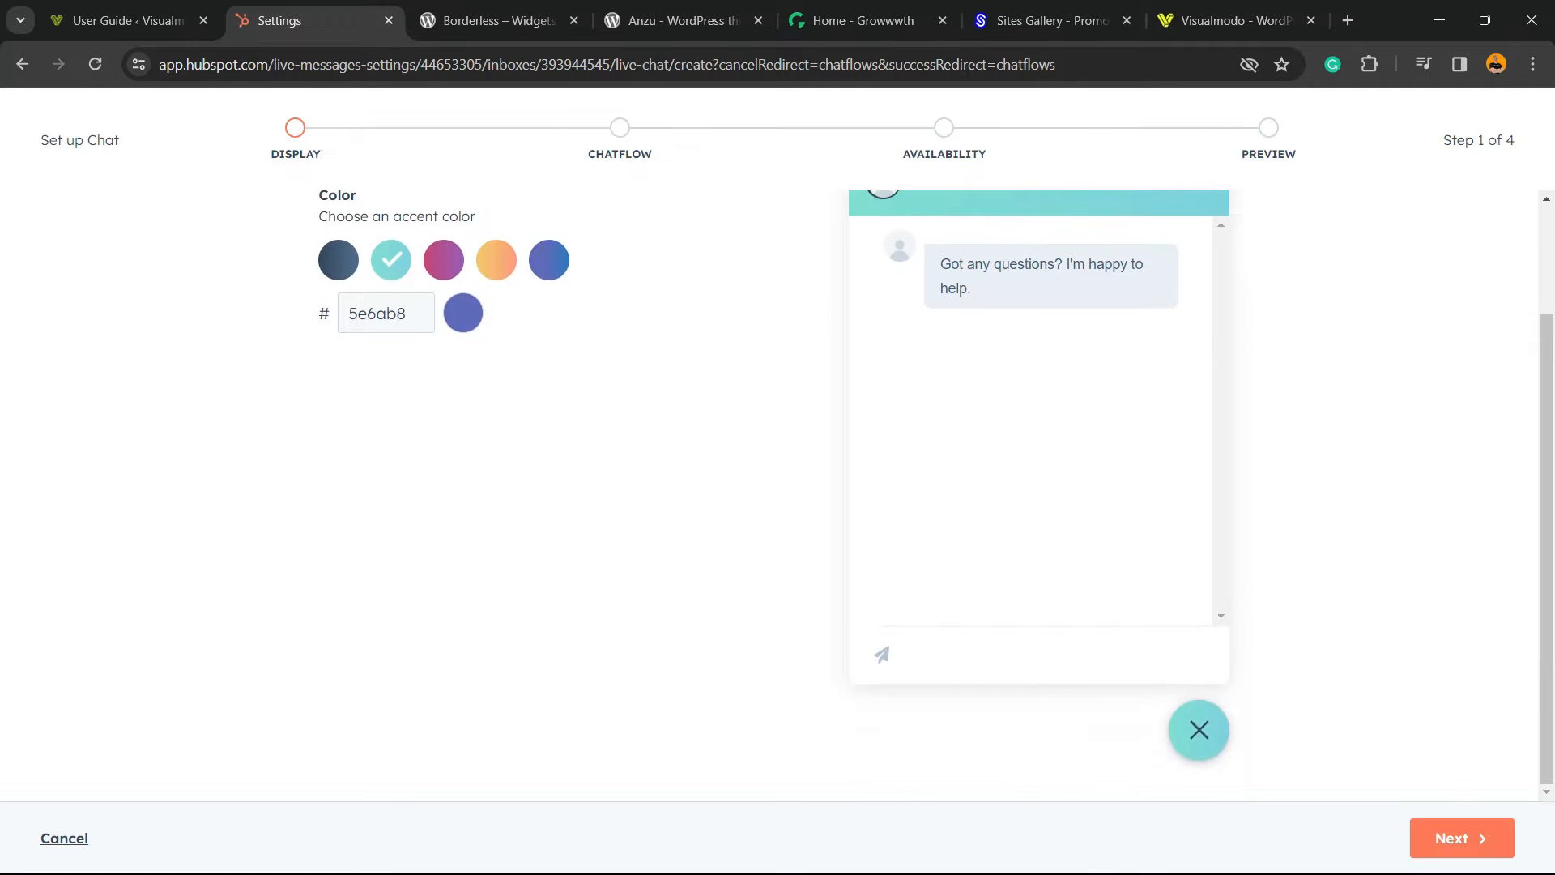
{"action": "scroll", "scroll_direction": "up", "scroll_amount": 3}
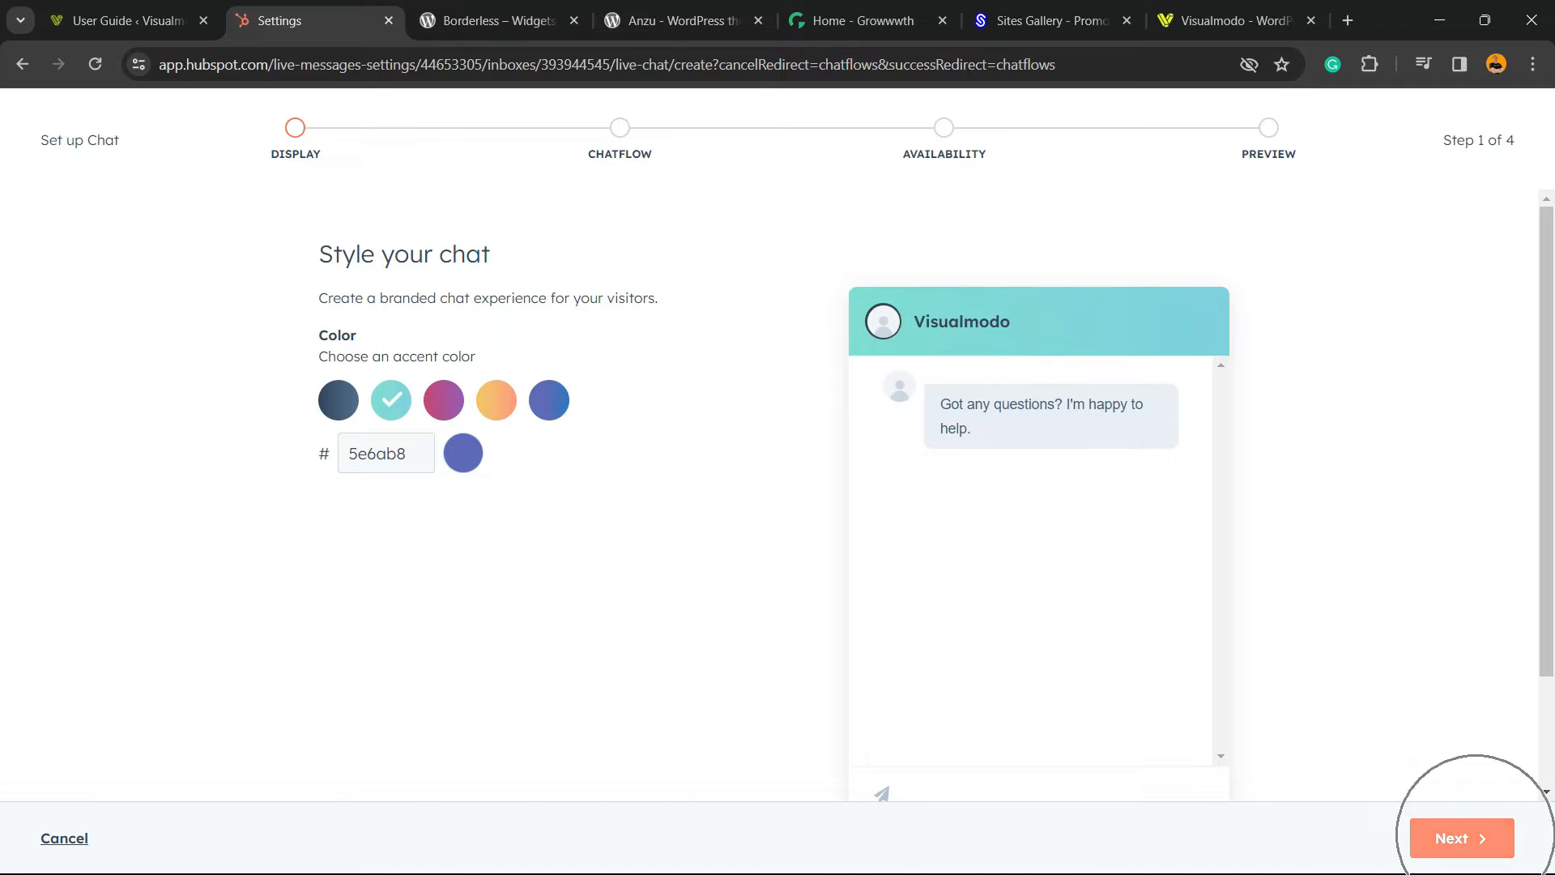
Set the chat heading to Specific users and teams, the Visualmodo WordPress themes team
{"action": "left_click", "coordinate": [1459, 837]}
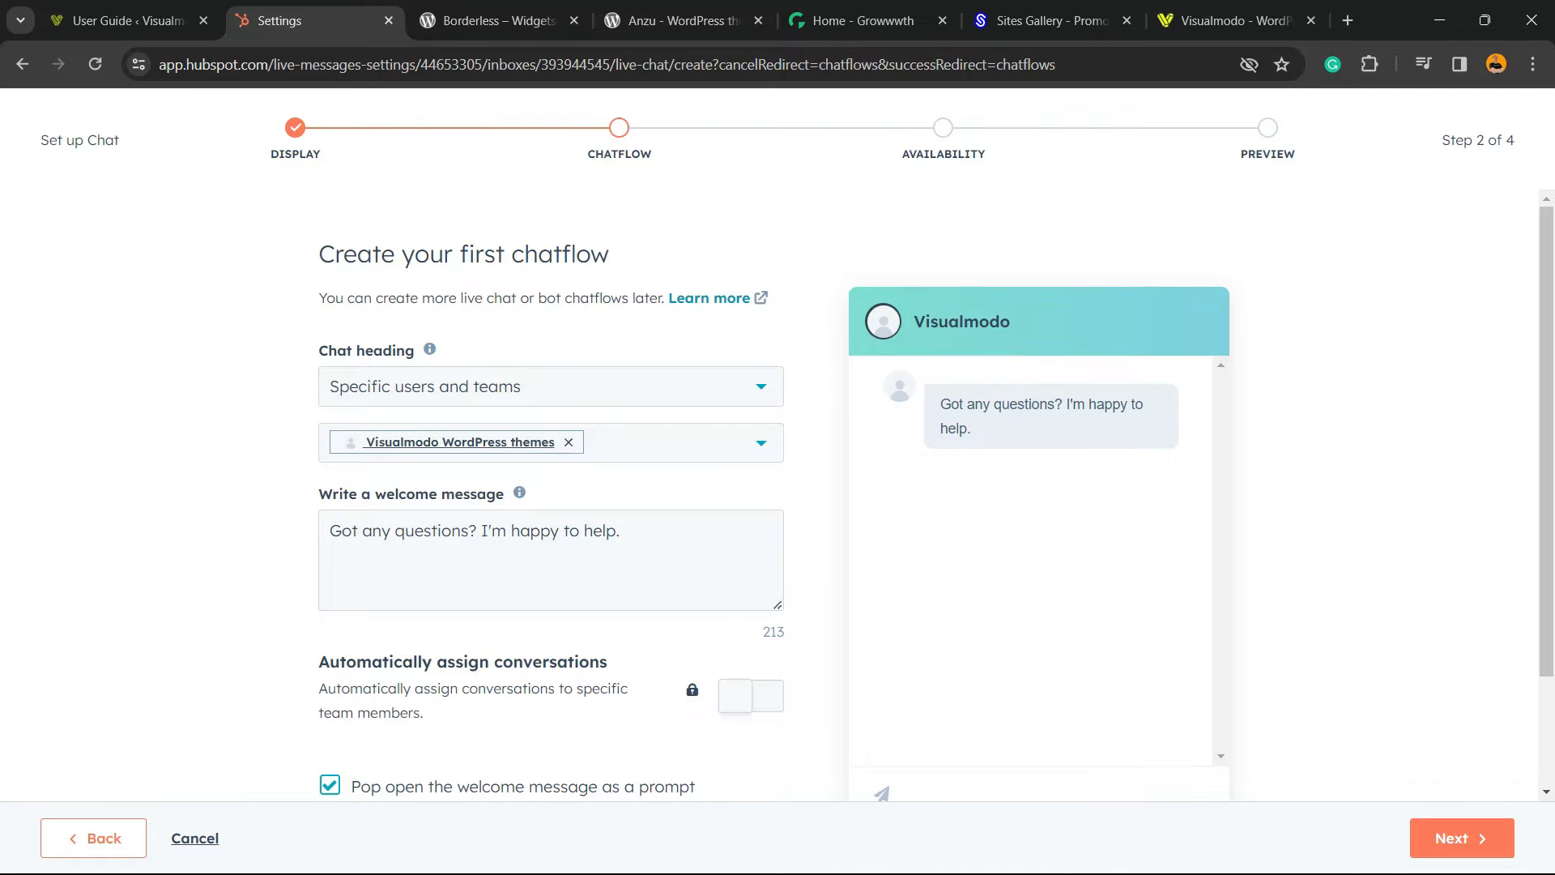
{"action": "left_click", "coordinate": [549, 386]}
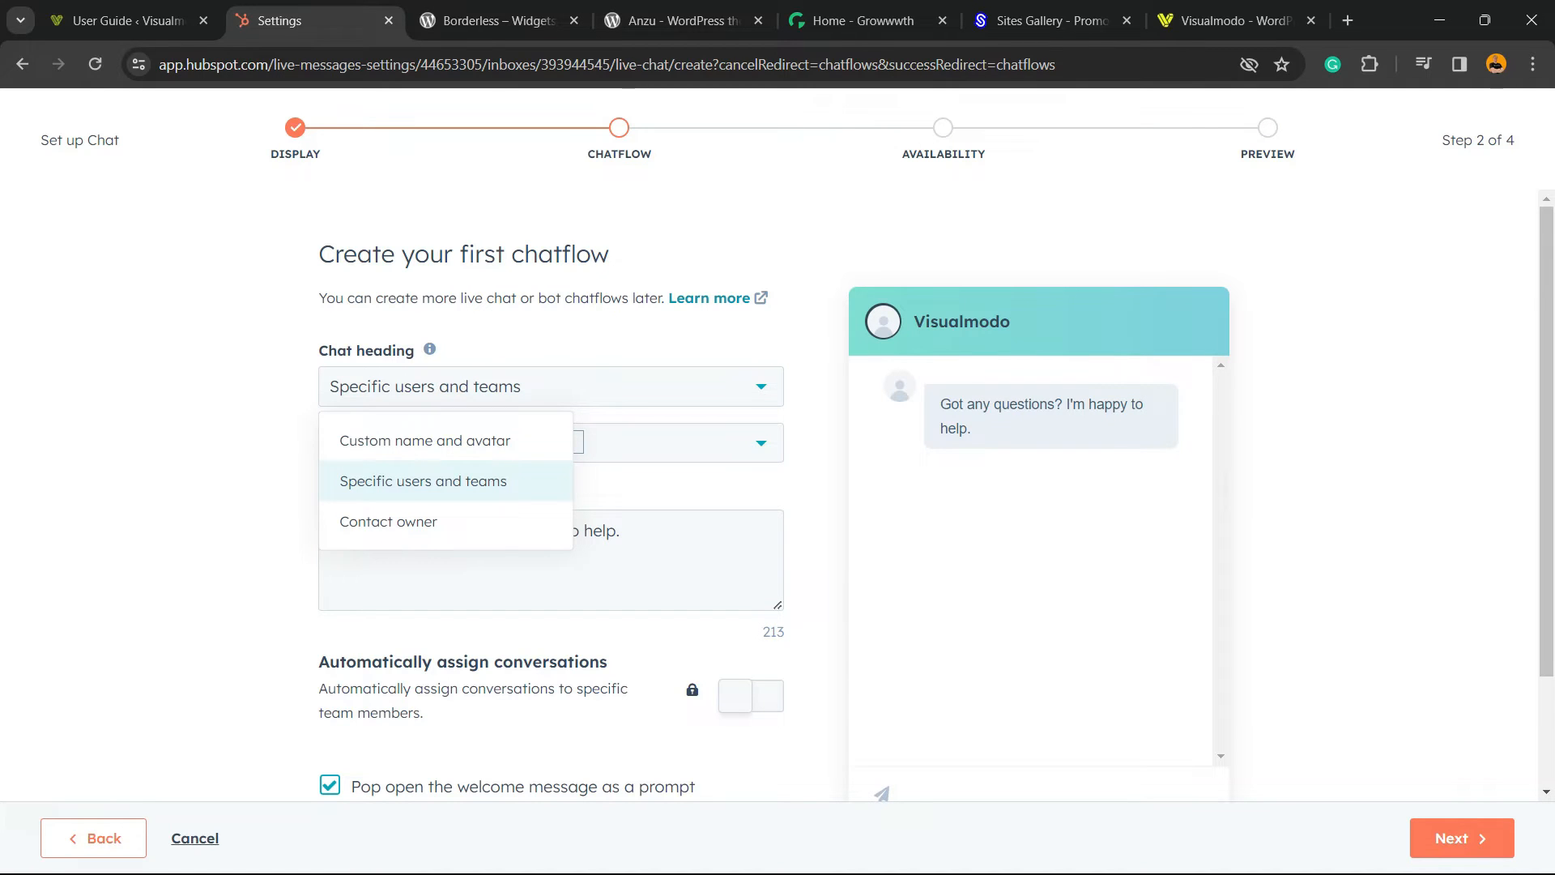
{"action": "mouse_move", "coordinate": [425, 441]}
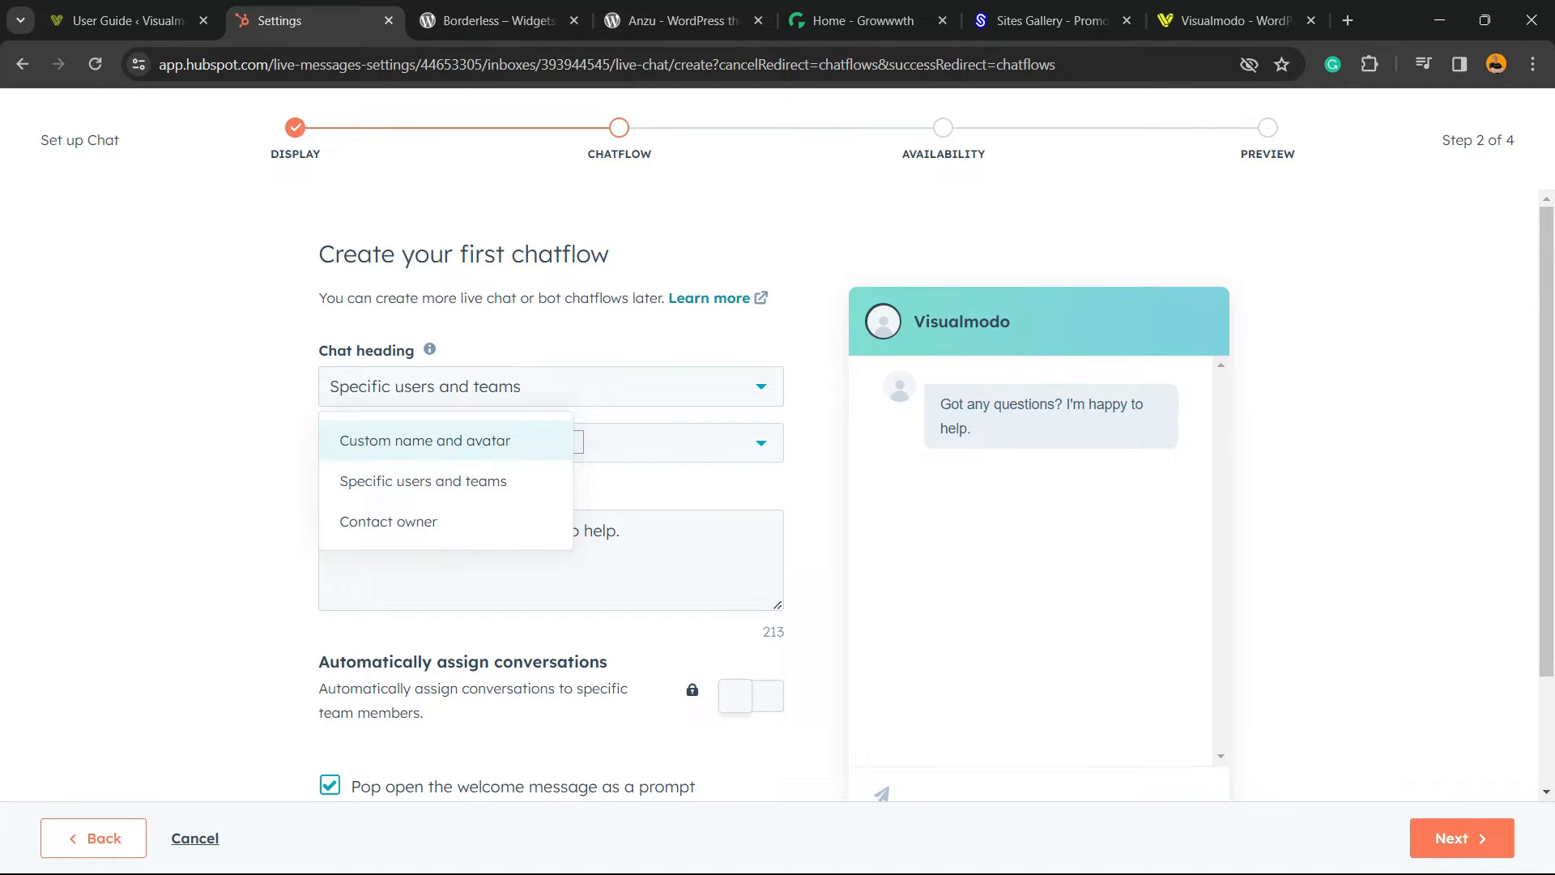
{"action": "left_click", "coordinate": [424, 441]}
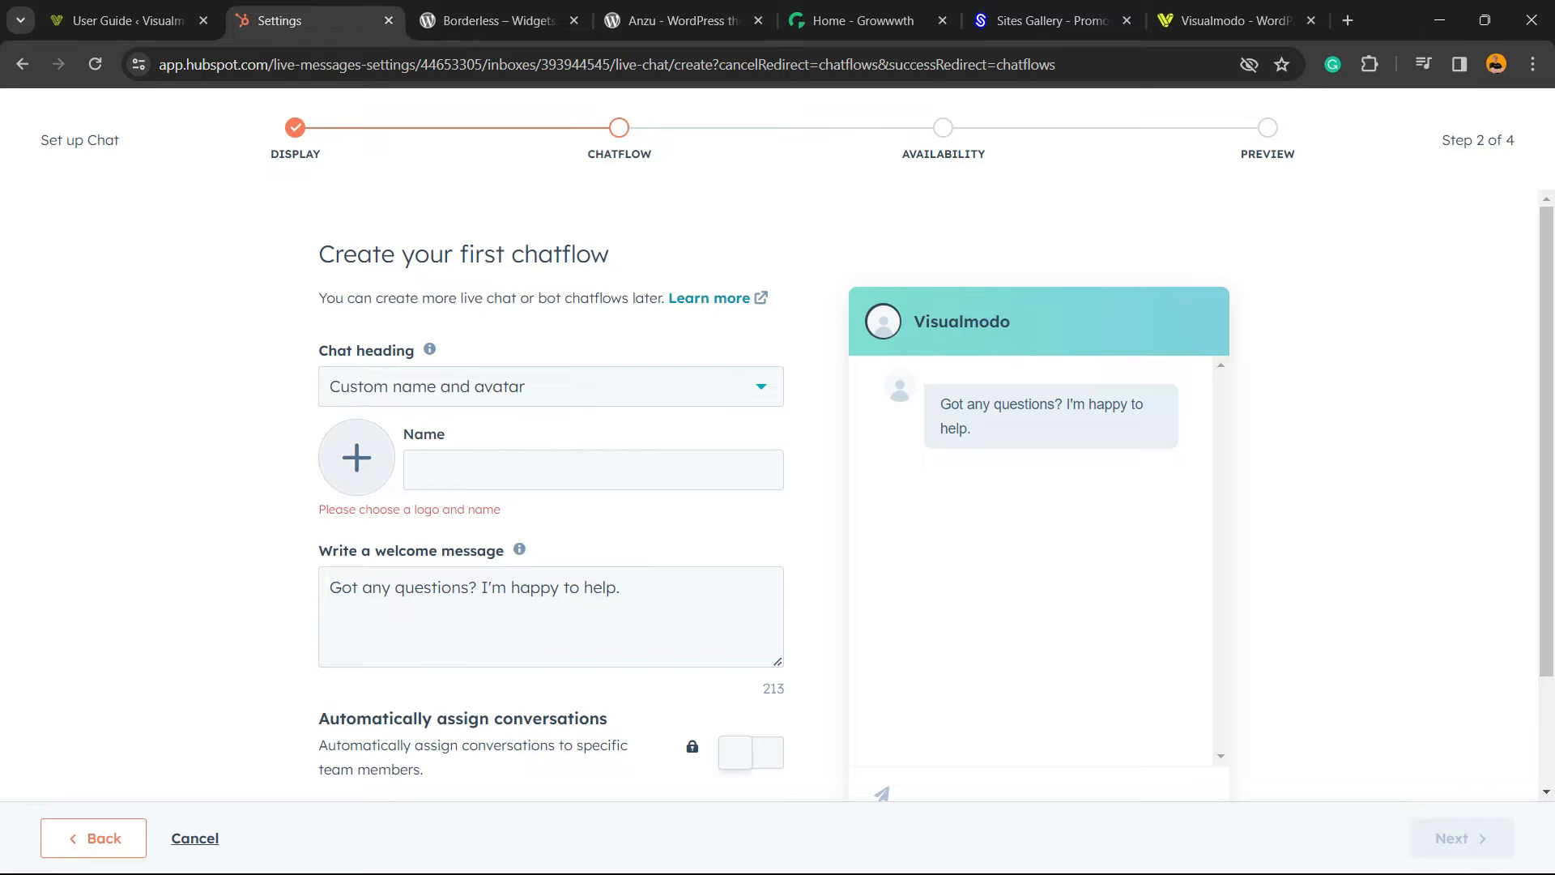
{"action": "left_click", "coordinate": [551, 386]}
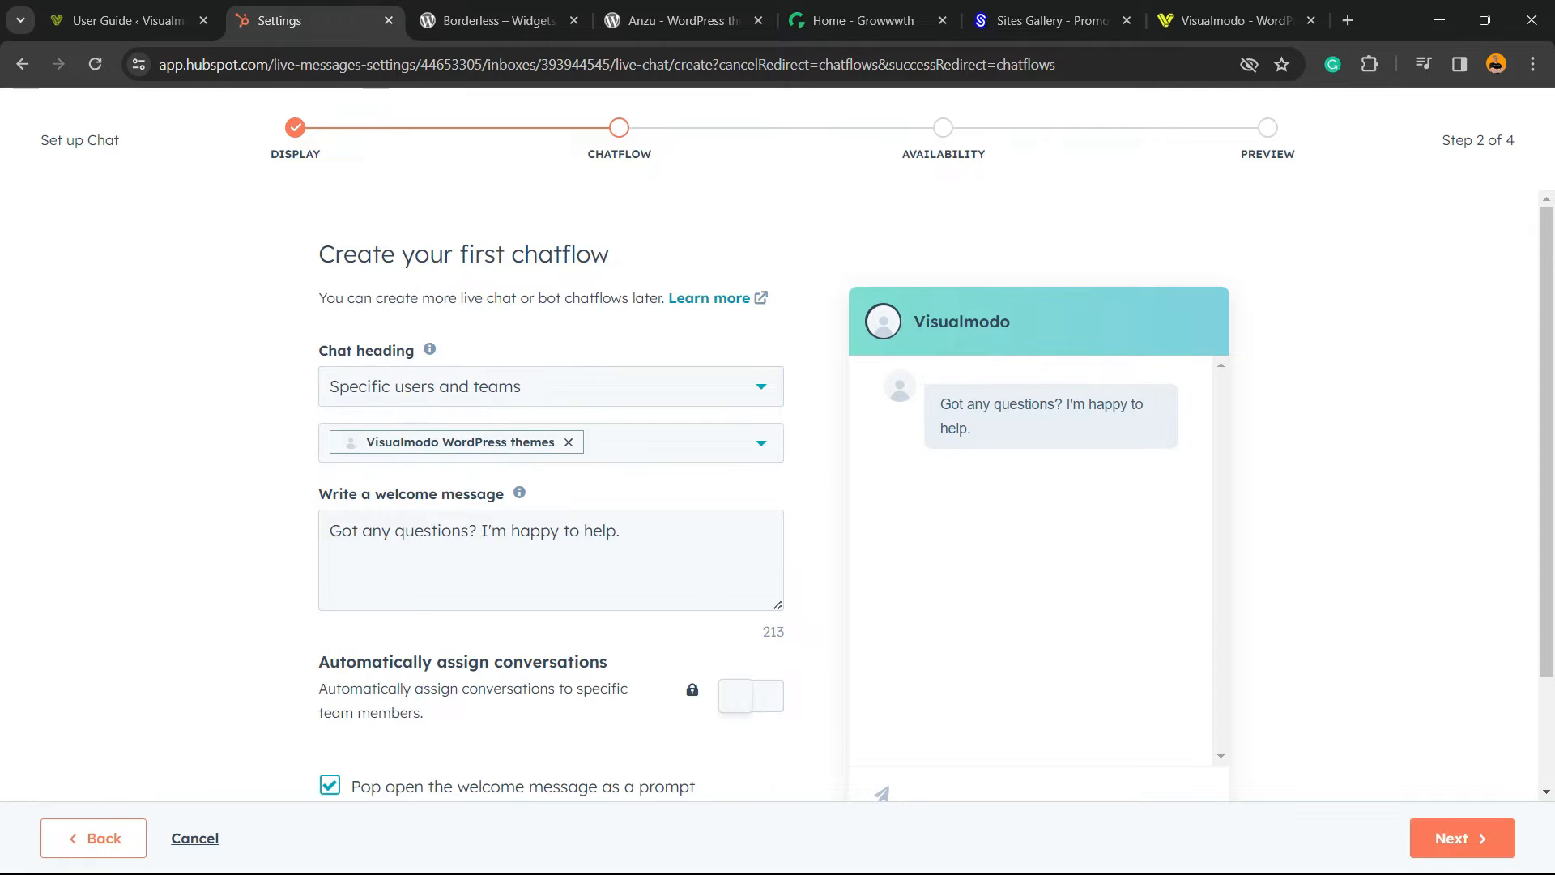
{"action": "left_click", "coordinate": [550, 385]}
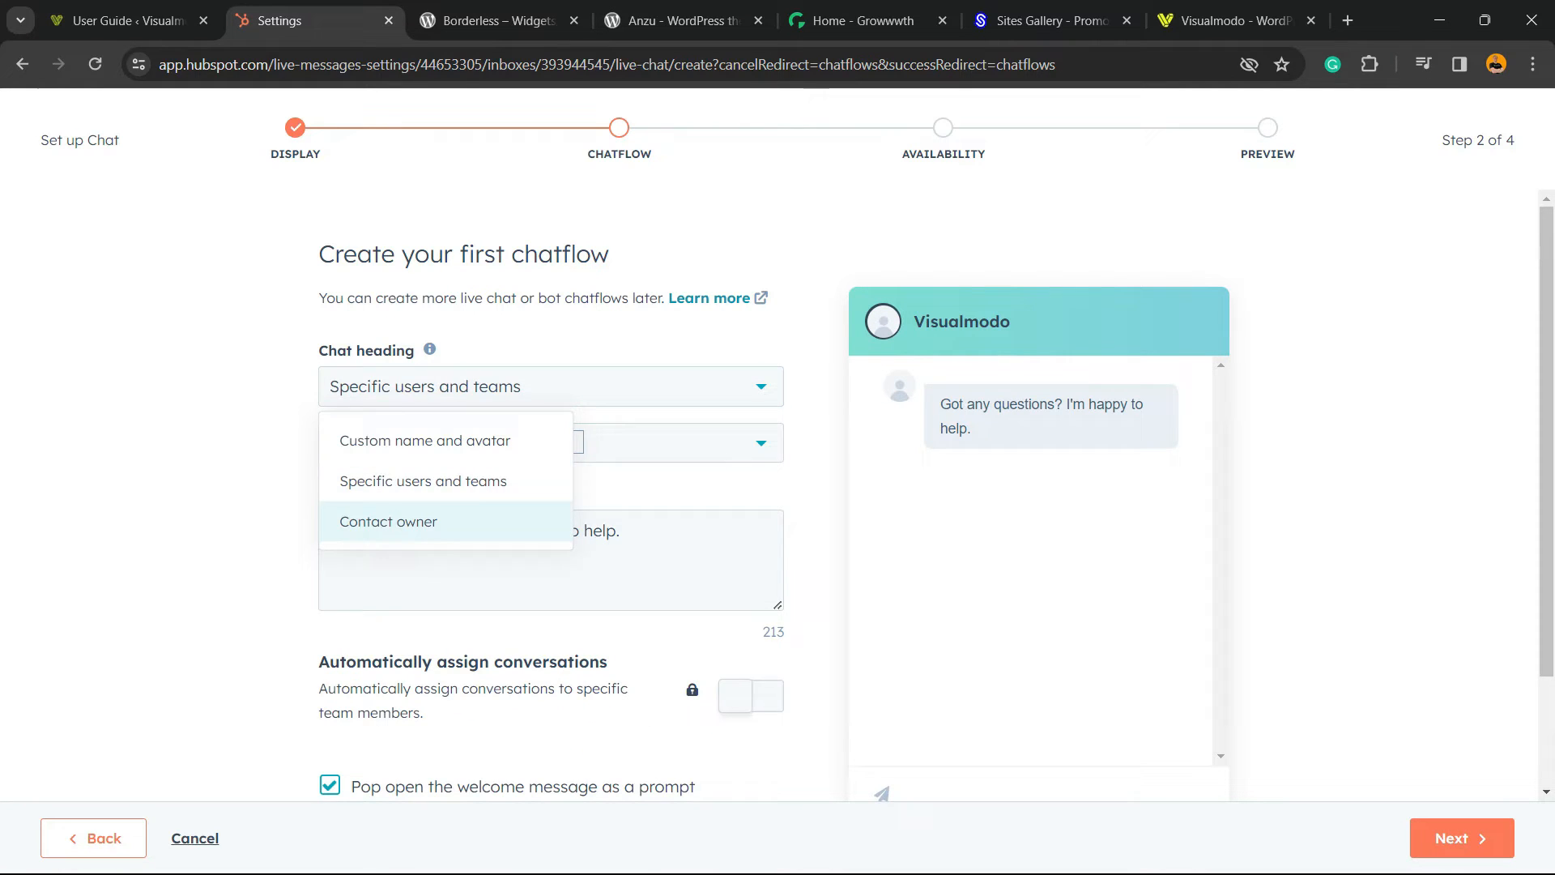
{"action": "left_click", "coordinate": [388, 521]}
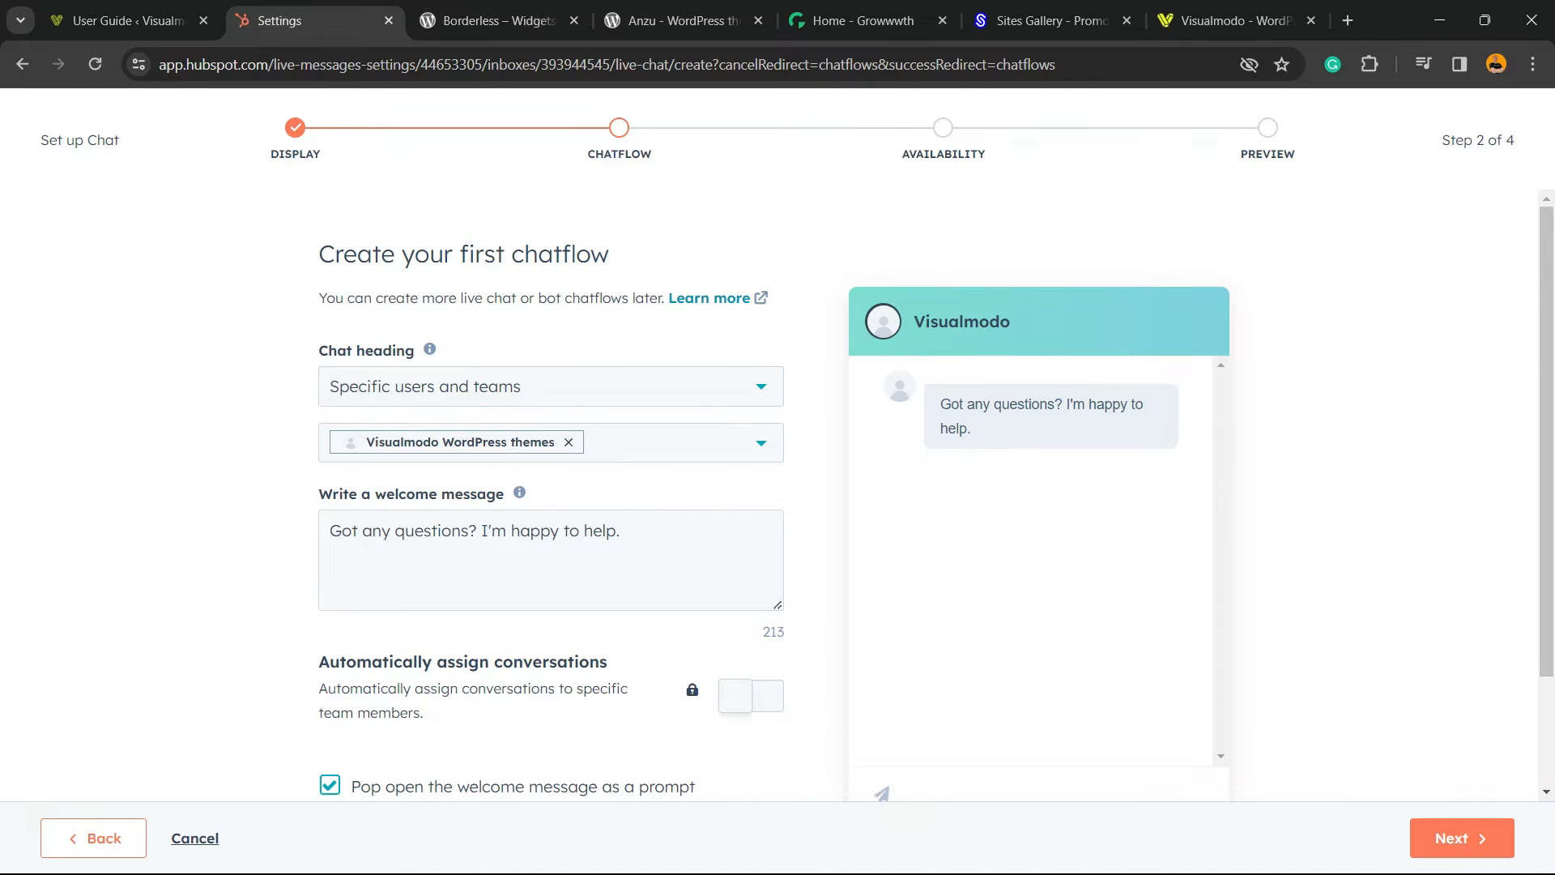
Keep the default welcome message and pop-open prompt, then advance to availability
{"action": "triple_click", "coordinate": [474, 530]}
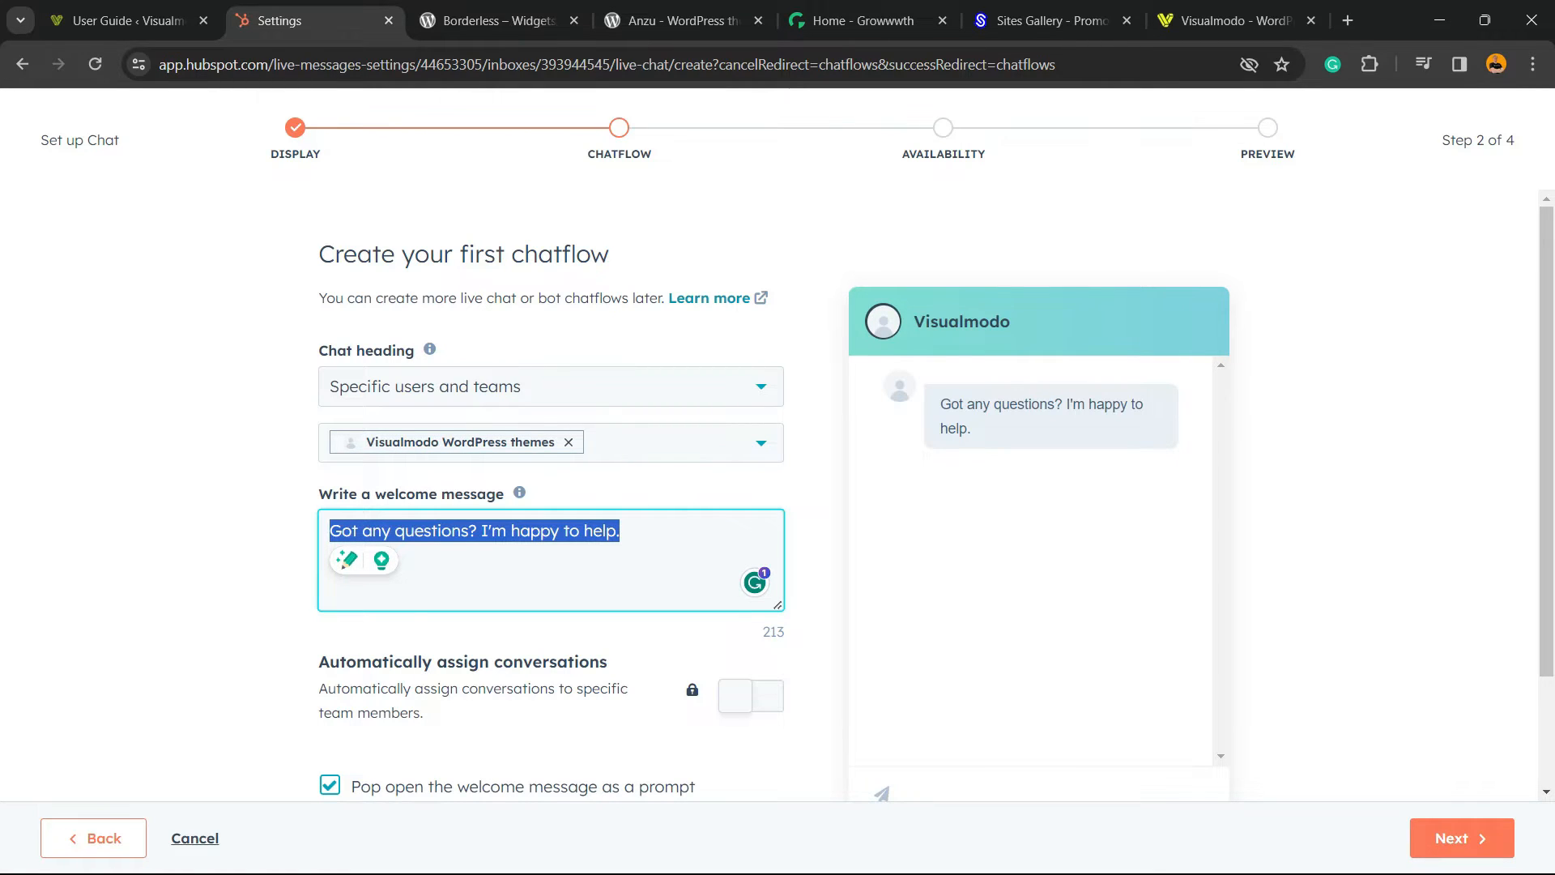
{"action": "scroll", "scroll_direction": "down", "scroll_amount": 3}
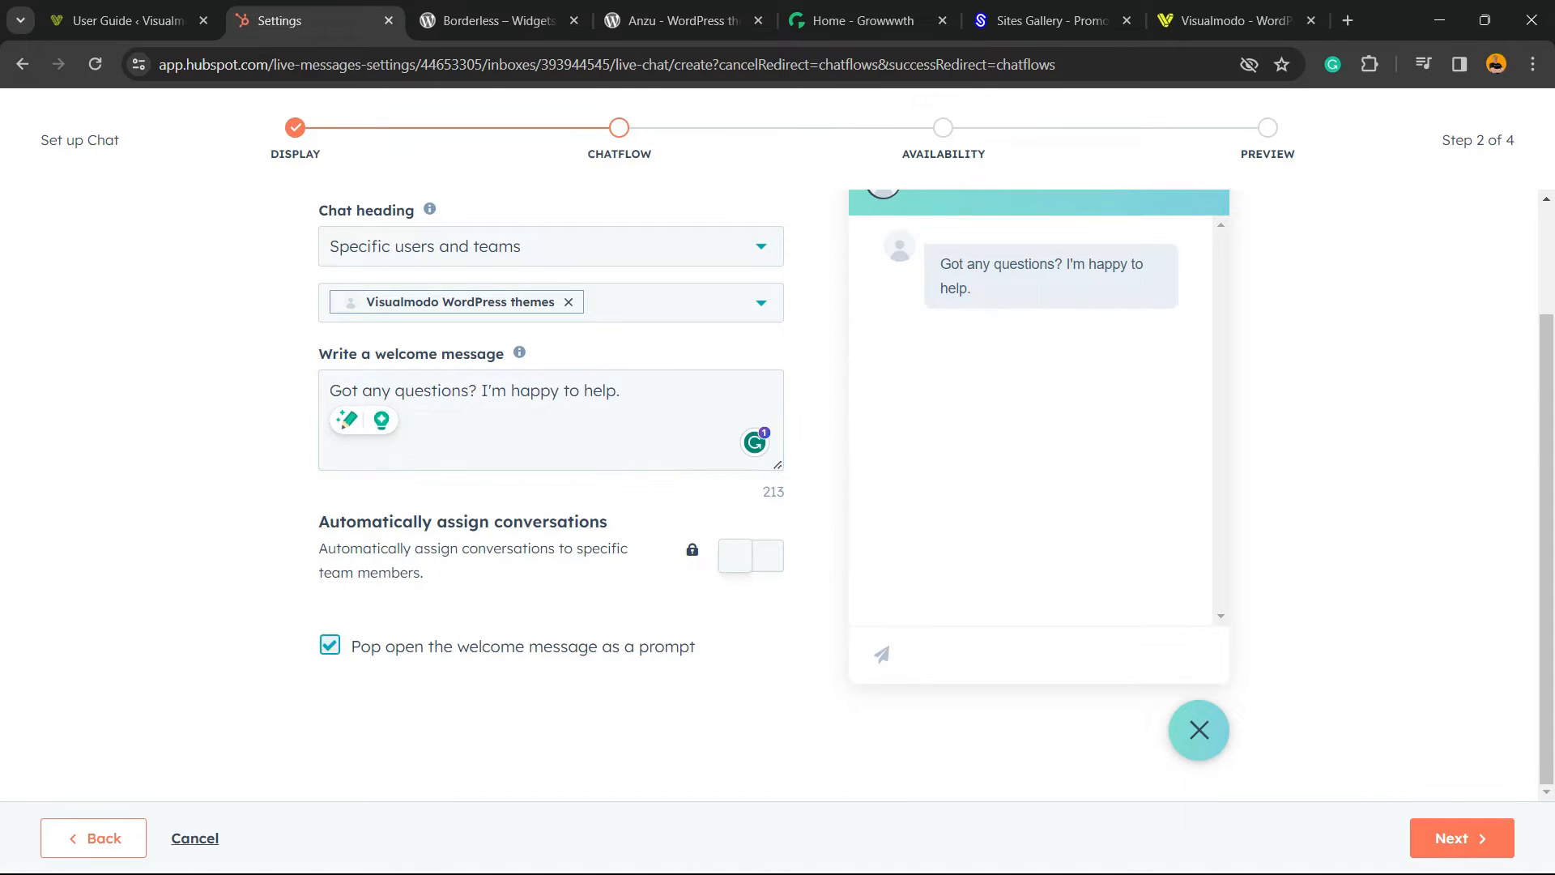
{"action": "scroll", "scroll_direction": "up", "scroll_amount": 3}
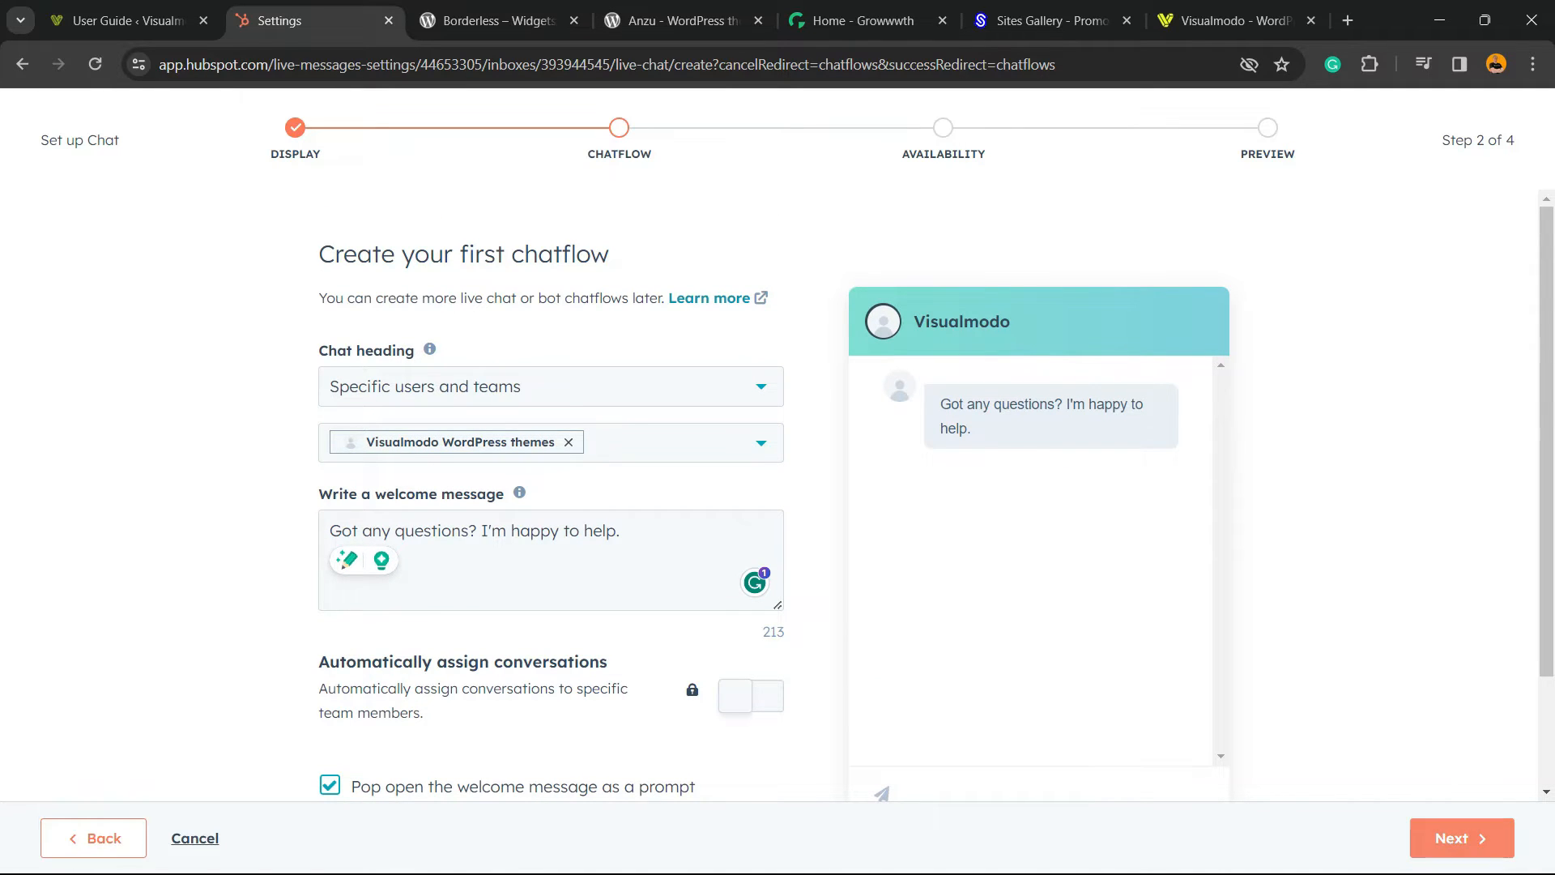
{"action": "left_click", "coordinate": [1461, 837]}
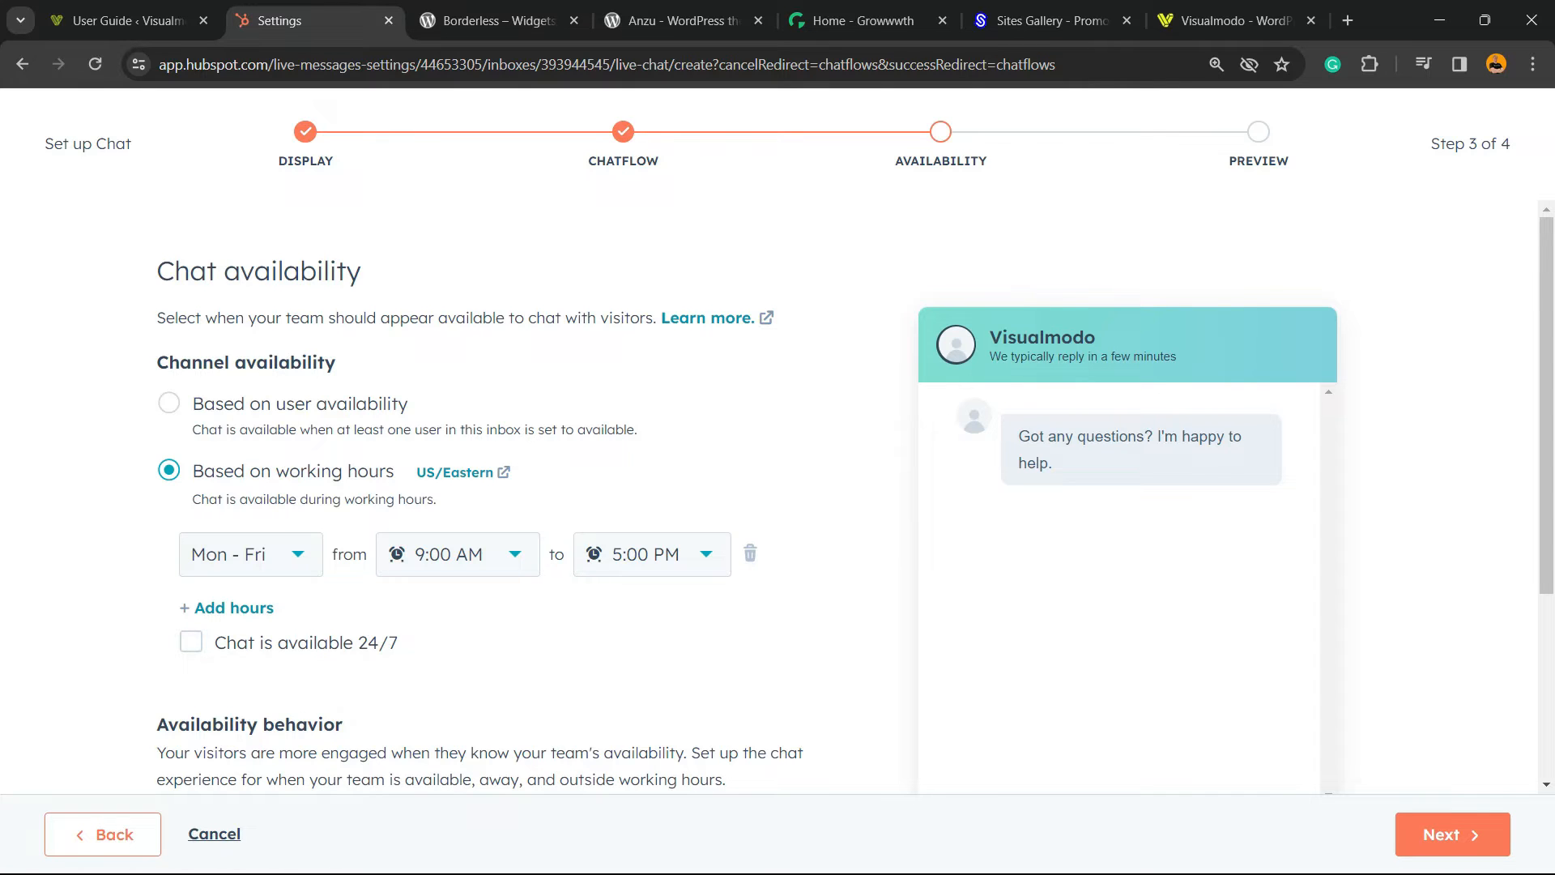
Review the Available, Away and Outside working hours tabs, keeping Mon–Fri 9:00 AM–5:00 PM
{"action": "scroll", "scroll_direction": "down", "scroll_amount": 3}
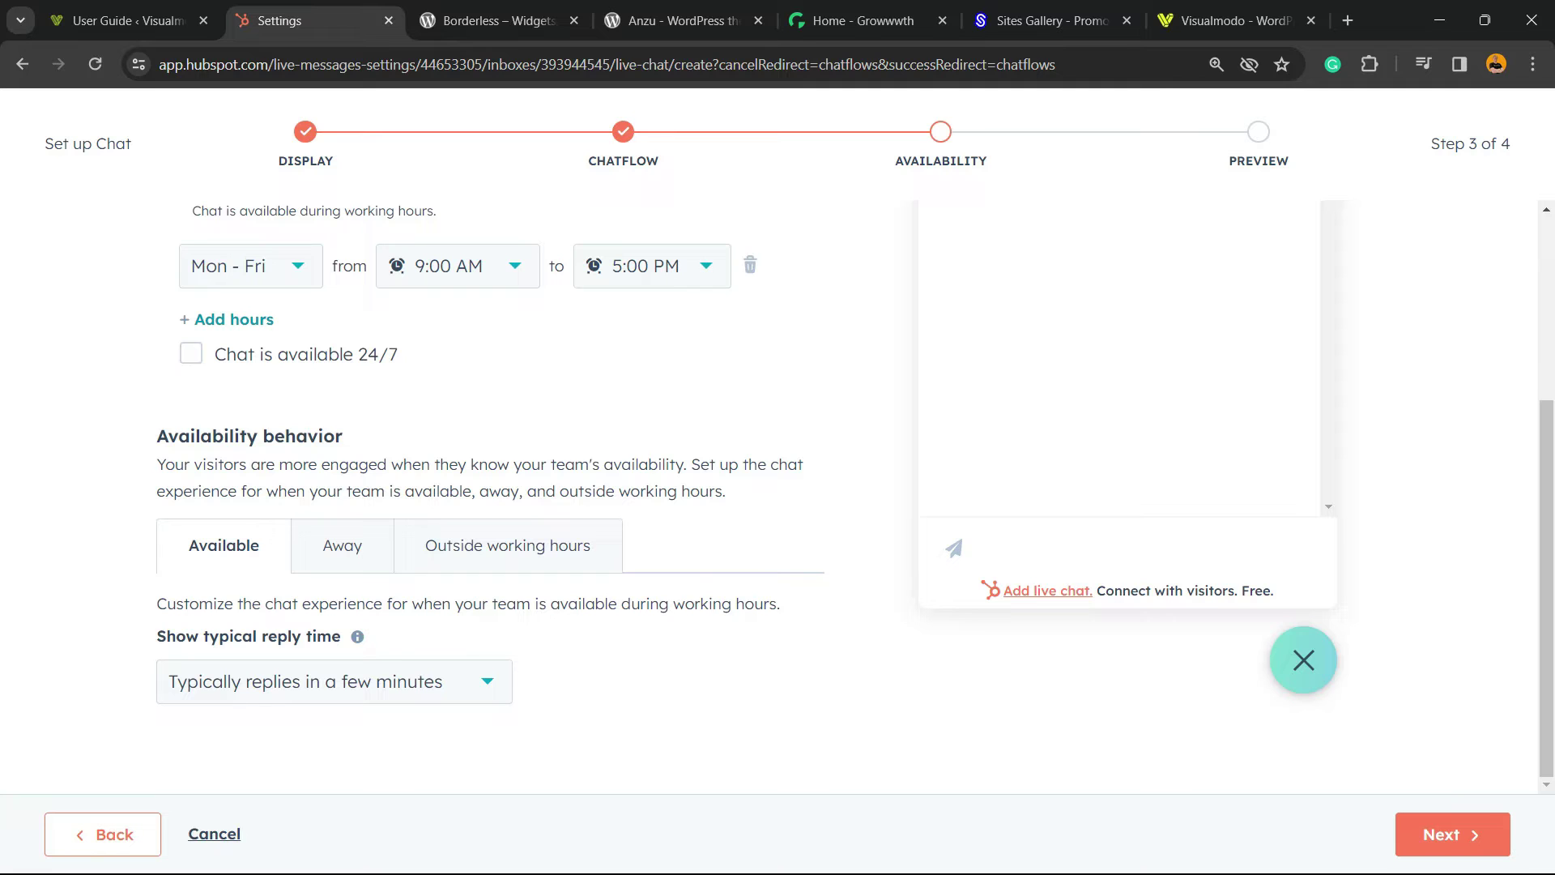
{"action": "left_click", "coordinate": [333, 681]}
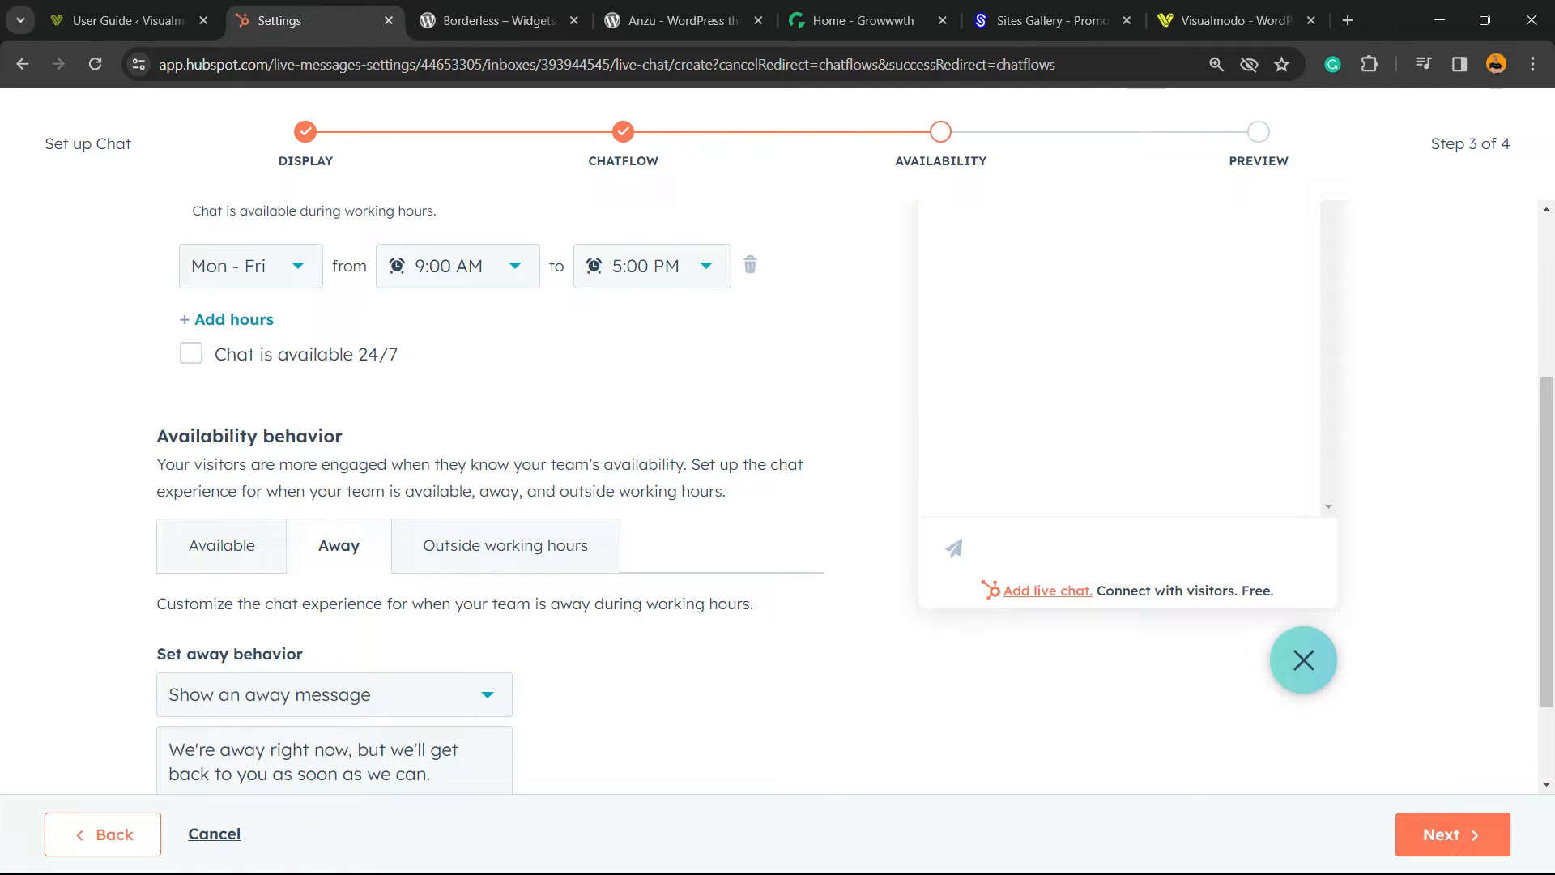
{"action": "scroll", "scroll_direction": "down", "scroll_amount": 3}
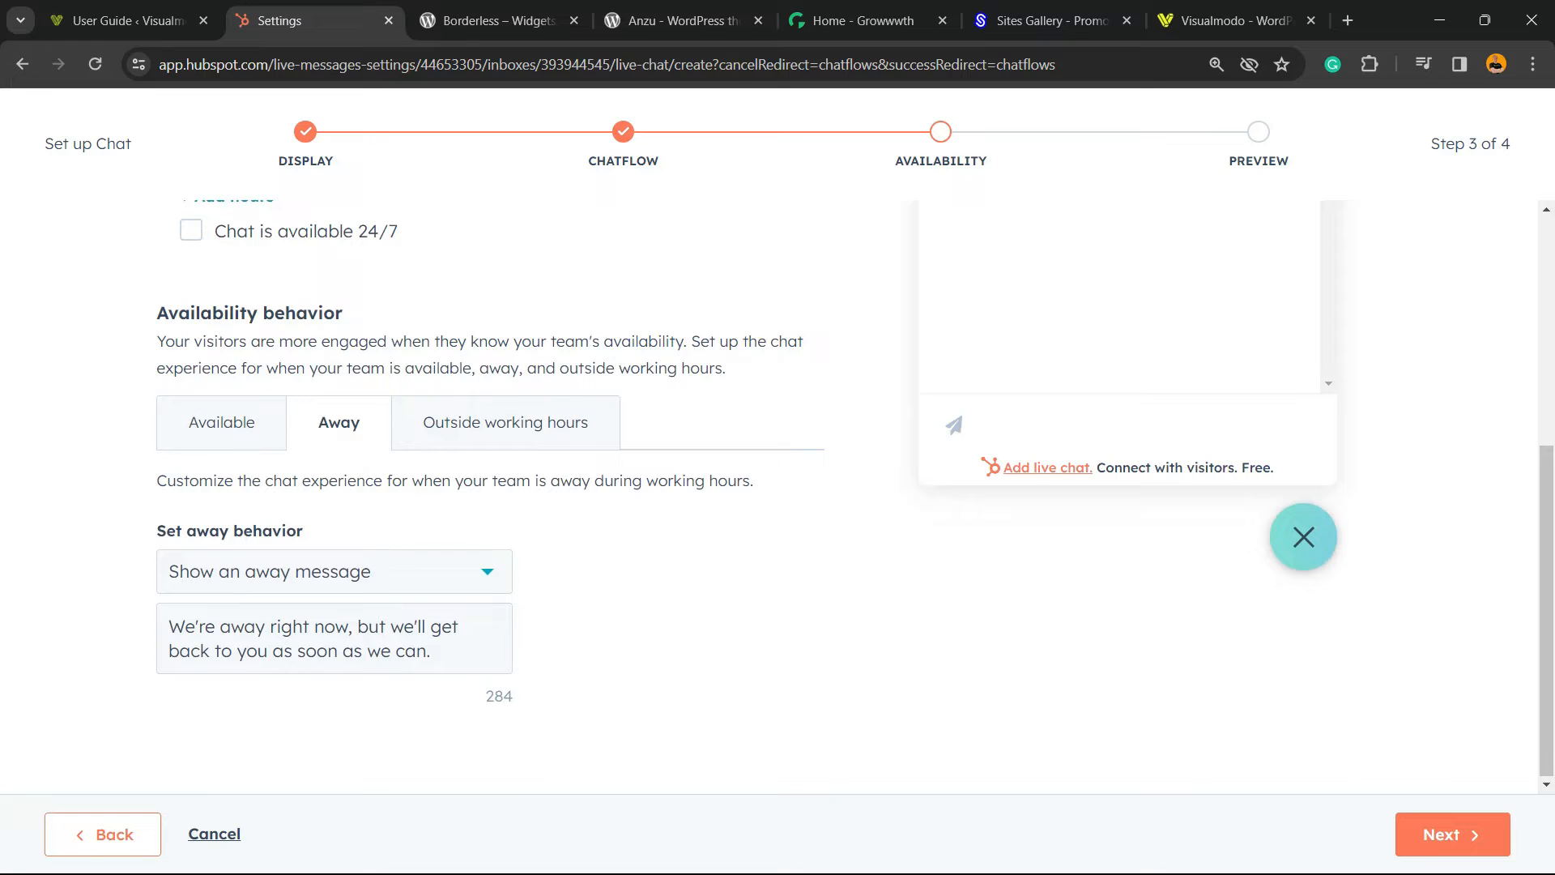
{"action": "left_click", "coordinate": [505, 421]}
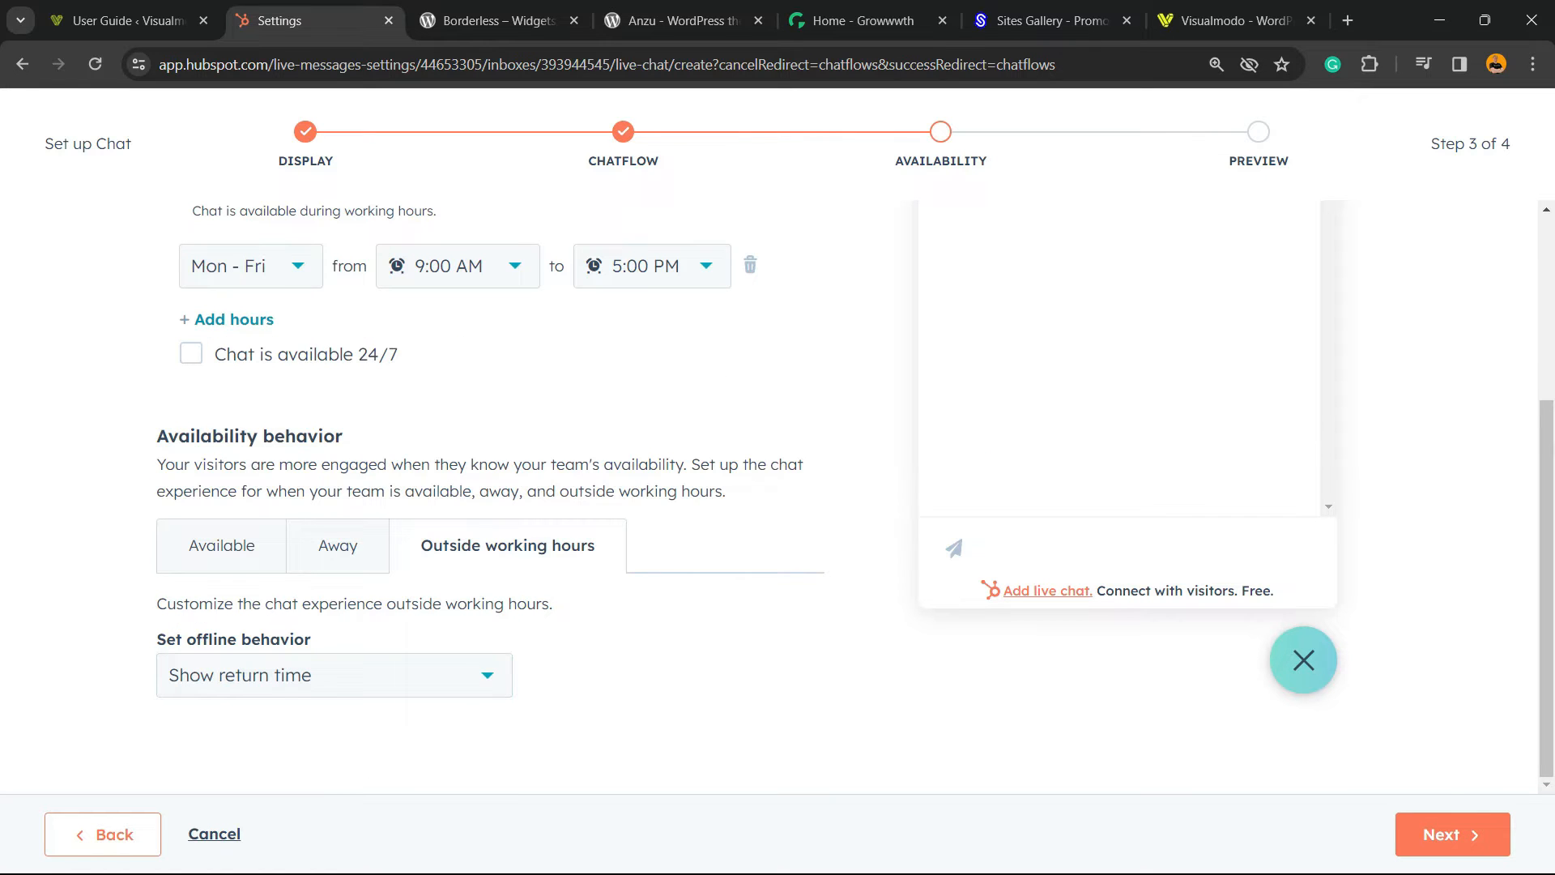
{"action": "left_click", "coordinate": [335, 675]}
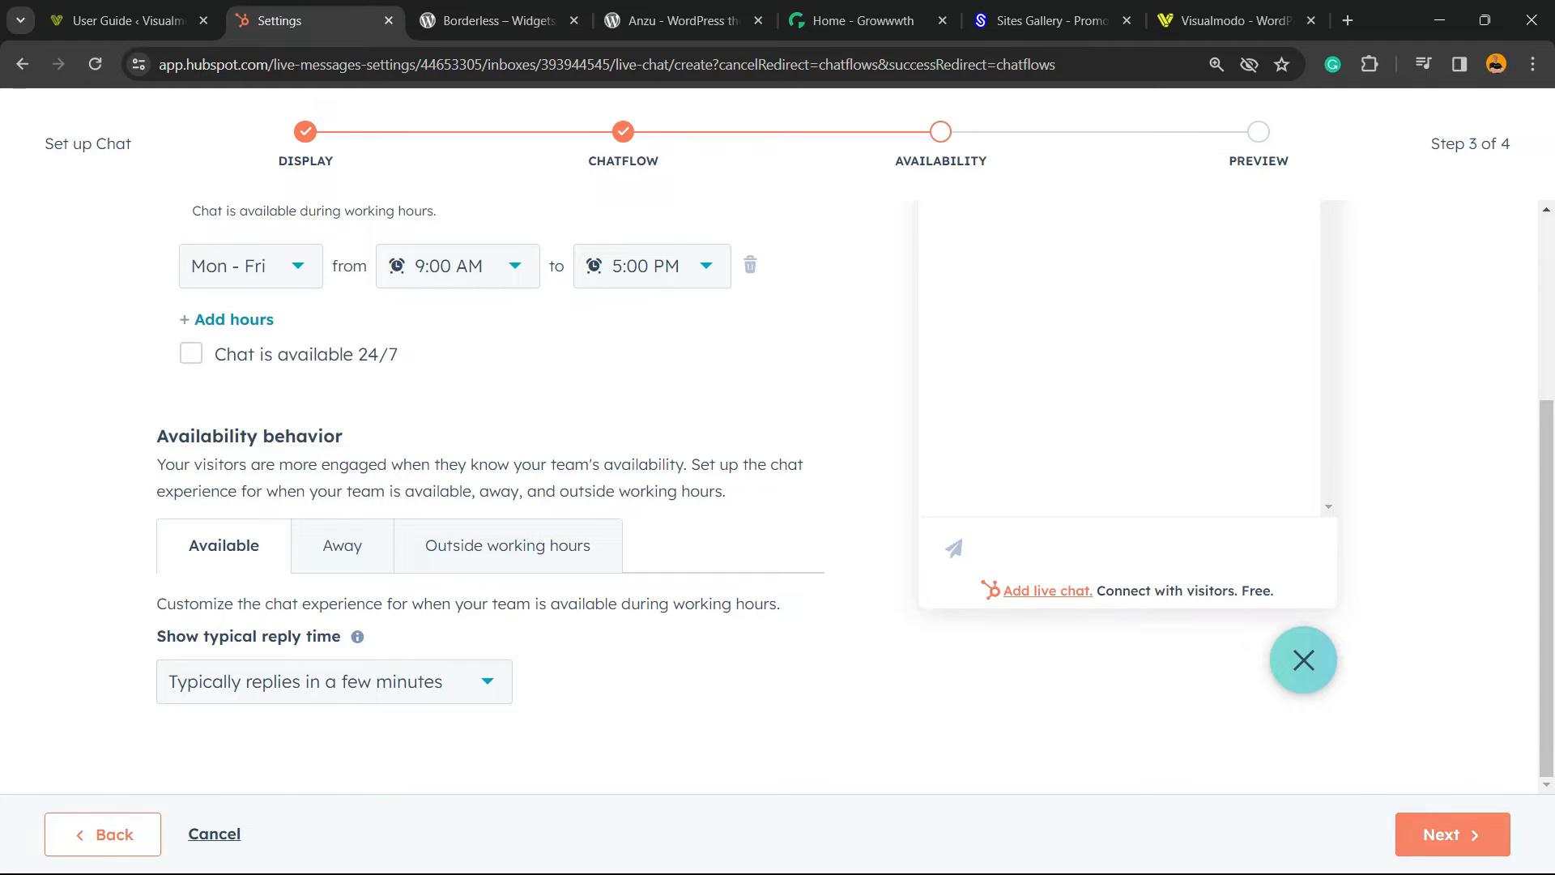
{"action": "left_click", "coordinate": [1450, 833]}
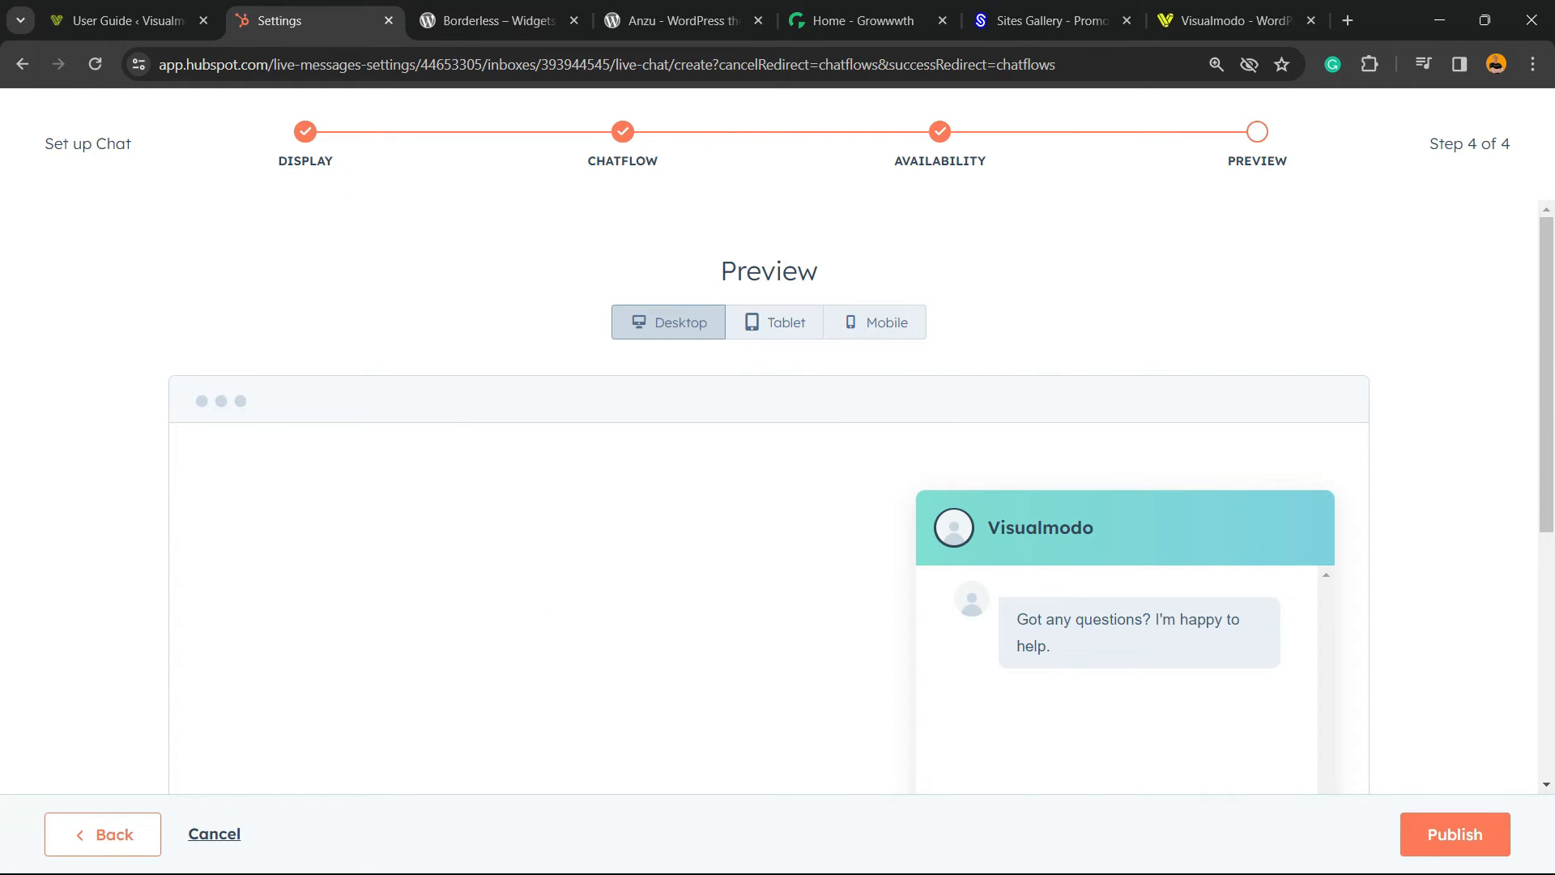
Compare mobile and desktop previews, publish the live chat, and view the inbox
{"action": "left_click", "coordinate": [874, 321]}
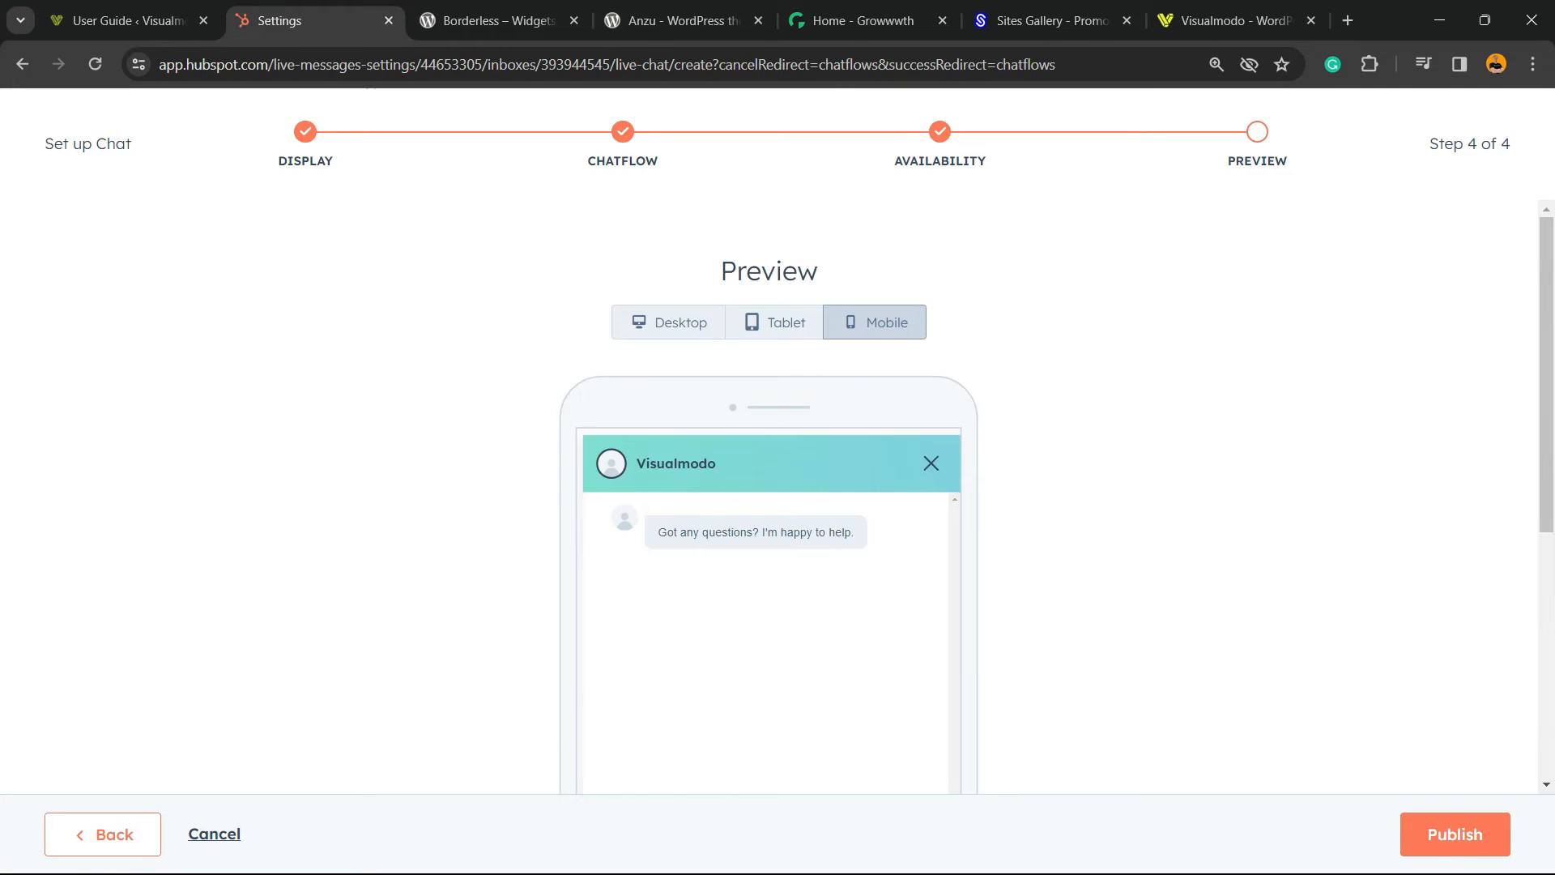
{"action": "left_click", "coordinate": [668, 321]}
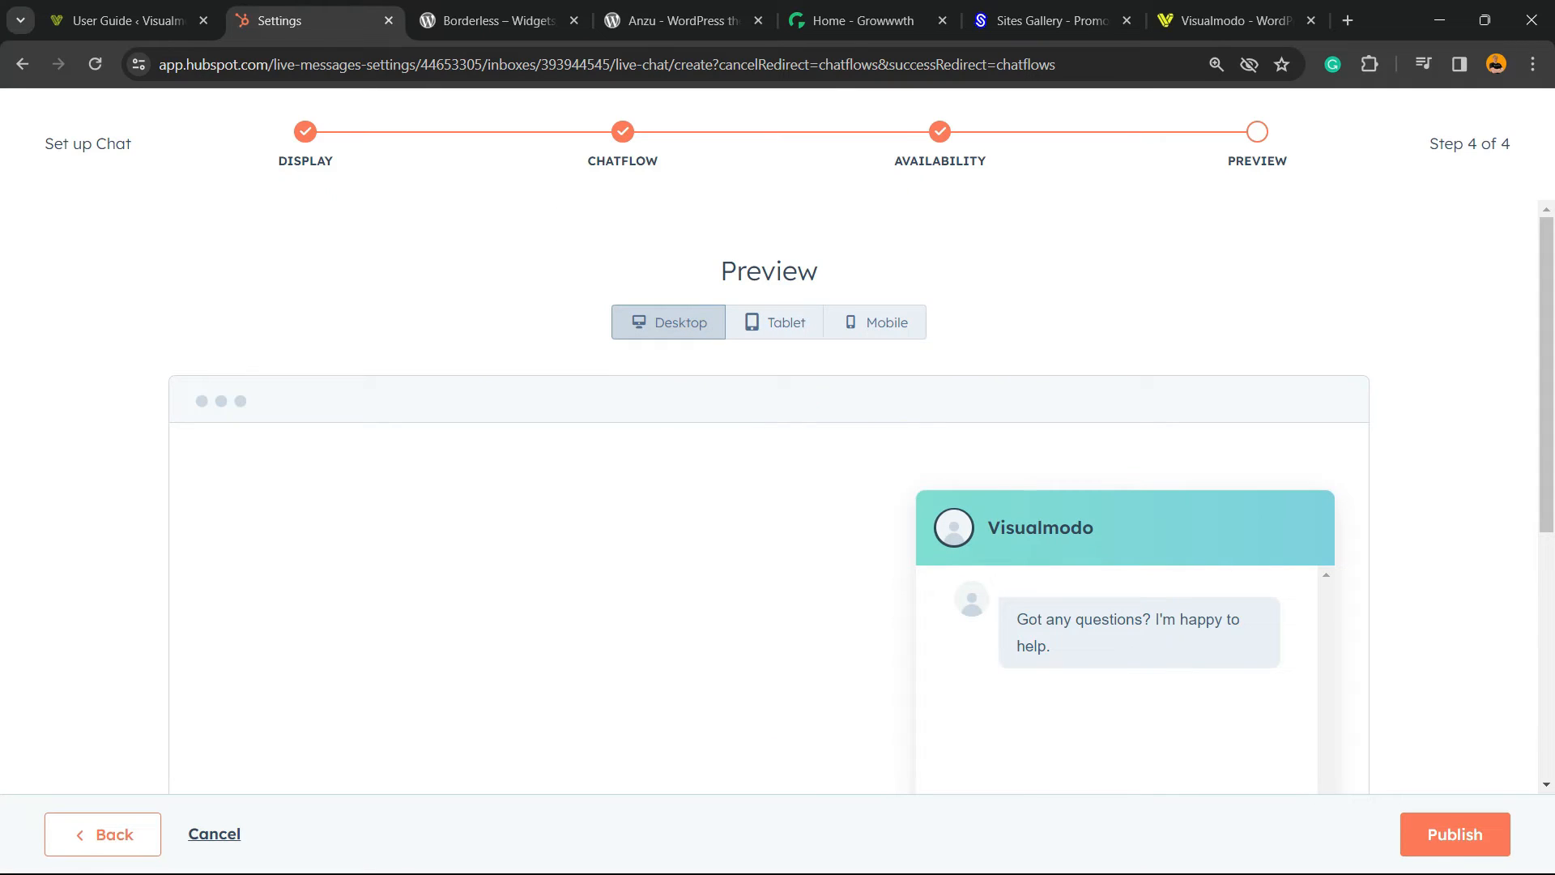
{"action": "scroll", "scroll_direction": "down", "scroll_amount": 3}
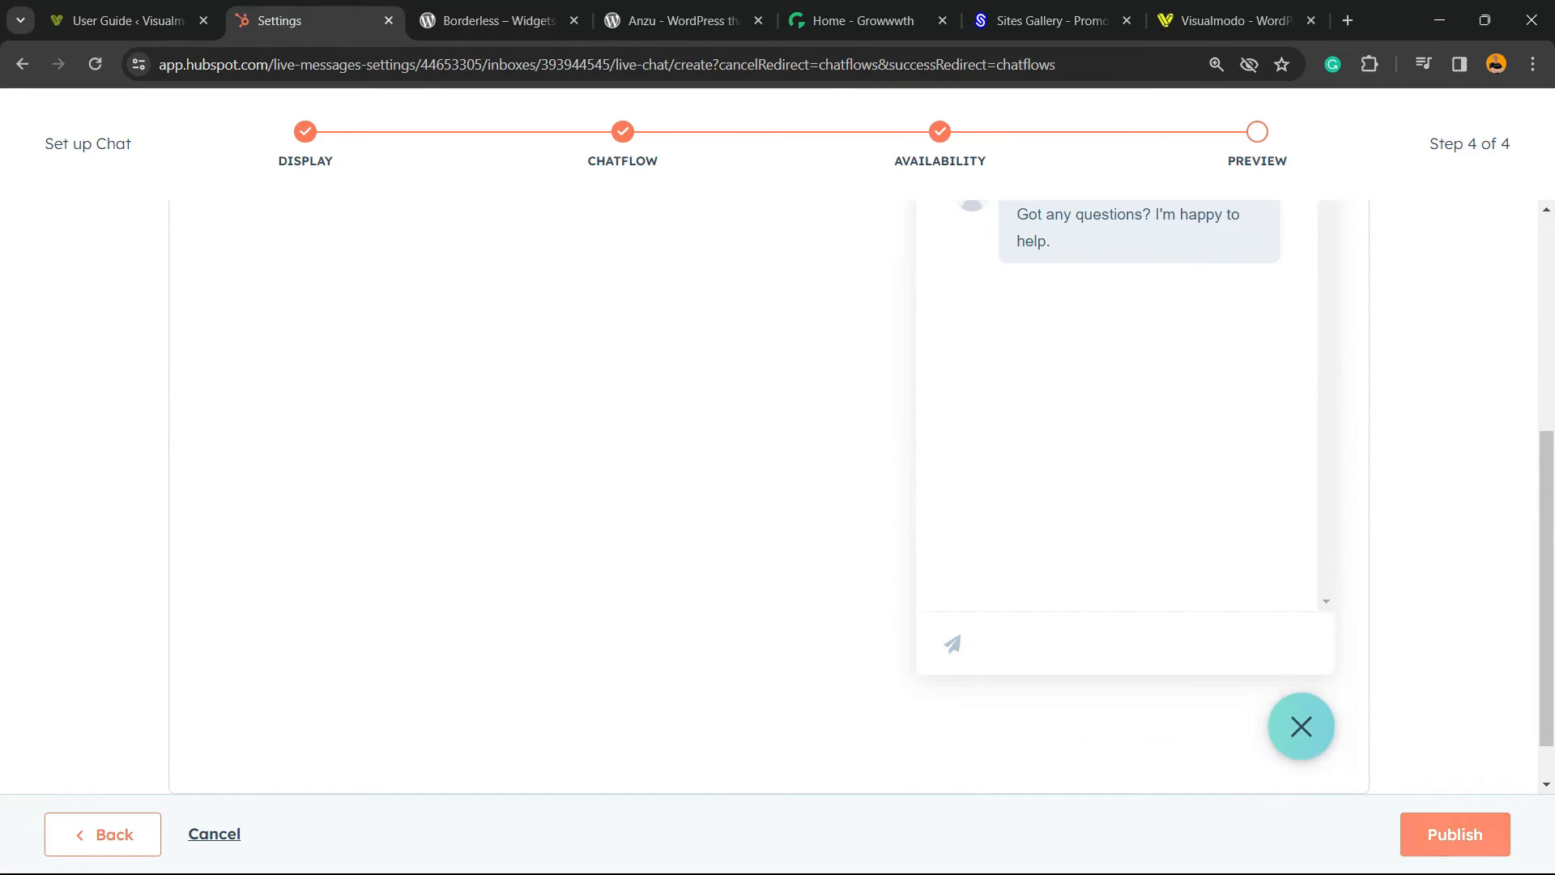
{"action": "left_click", "coordinate": [1454, 834]}
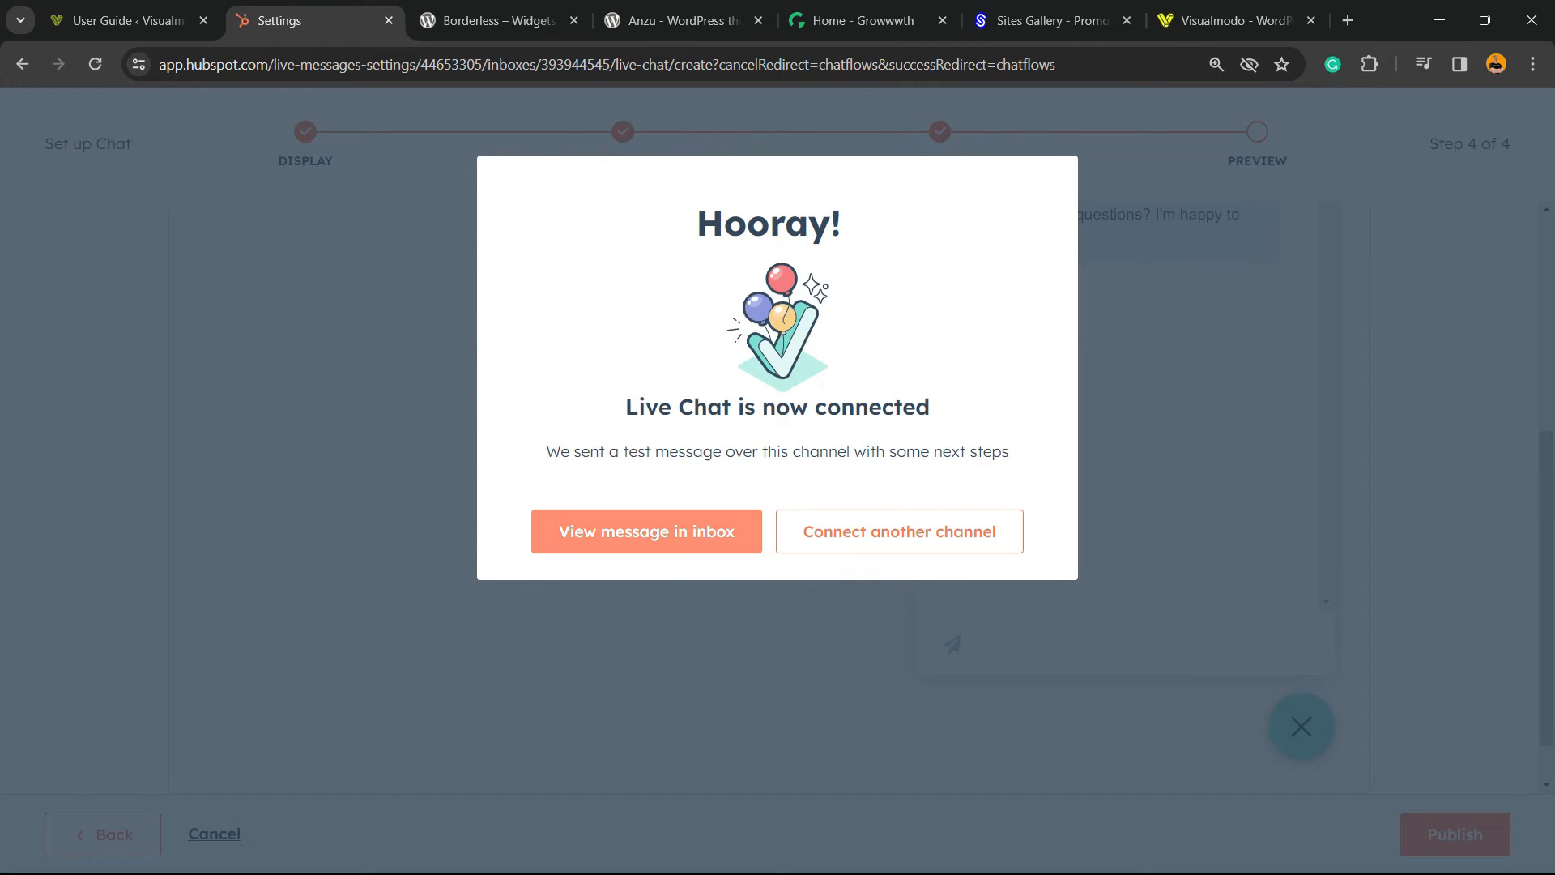
{"action": "left_click", "coordinate": [646, 530]}
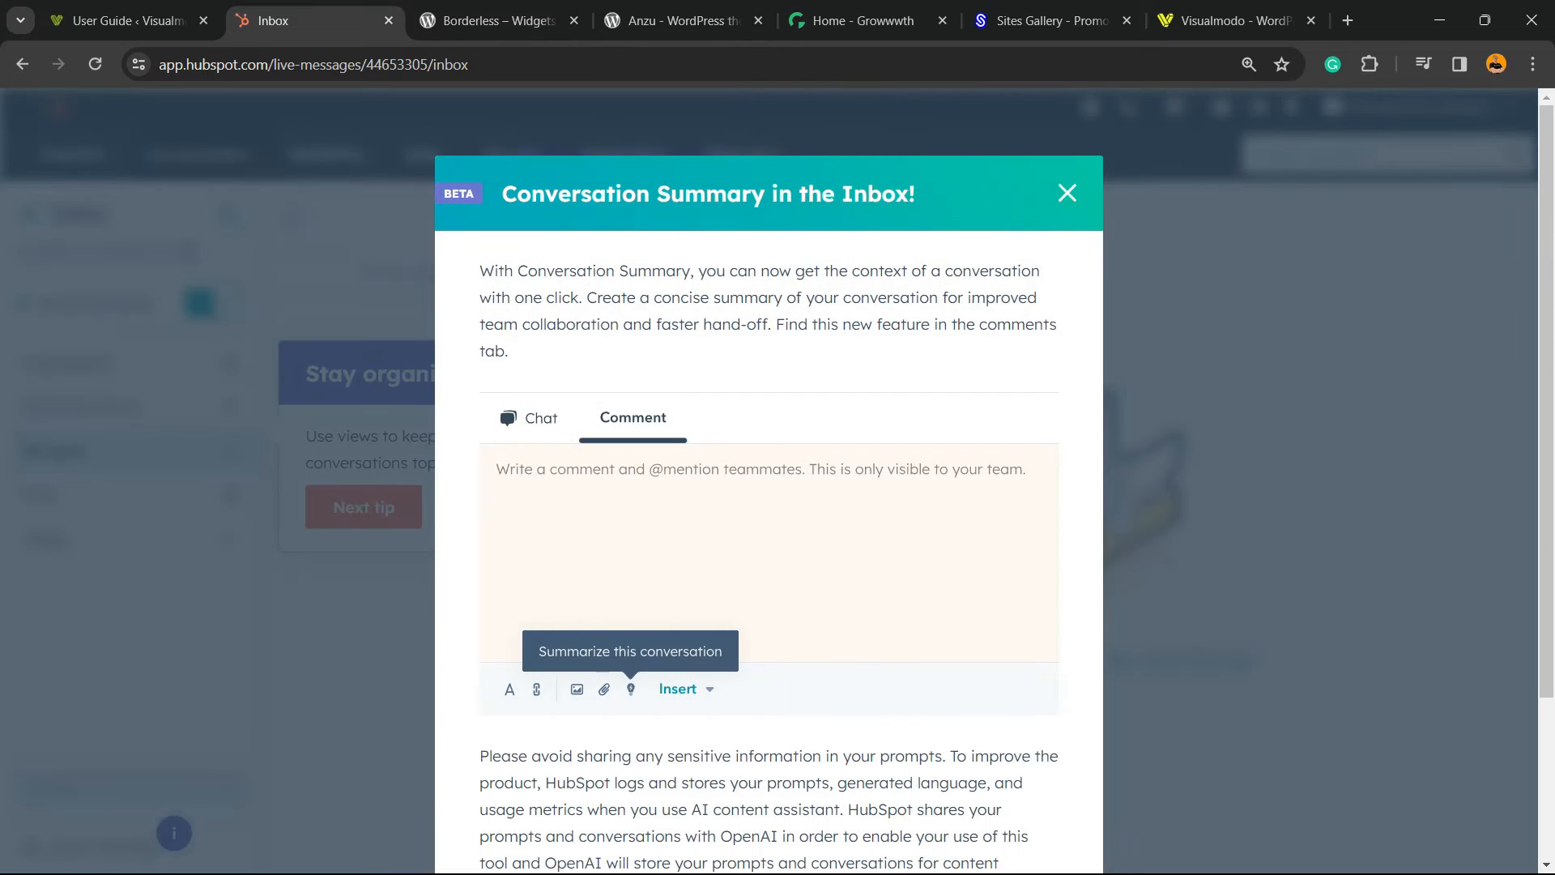
Close the Conversation Summary announcement and skip the onboarding tour
{"action": "left_click", "coordinate": [1068, 194]}
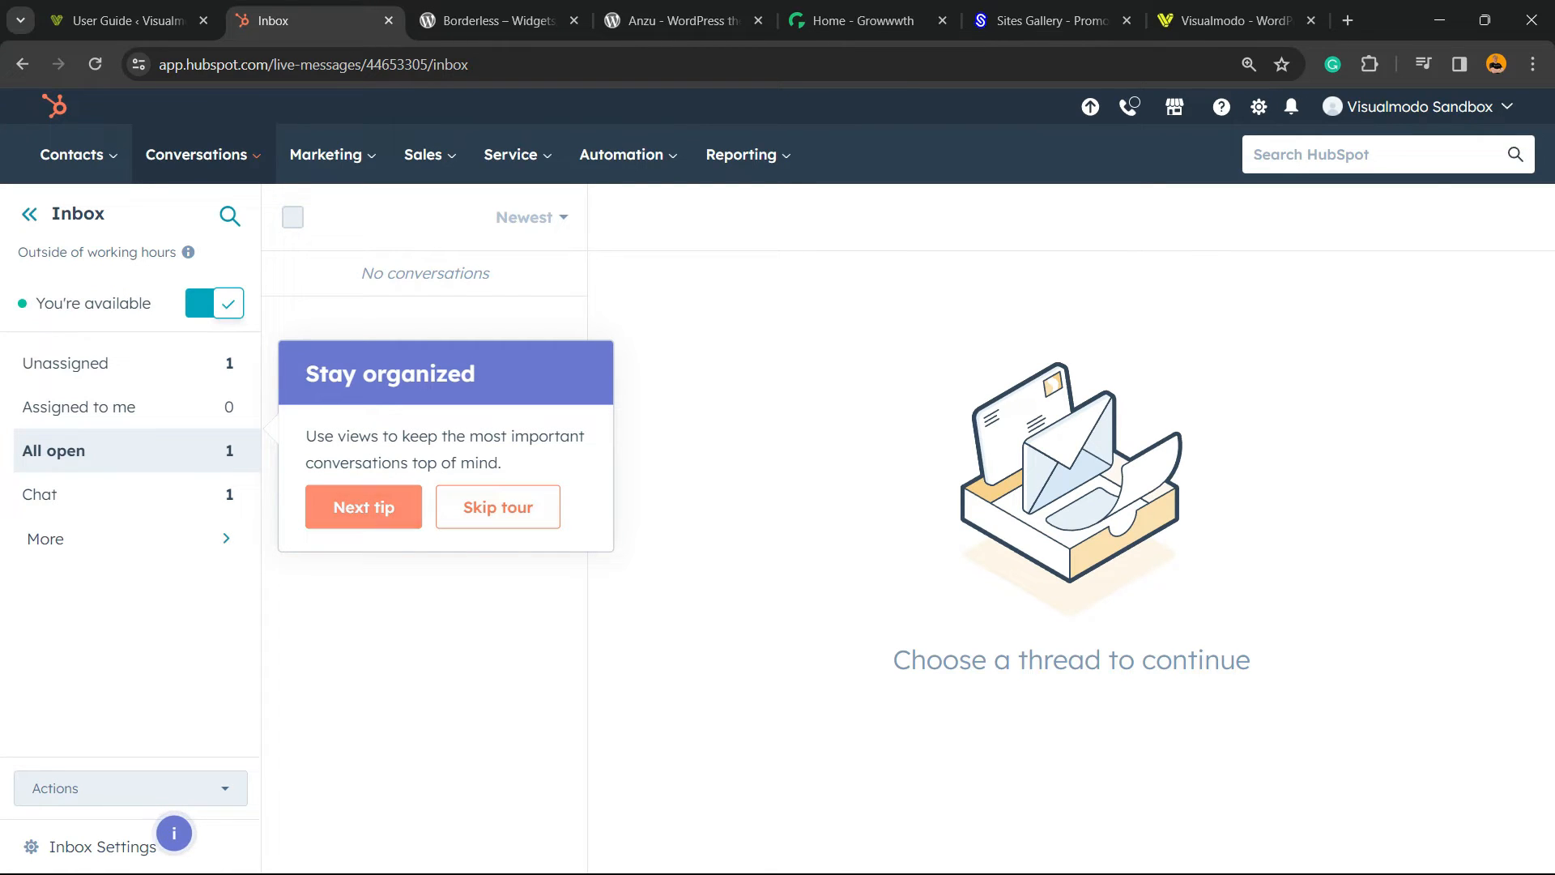
{"action": "left_click", "coordinate": [362, 505]}
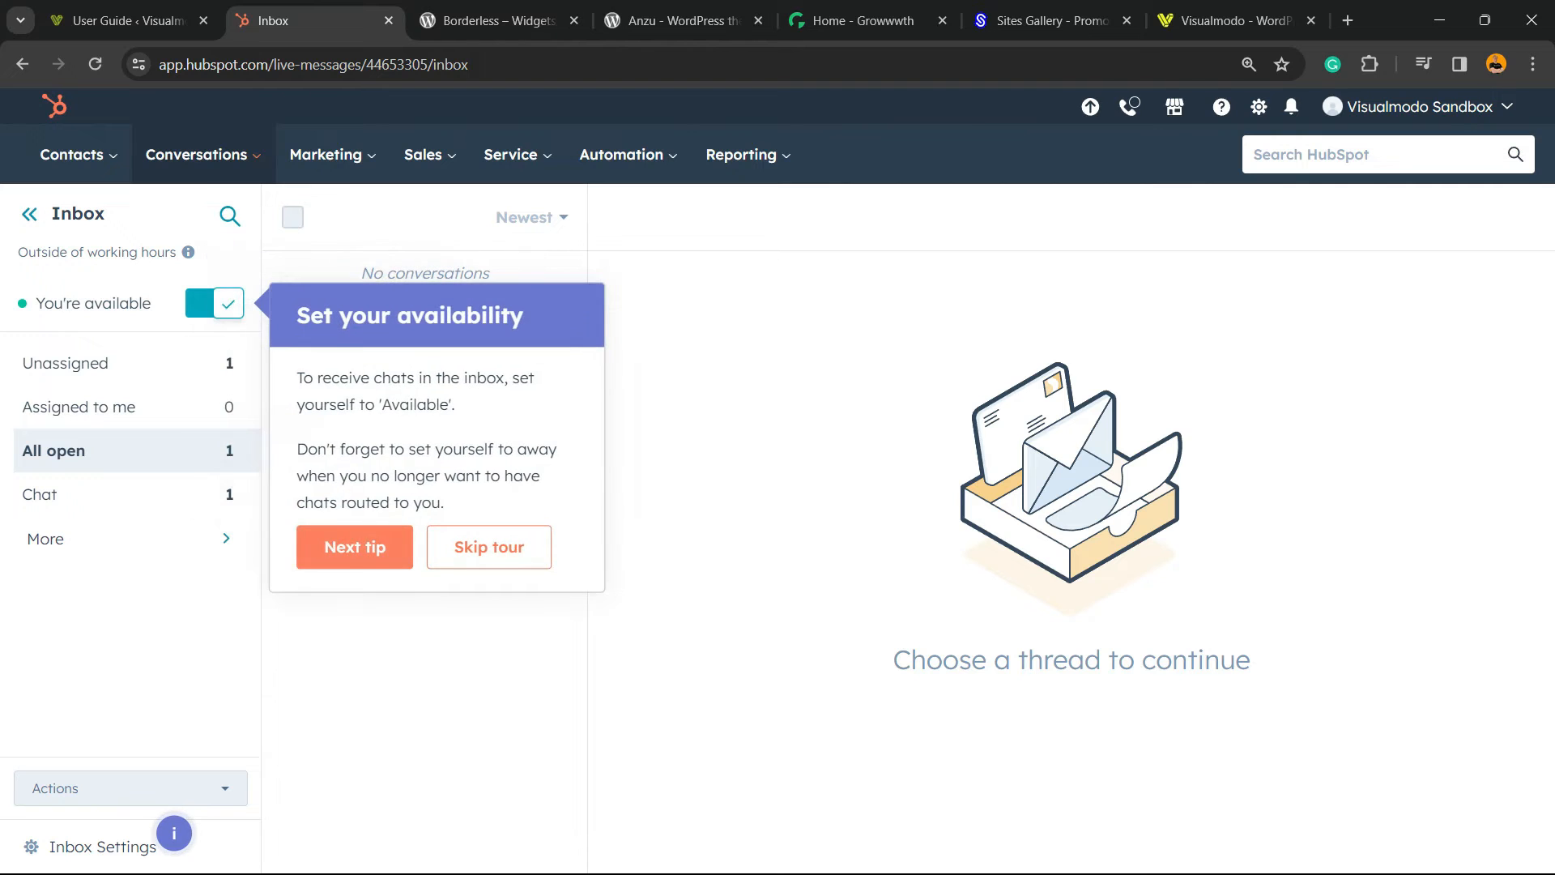
{"action": "left_click", "coordinate": [487, 546]}
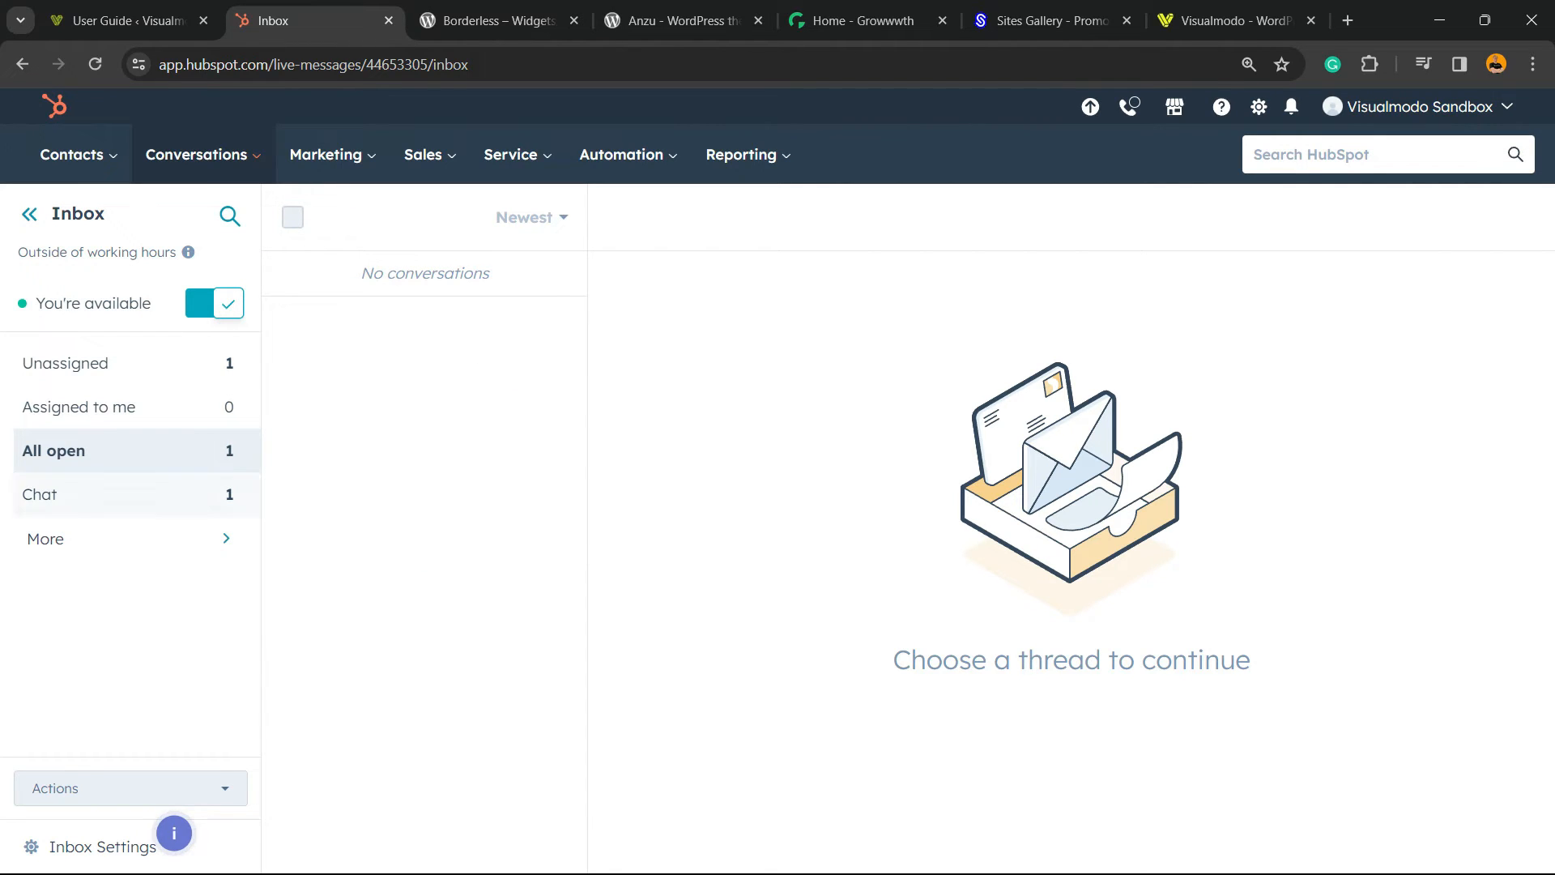
Visit the Visualmodo Sandbox storefront and open its HubSpot chat bubble
{"action": "left_click", "coordinate": [119, 21]}
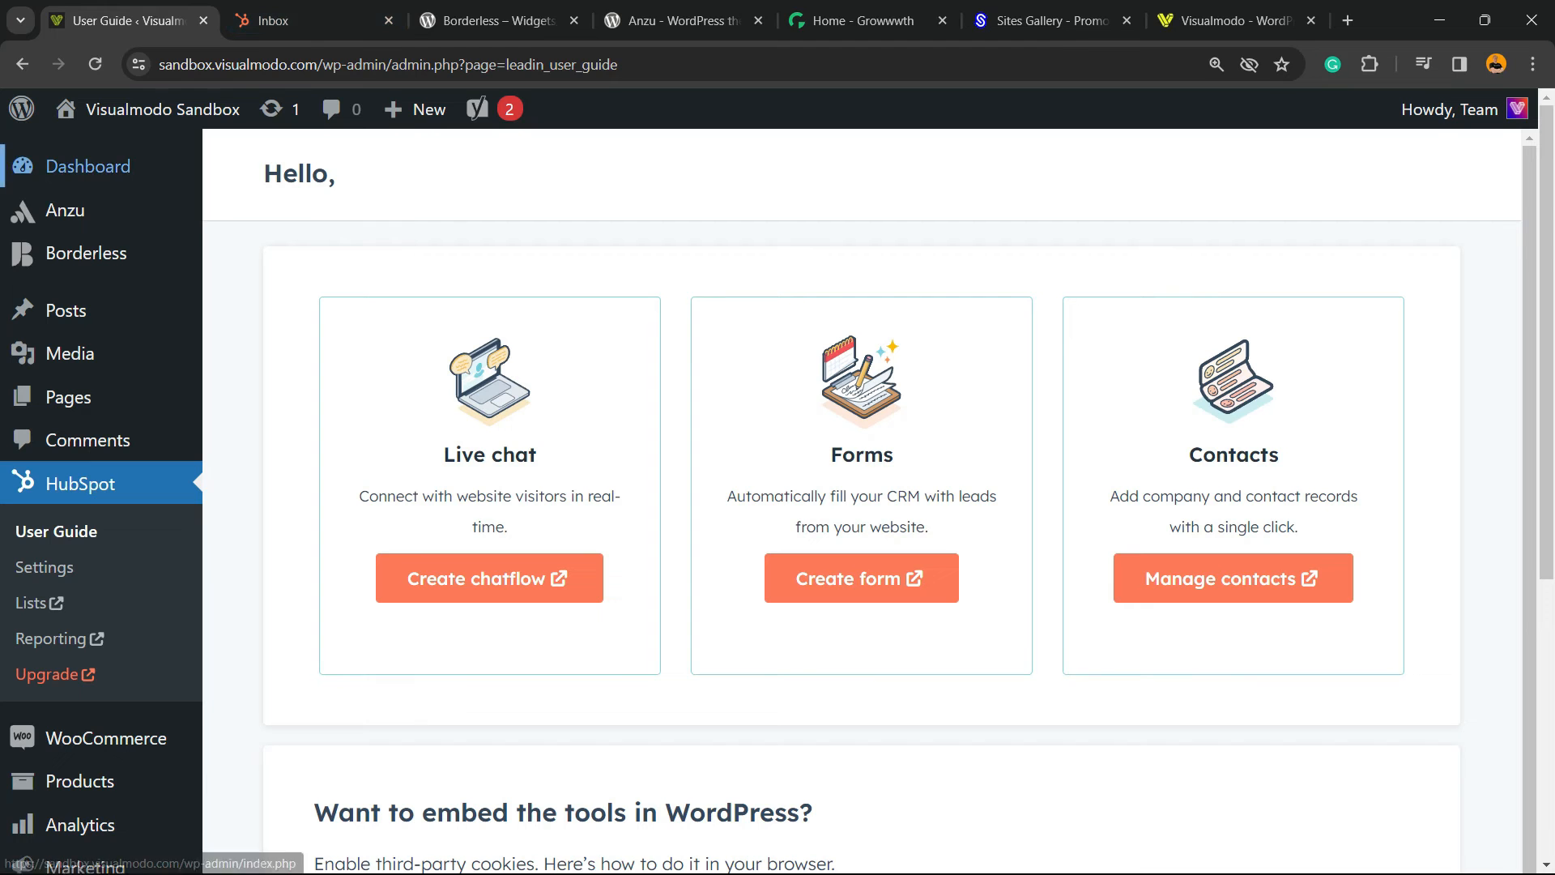
{"action": "left_click", "coordinate": [162, 110]}
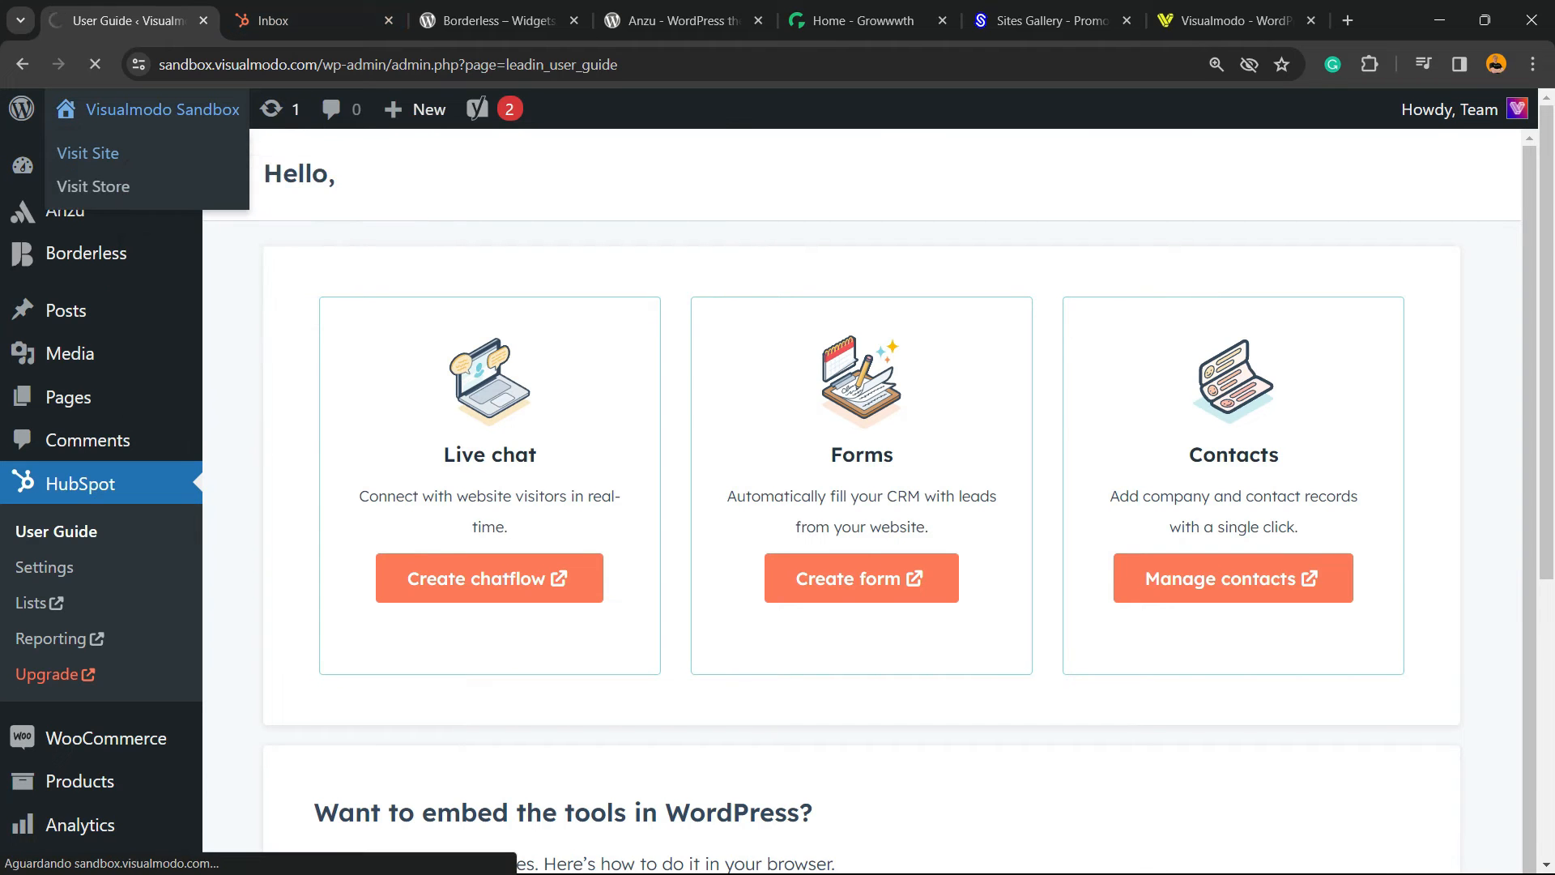
{"action": "left_click", "coordinate": [88, 153]}
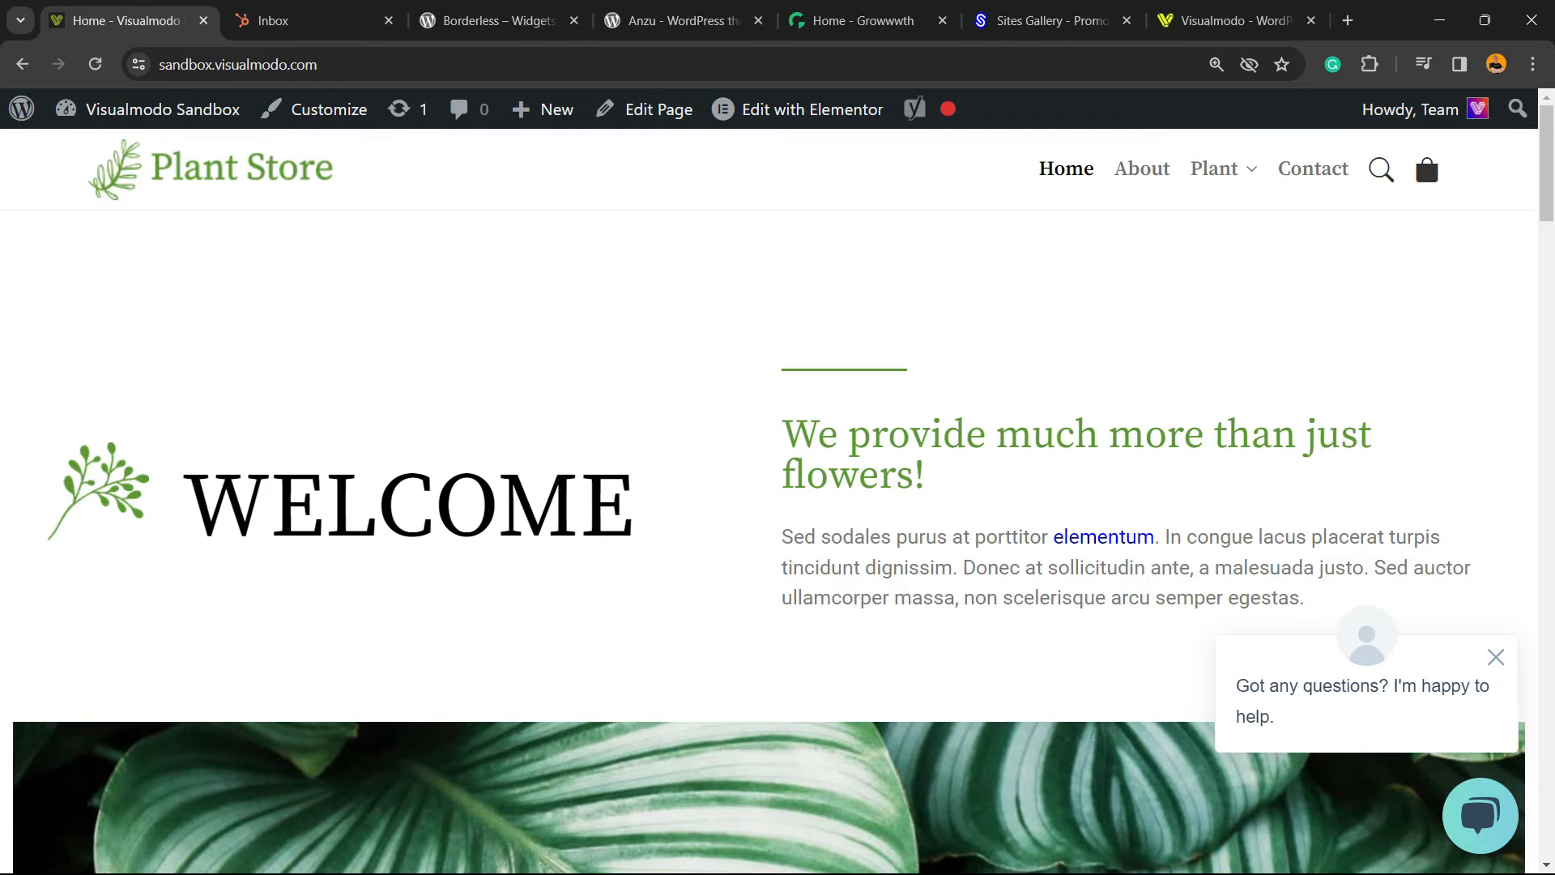
{"action": "scroll", "scroll_direction": "down", "scroll_amount": 3}
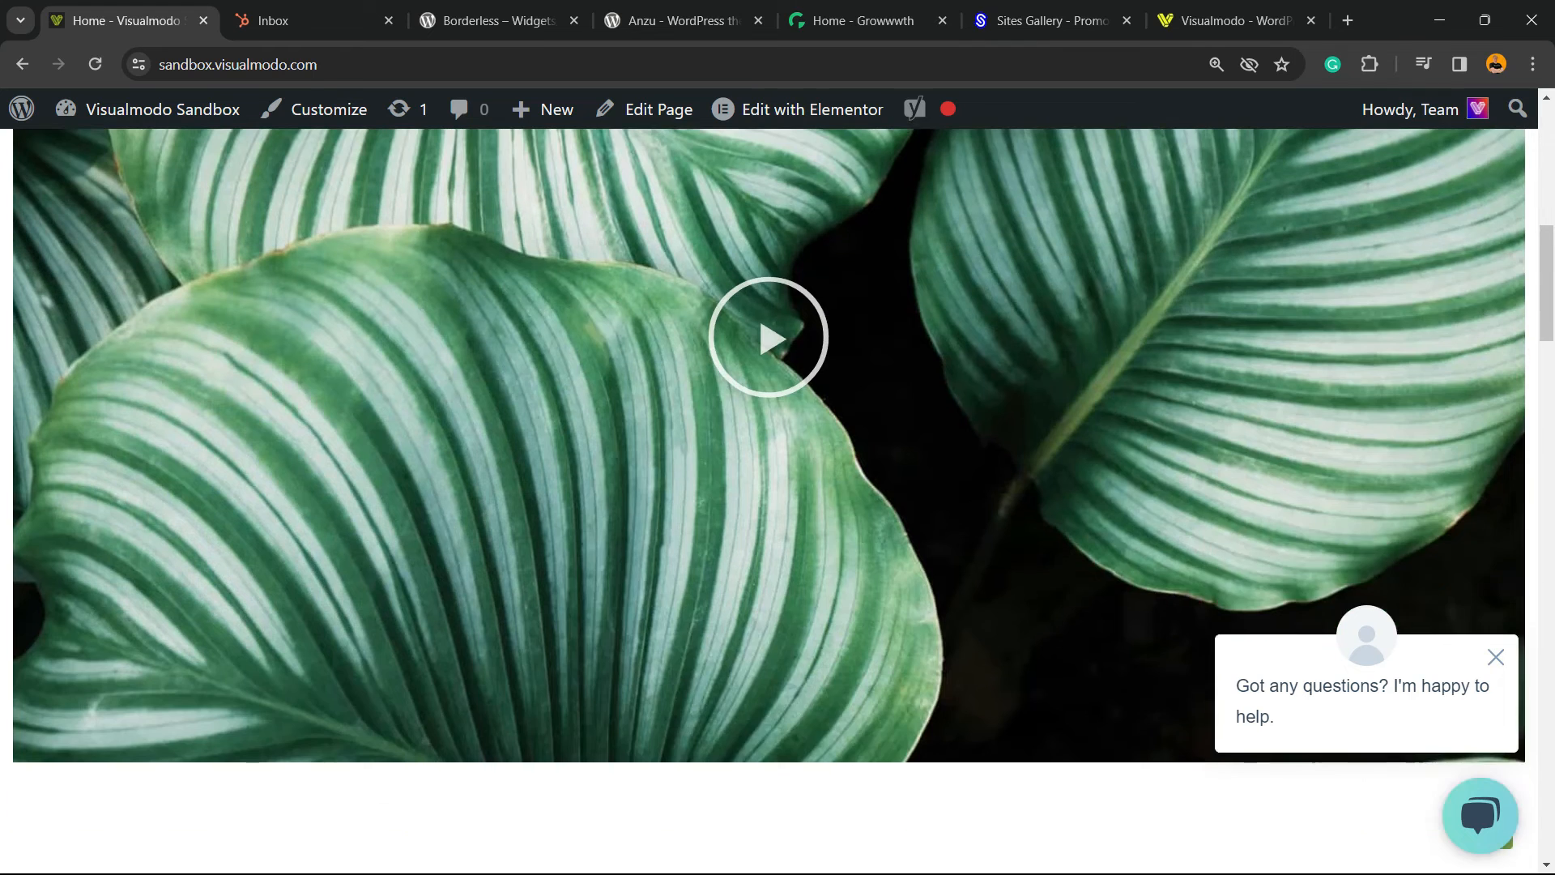
{"action": "left_click", "coordinate": [1479, 816]}
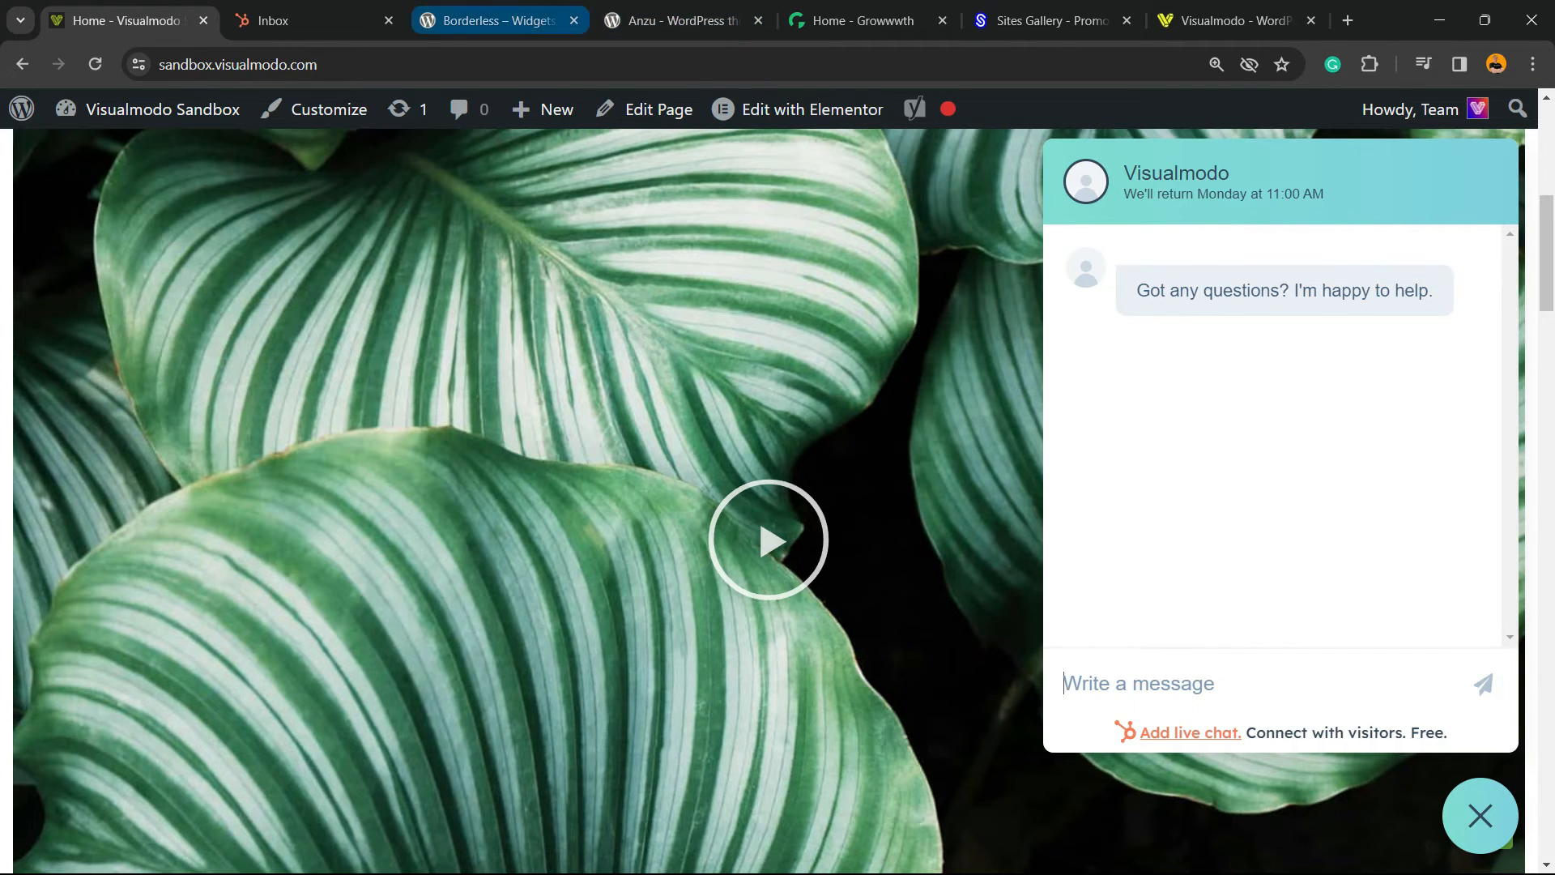
Check the HubSpot inbox, then send 'rewsede' from the store chat and begin typing 'tes'
{"action": "left_click", "coordinate": [313, 19]}
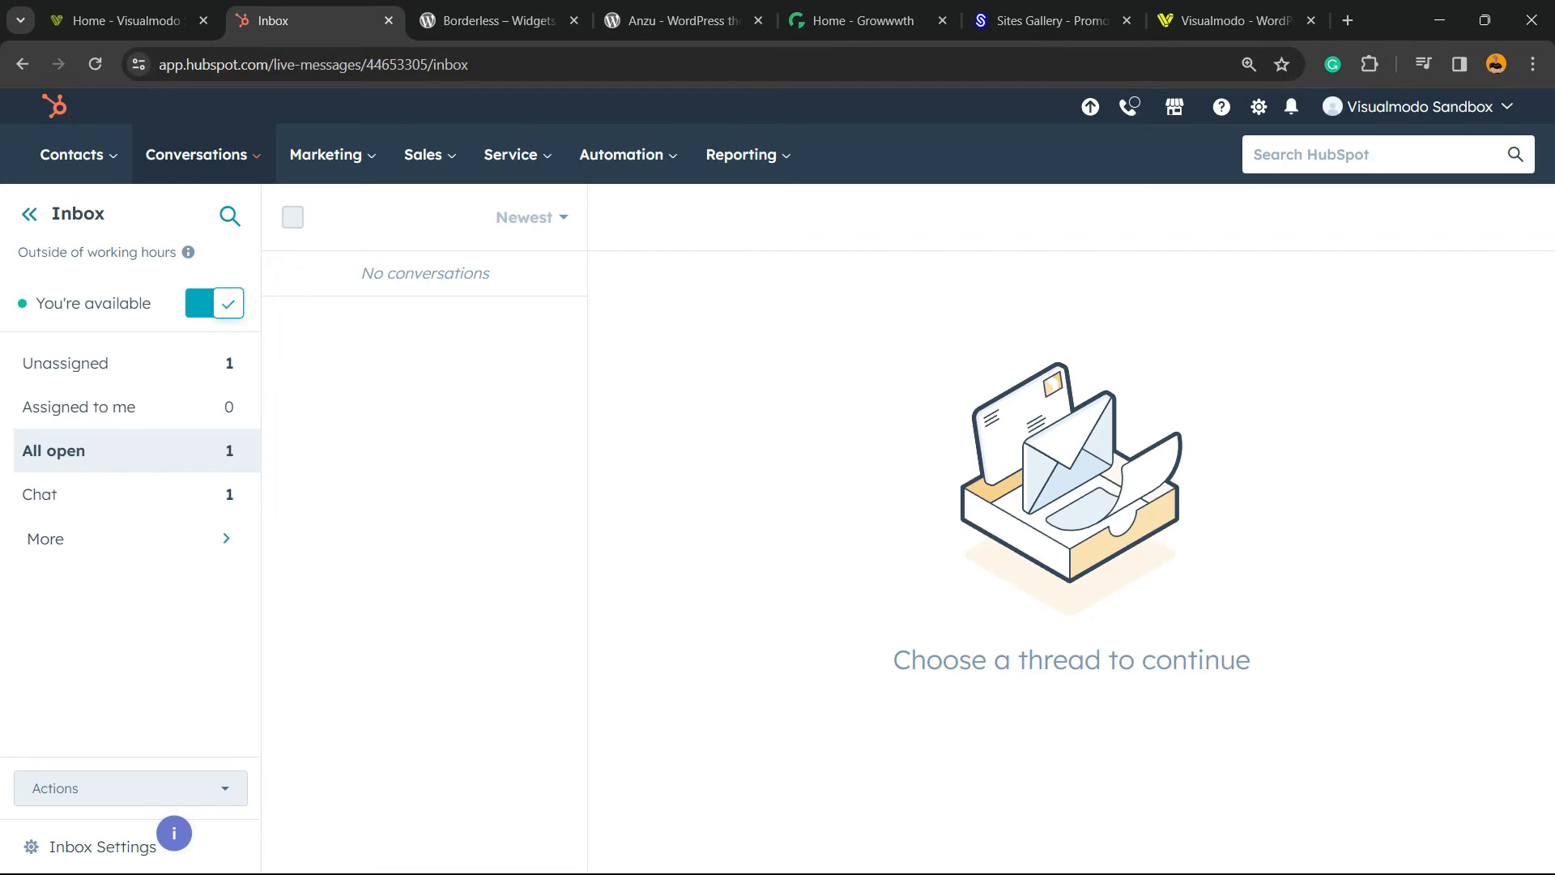
{"action": "left_click", "coordinate": [119, 19]}
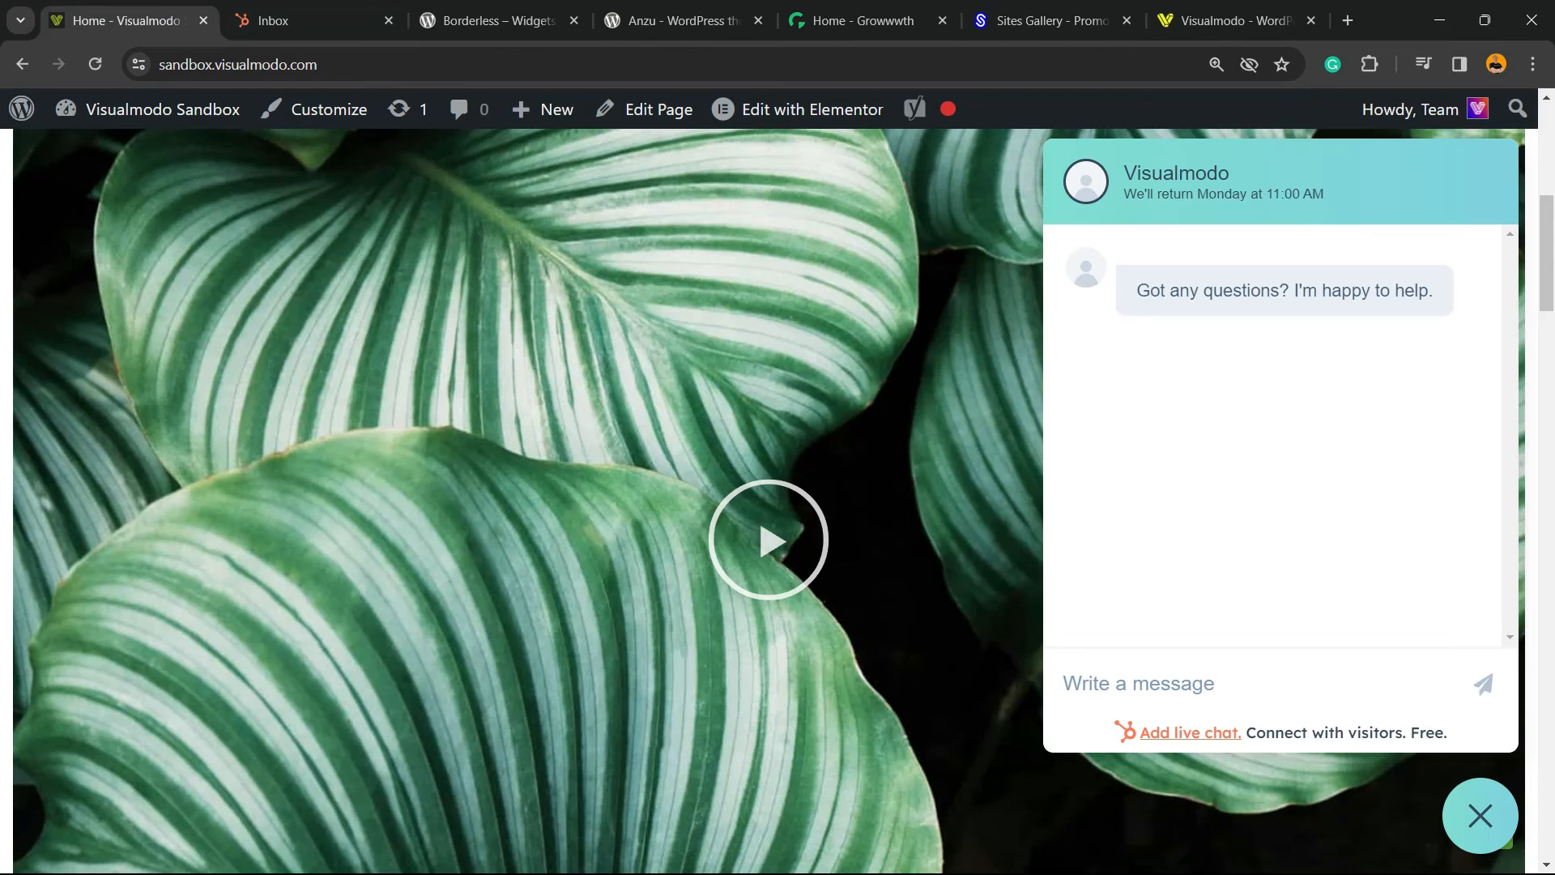
{"action": "type", "text": "rewsede"}
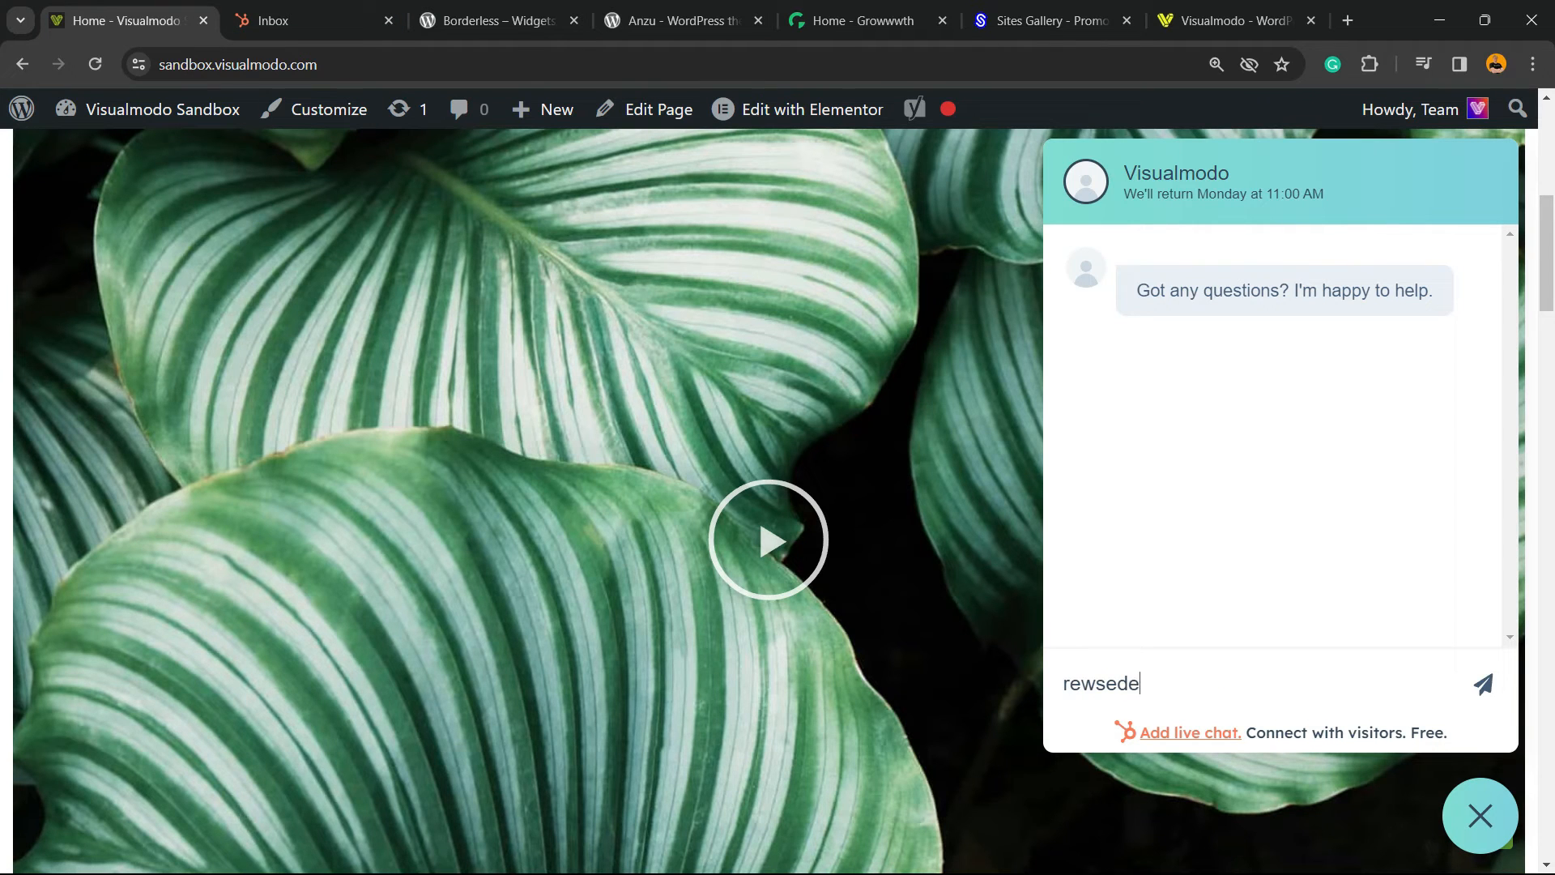
{"action": "left_click", "coordinate": [1484, 683]}
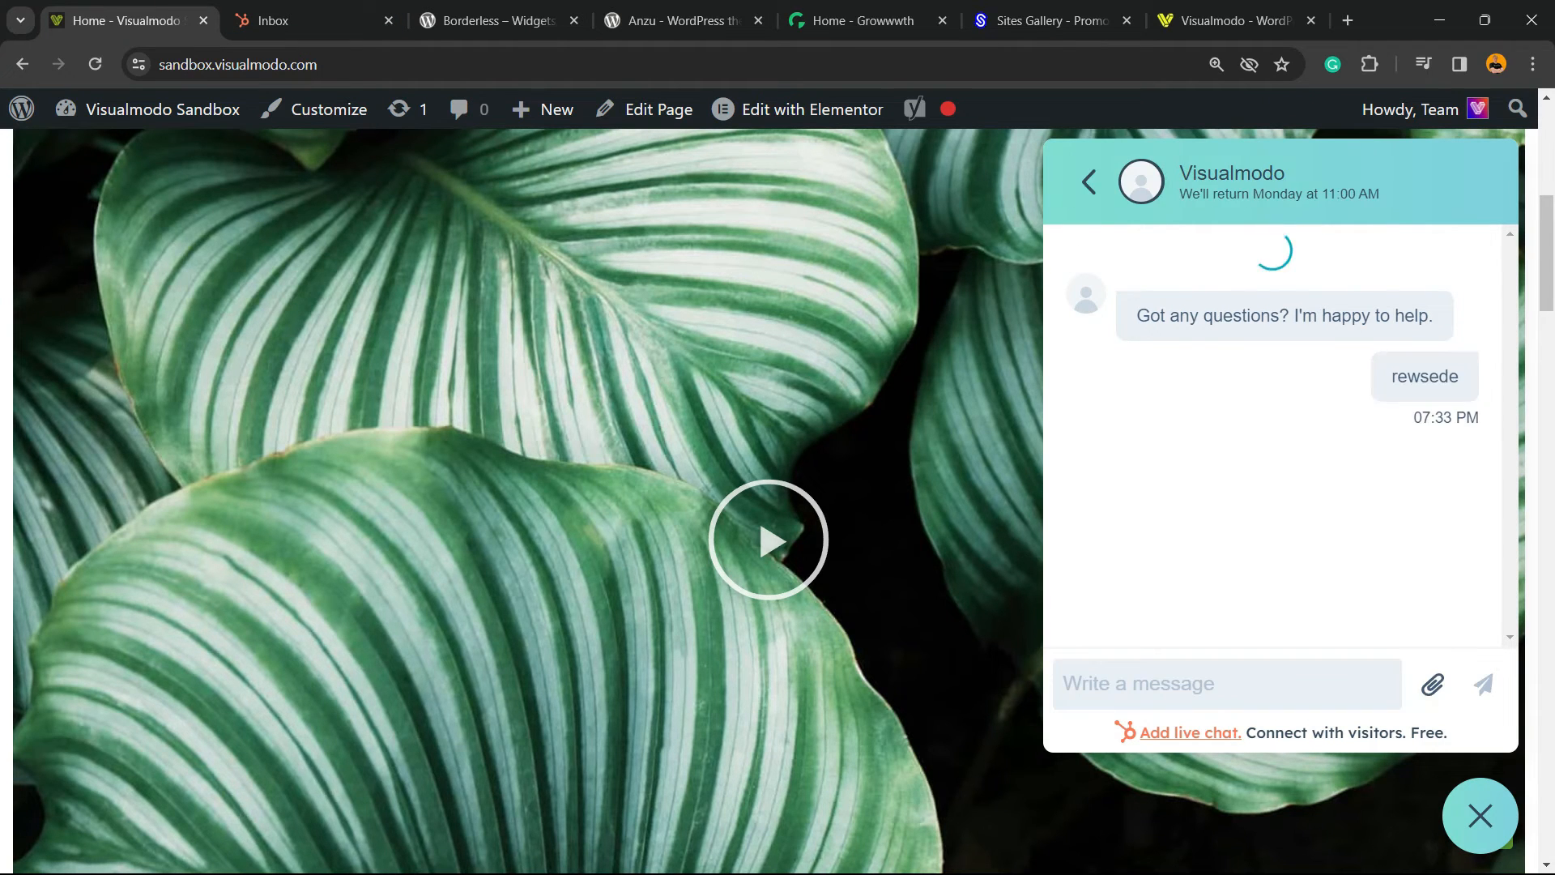
{"action": "type", "text": "tesfr"}
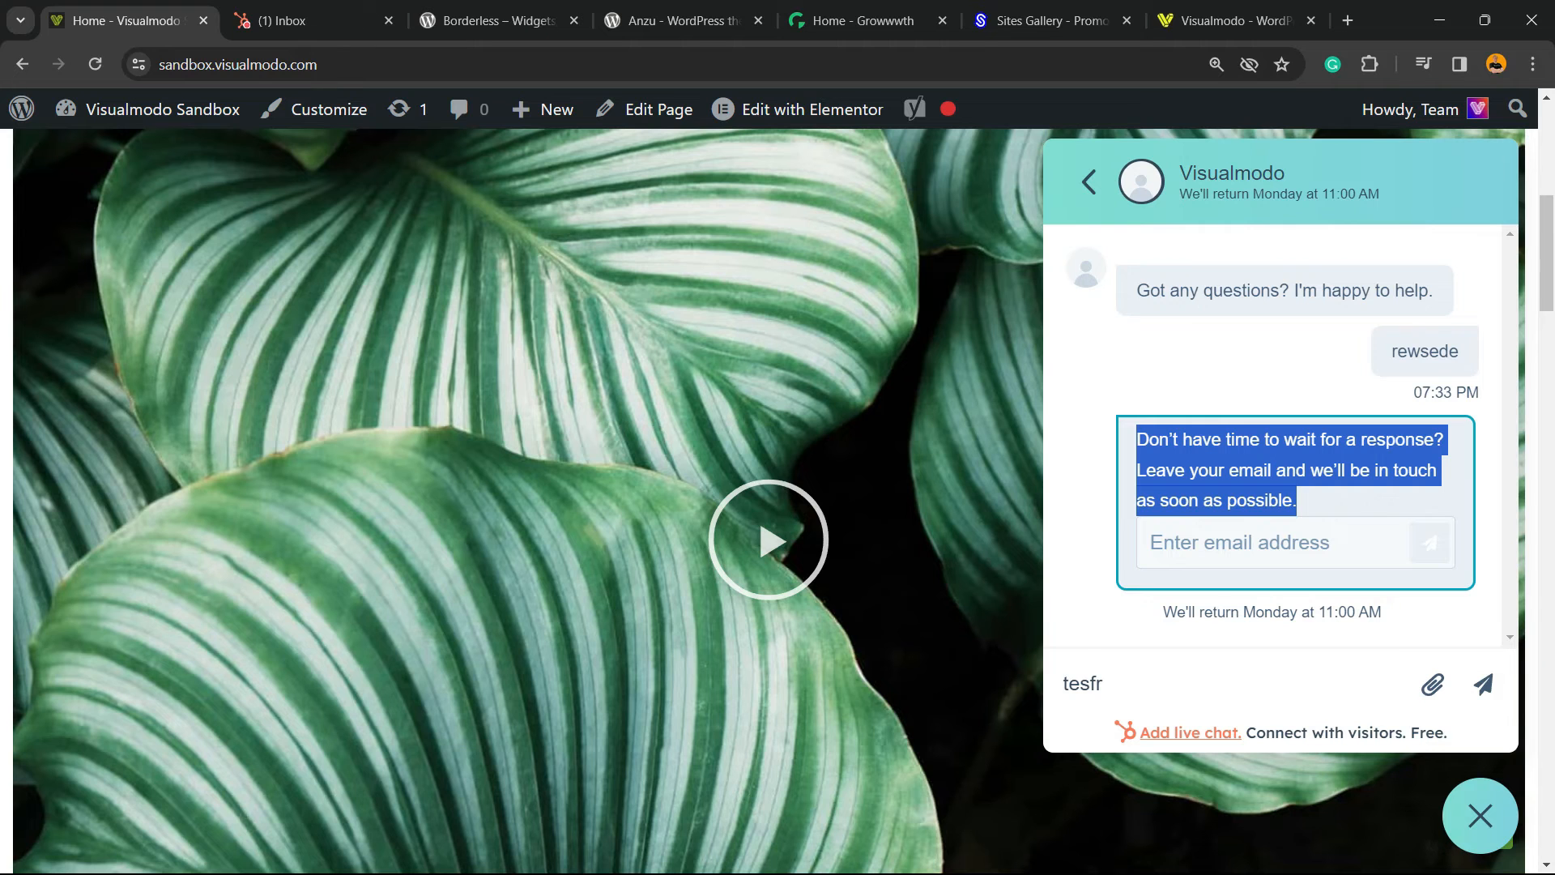
Open the Unknown Visitor chat in the inbox, compare the site widget with chat setup, then view Borderless
{"action": "left_click", "coordinate": [288, 19]}
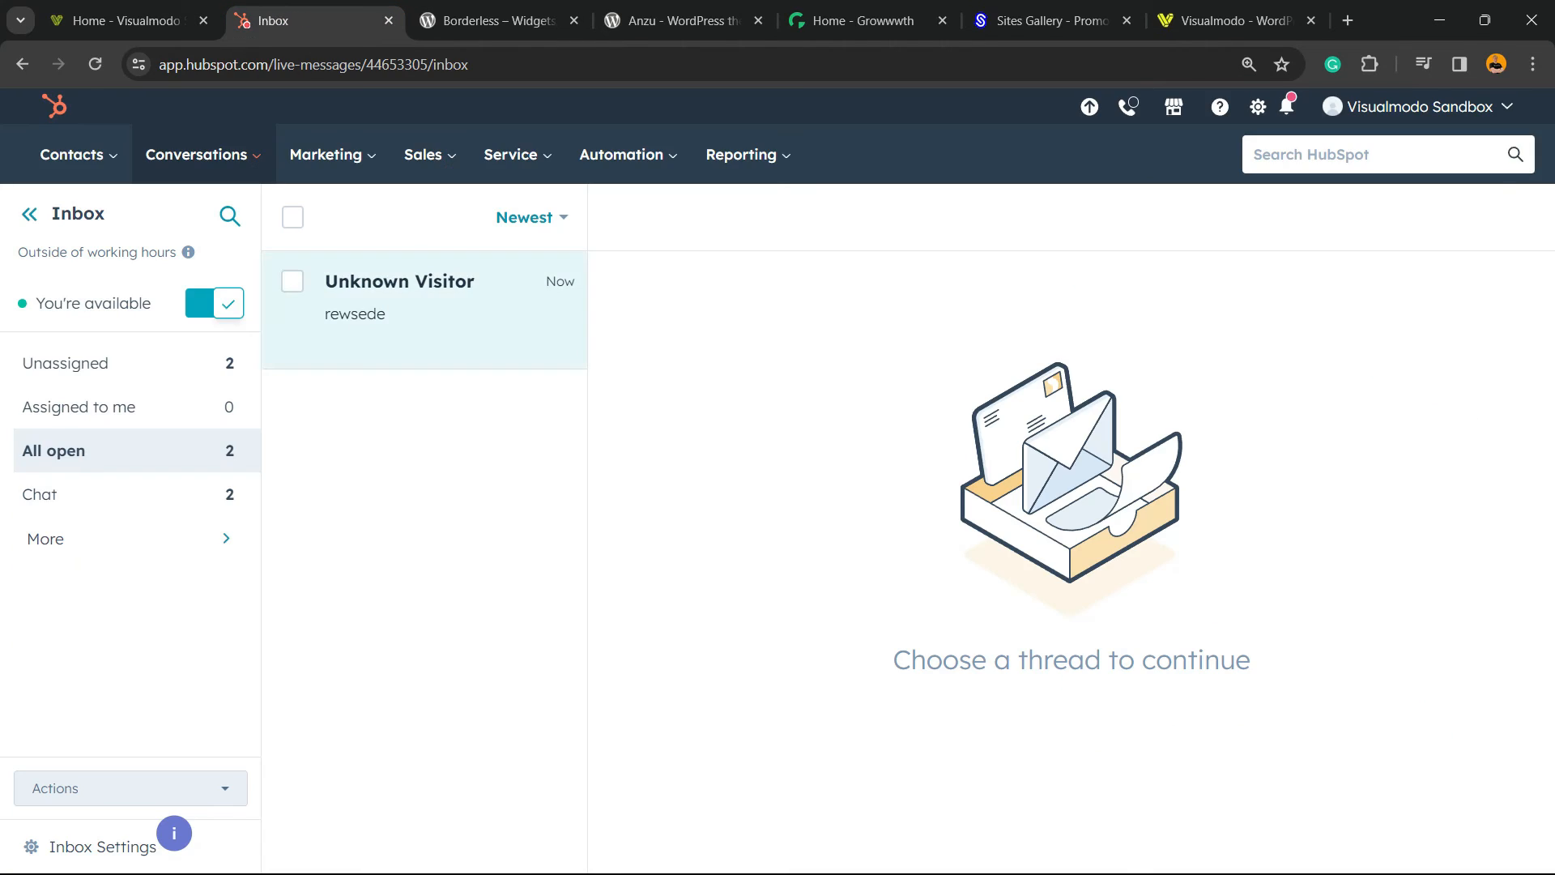
{"action": "left_click", "coordinate": [423, 297]}
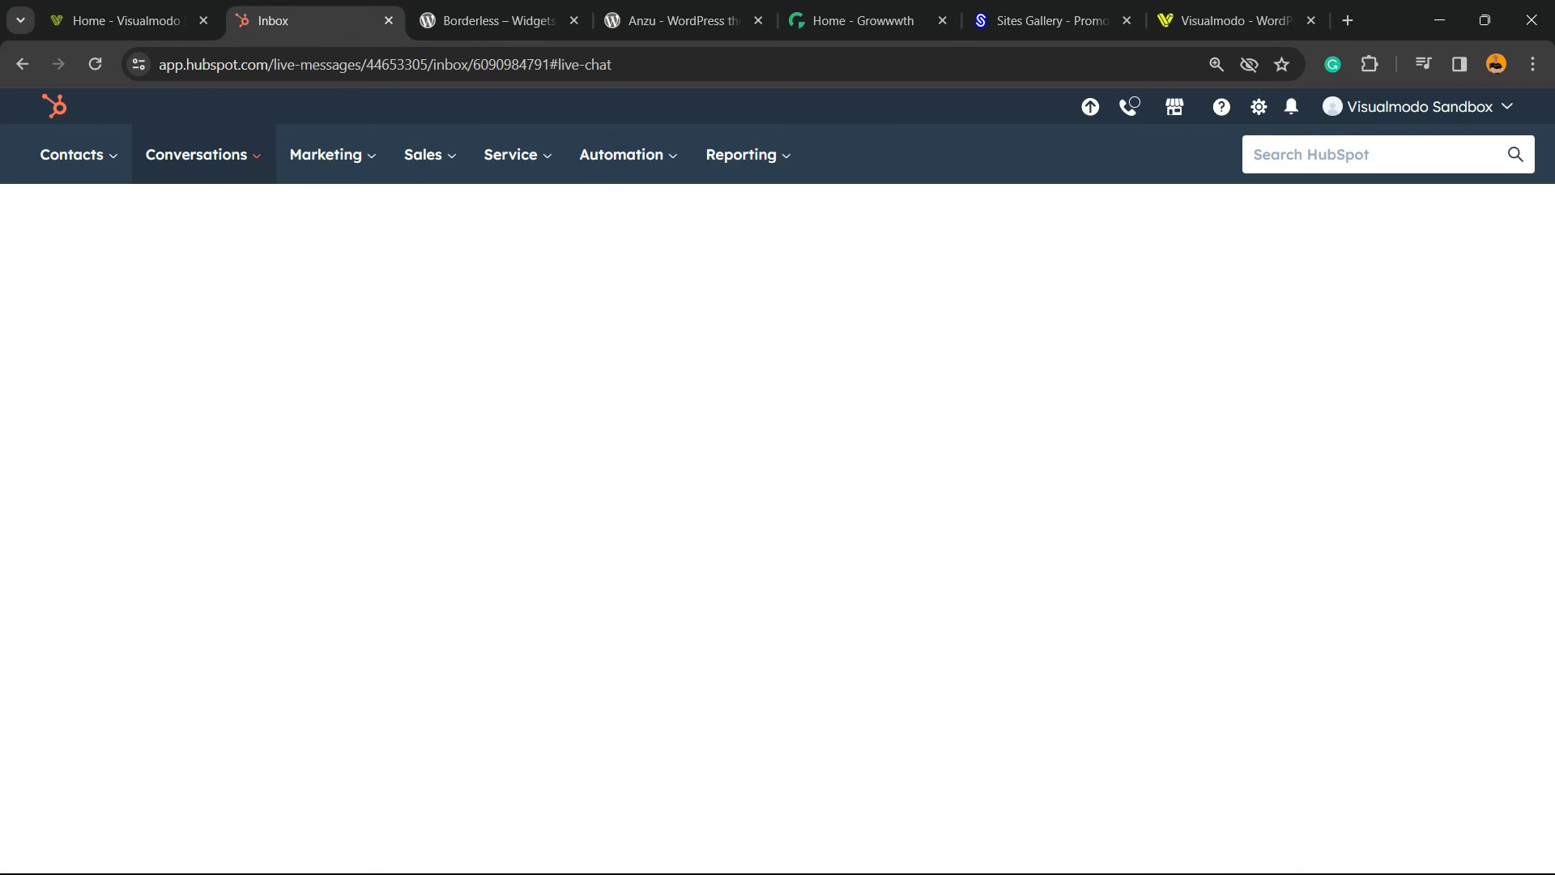
{"action": "left_click", "coordinate": [119, 19]}
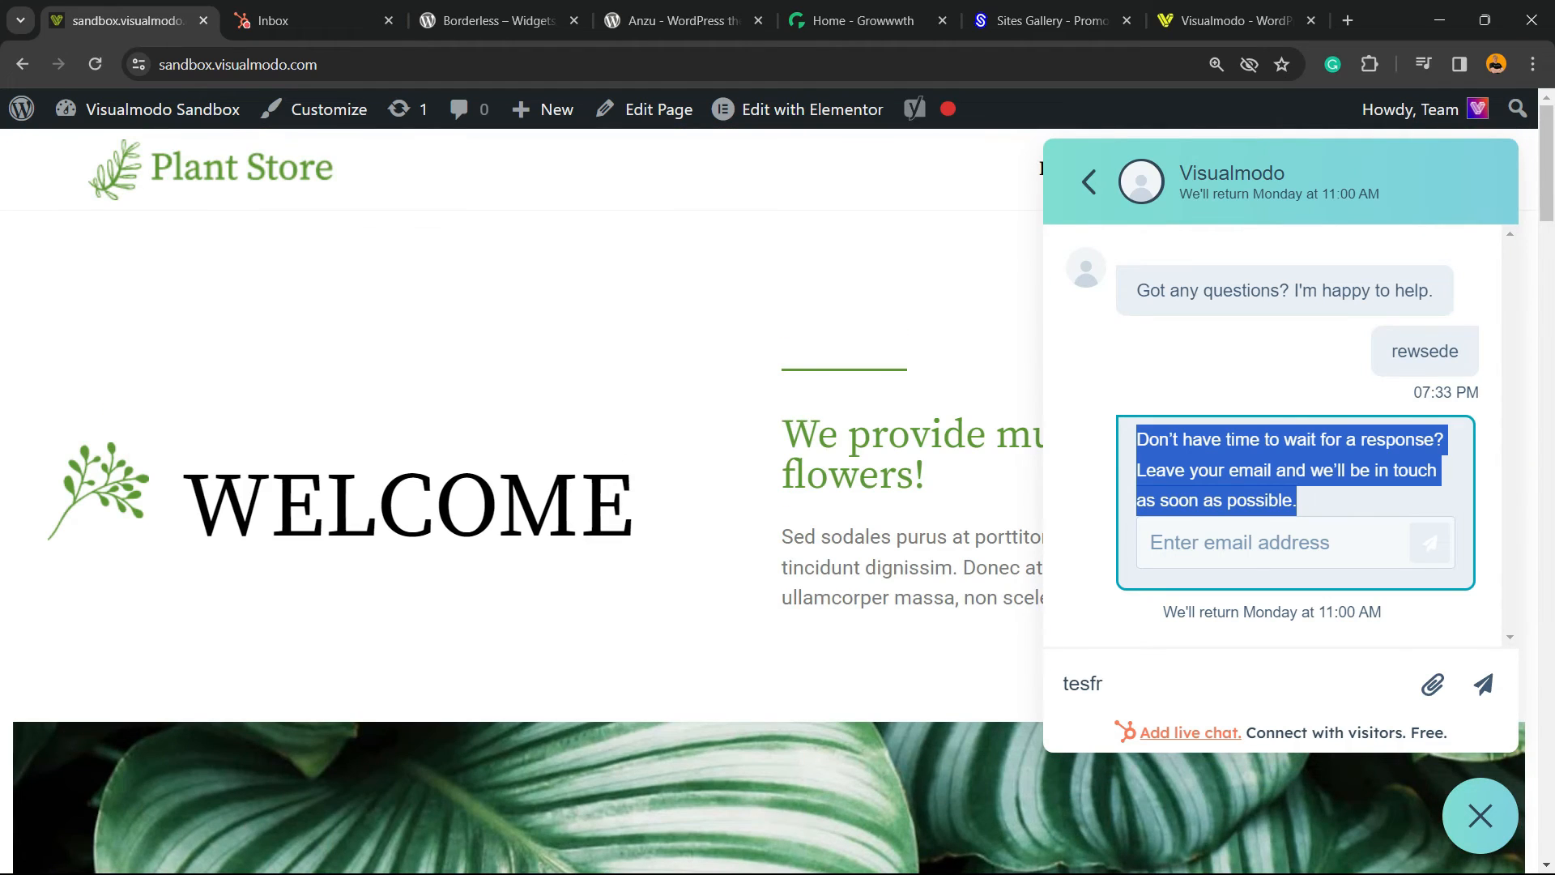
{"action": "left_click", "coordinate": [1190, 732]}
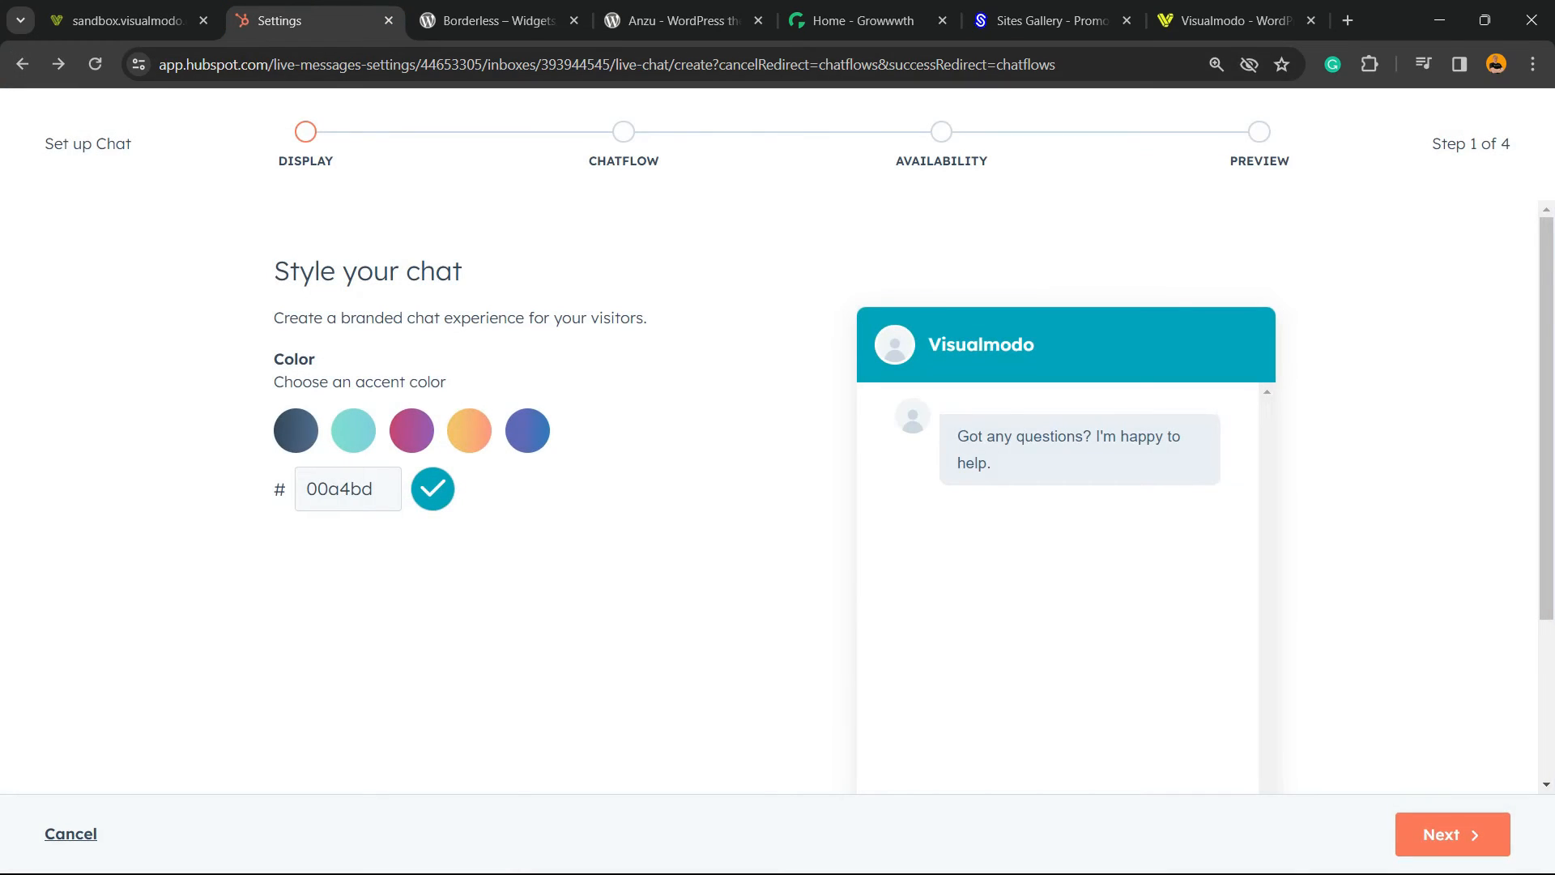
{"action": "left_click", "coordinate": [123, 19]}
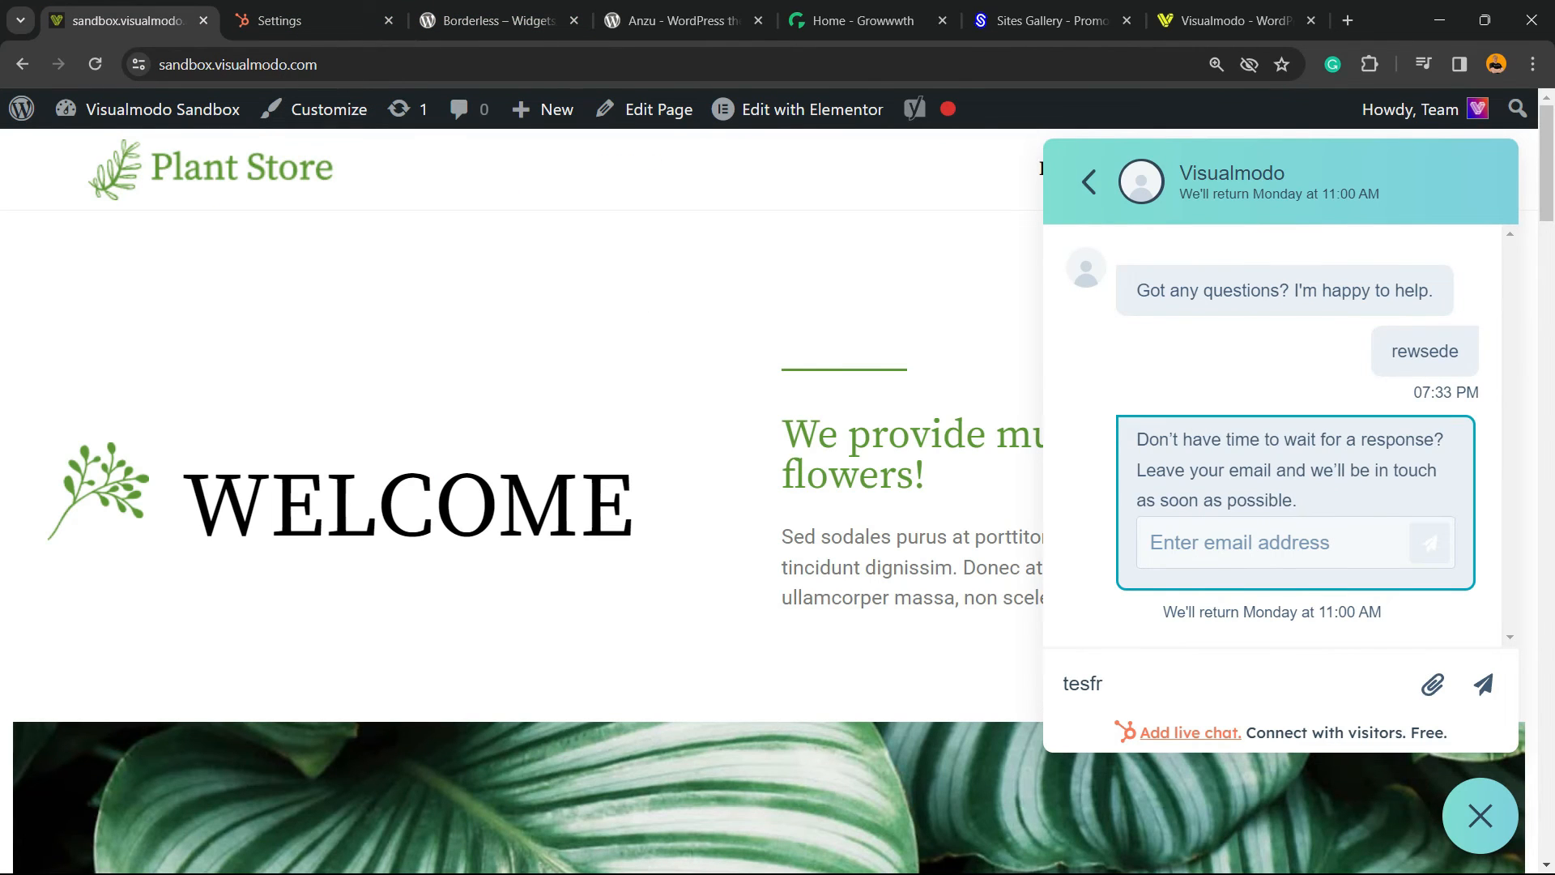
{"action": "left_click", "coordinate": [486, 20]}
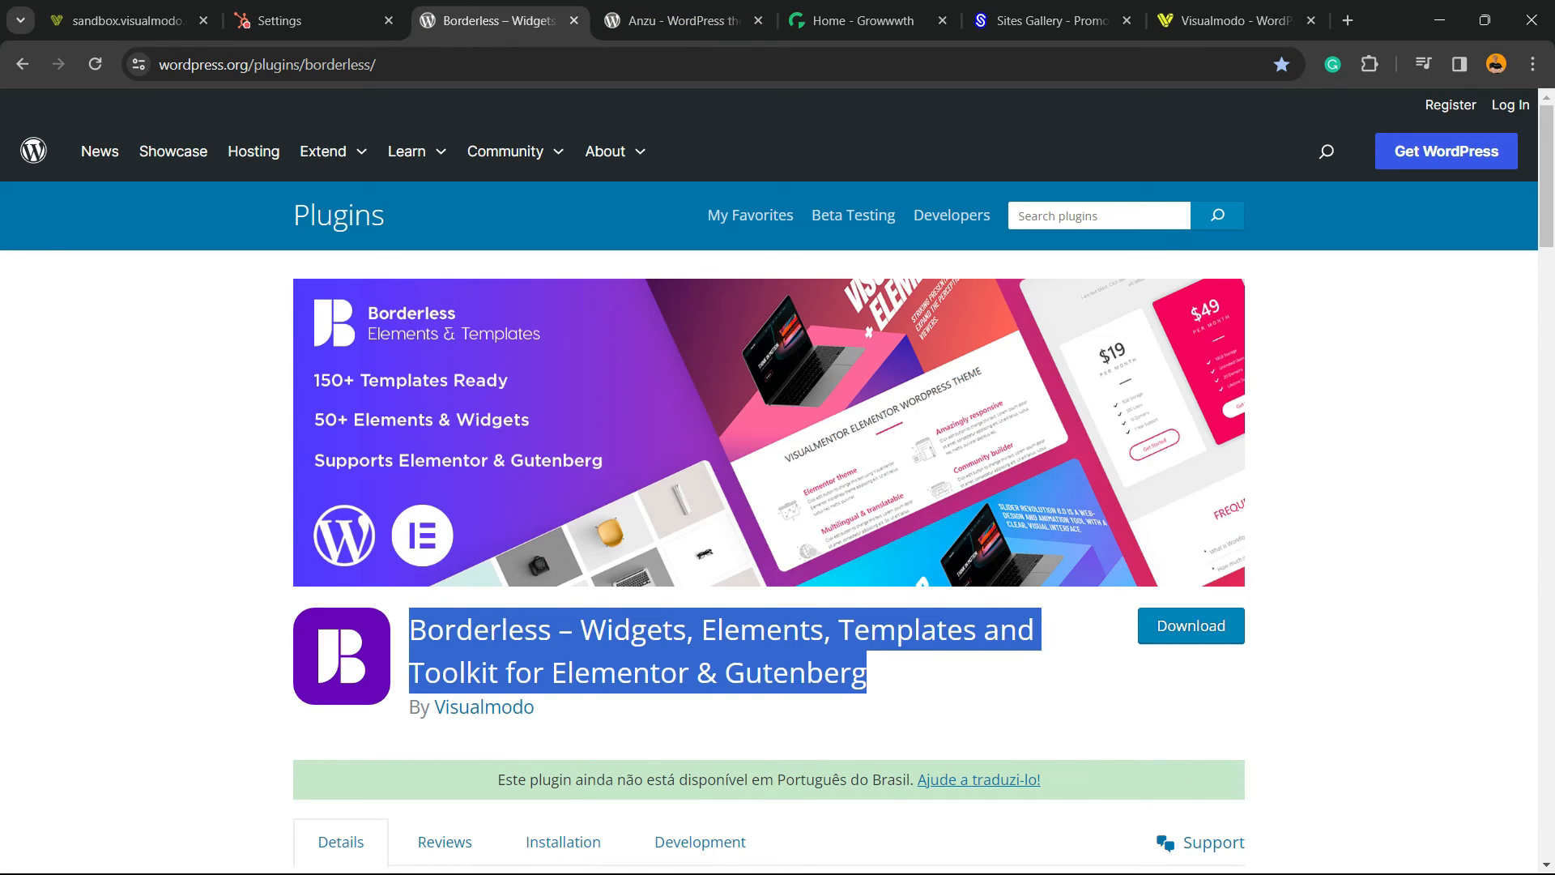
View the Anzu theme page, scroll the Growwwth guest-post listings, then show Sites Gallery
{"action": "left_click", "coordinate": [680, 20]}
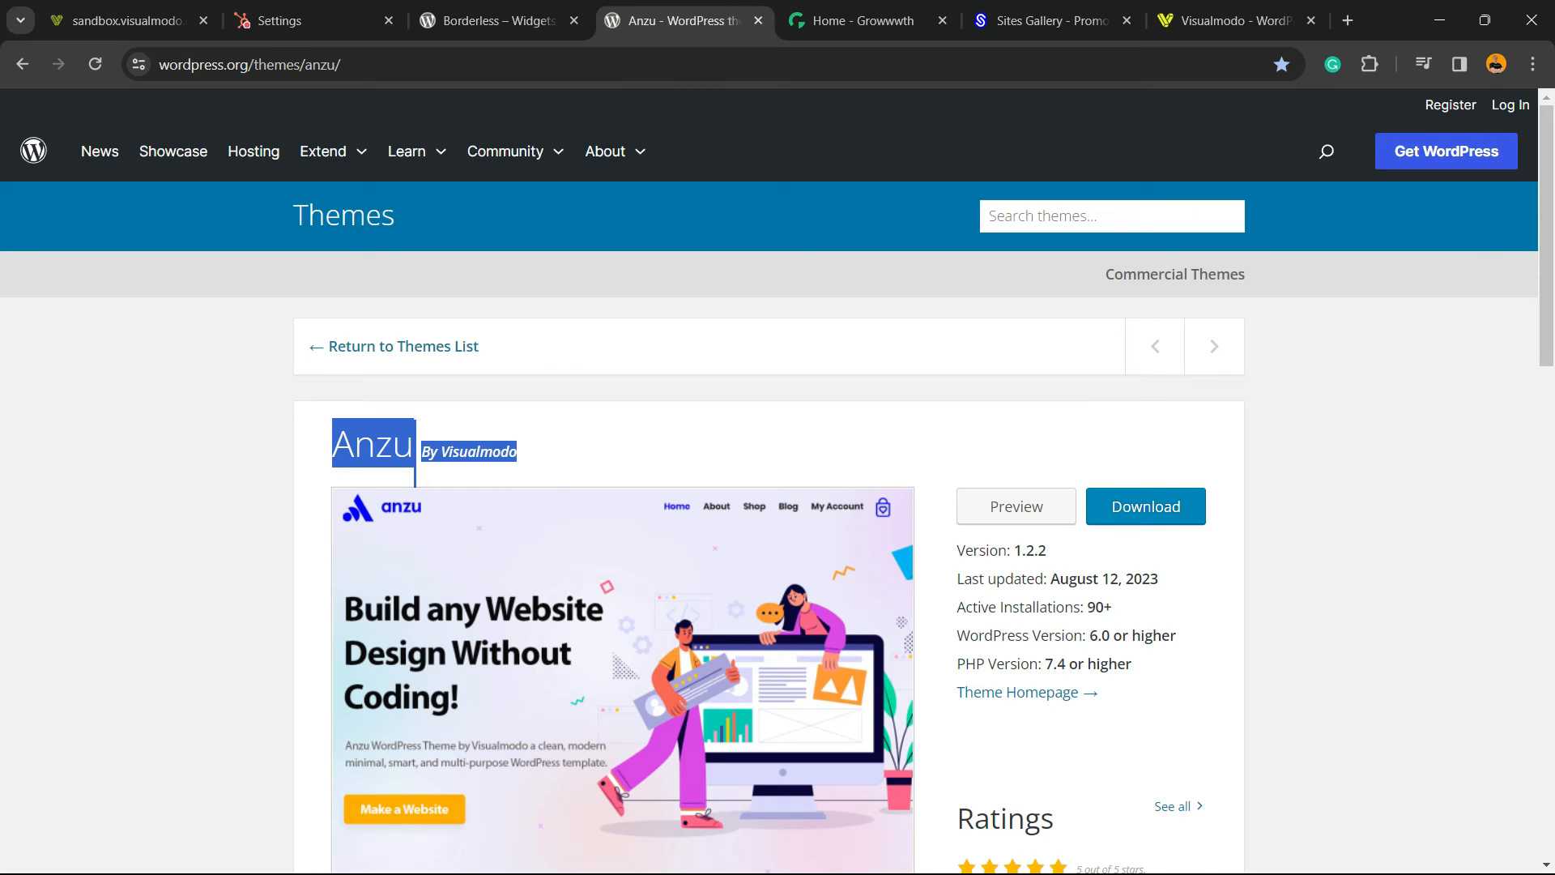
{"action": "left_click", "coordinate": [866, 20]}
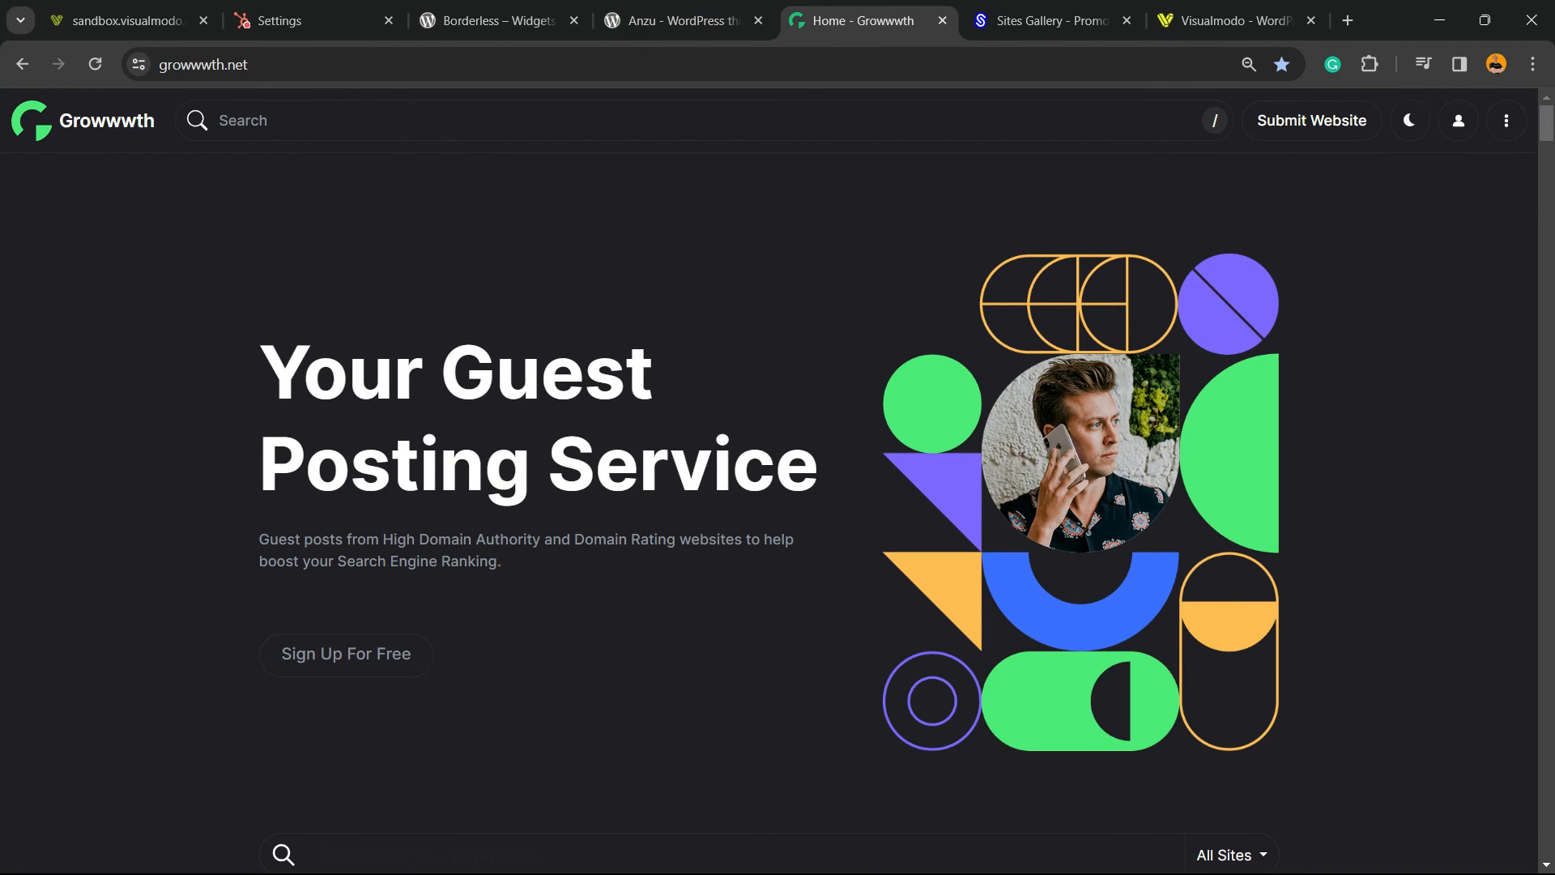
{"action": "scroll", "scroll_direction": "down", "scroll_amount": 3}
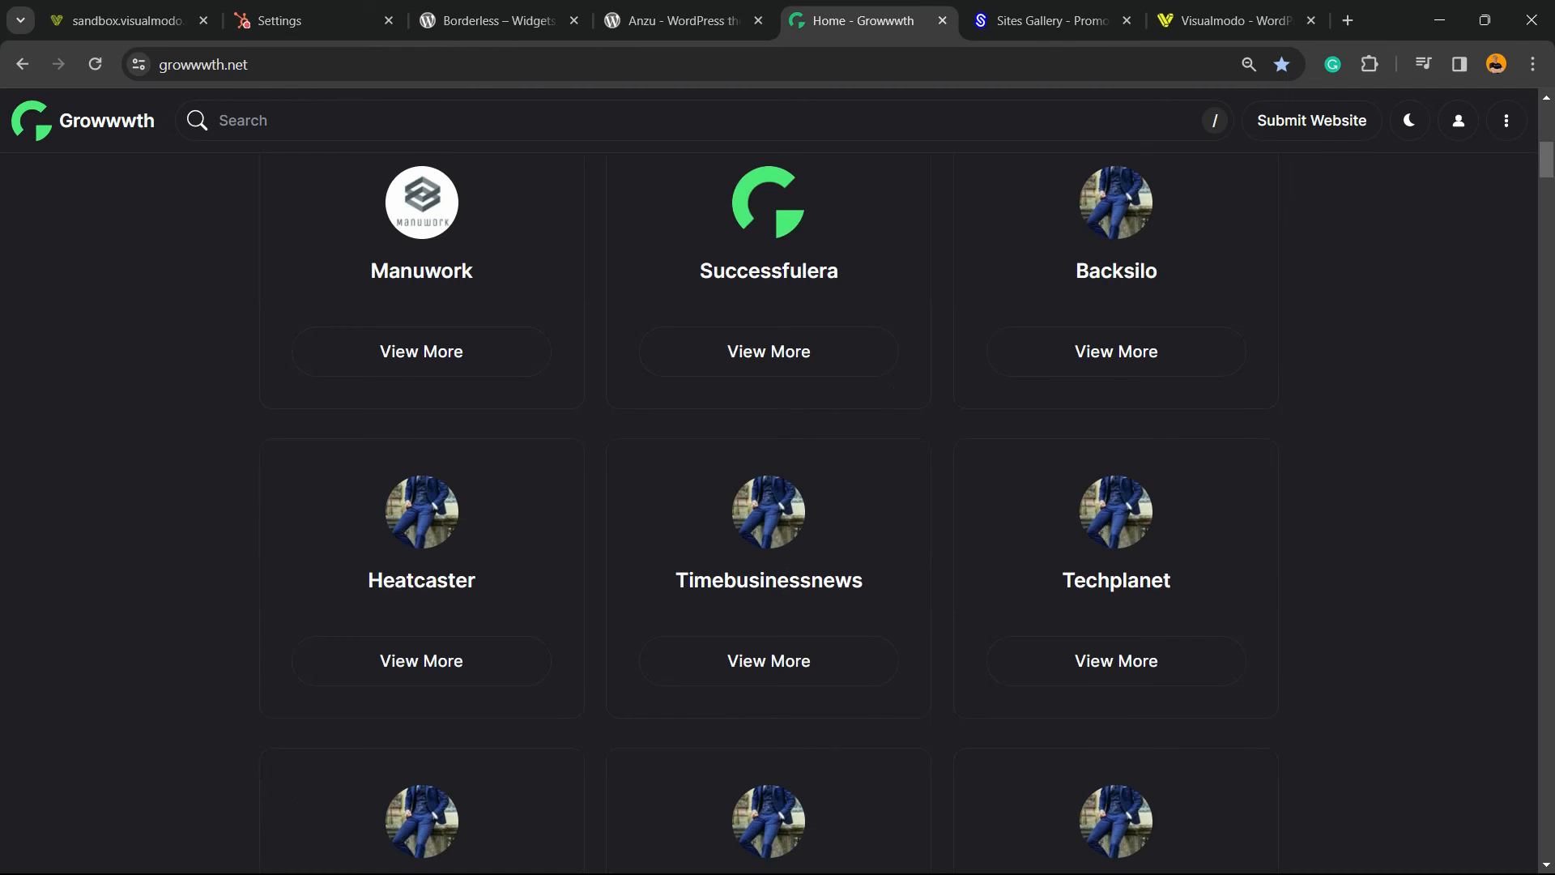
{"action": "scroll", "scroll_direction": "down", "scroll_amount": 3}
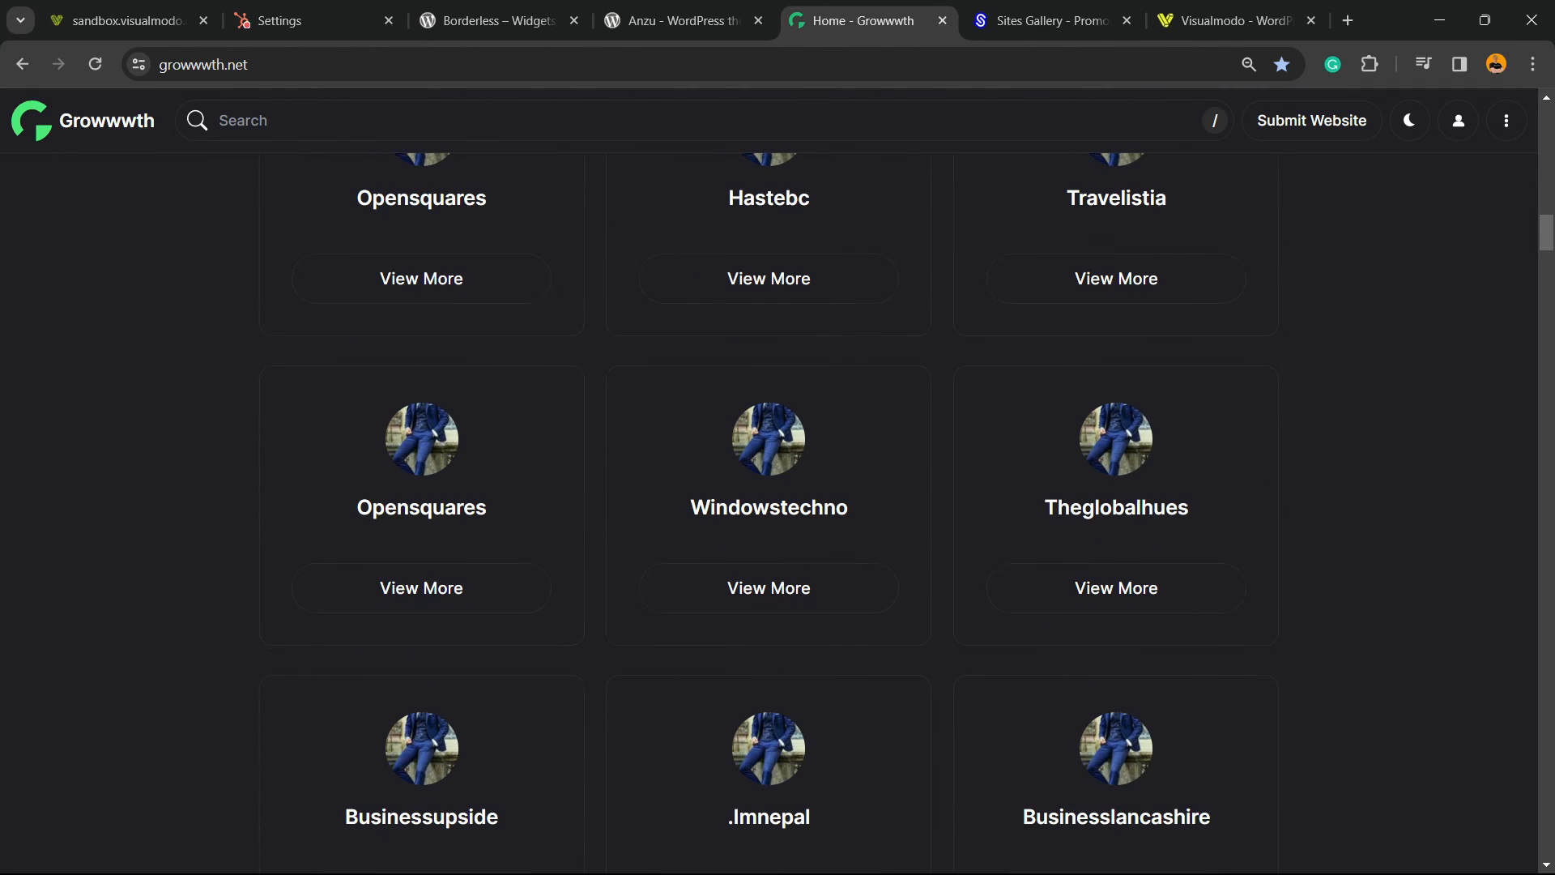
{"action": "left_click", "coordinate": [1048, 19]}
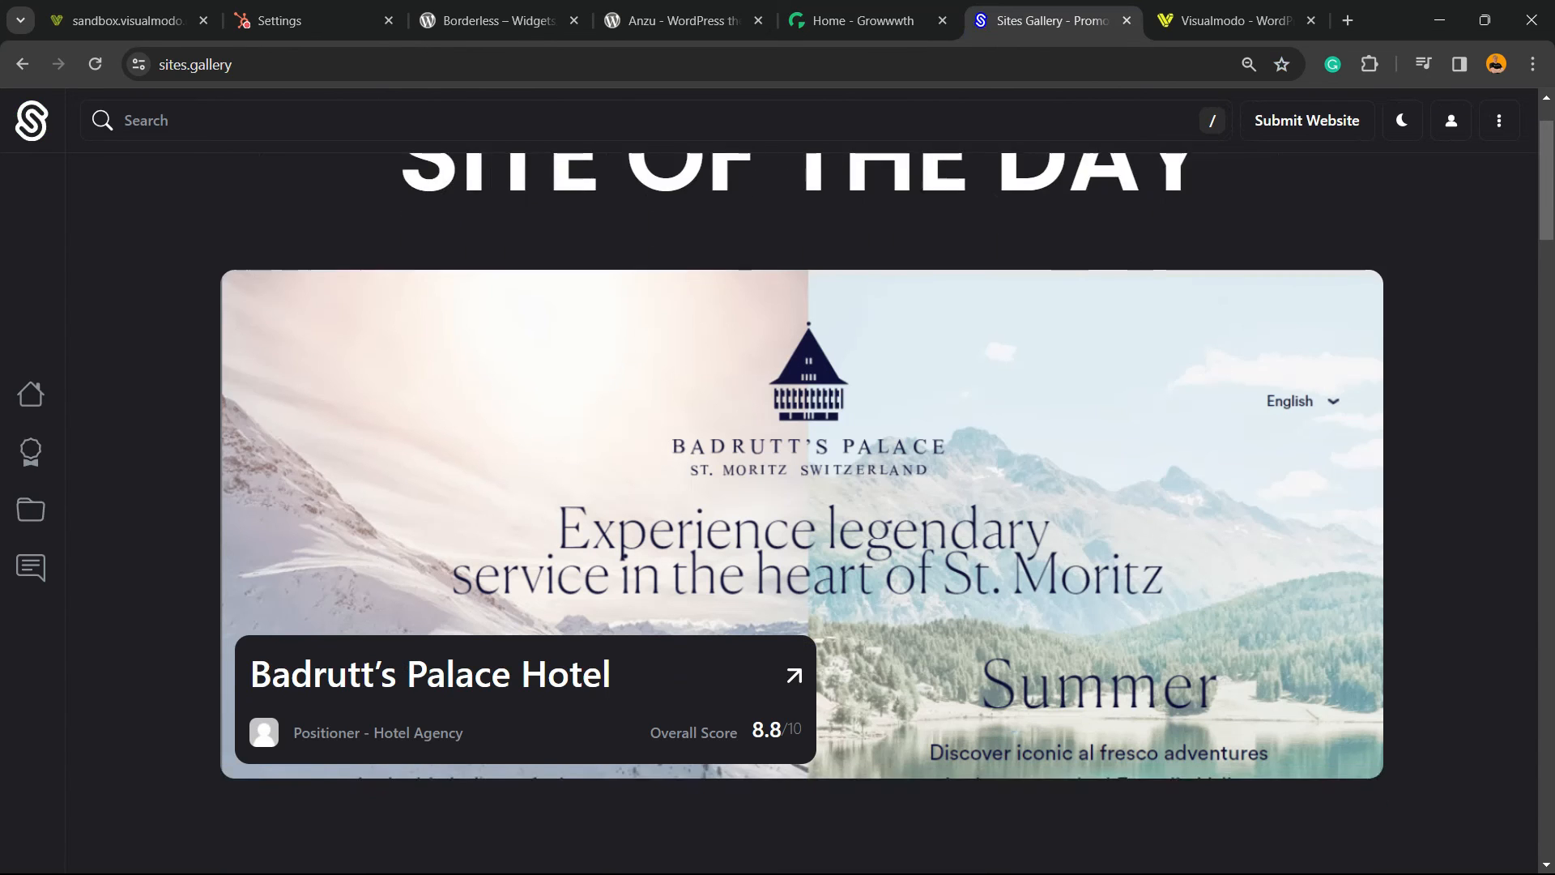
Scroll through the Sites Gallery featured site listings, then switch to the Visualmodo homepage
{"action": "scroll", "scroll_direction": "down", "scroll_amount": 3}
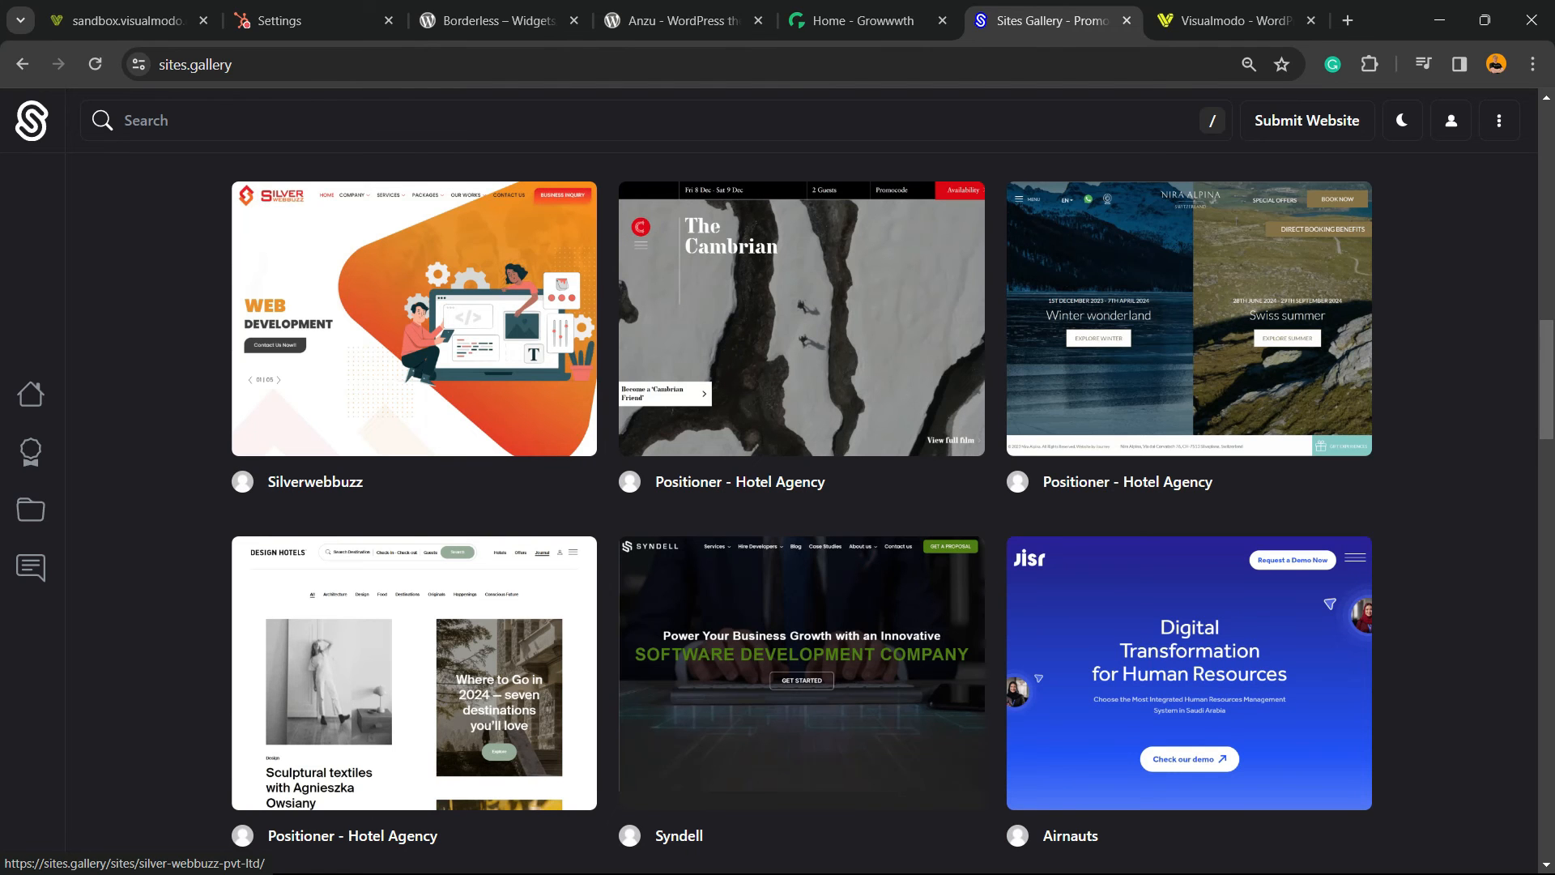
{"action": "scroll", "scroll_direction": "down", "scroll_amount": 3}
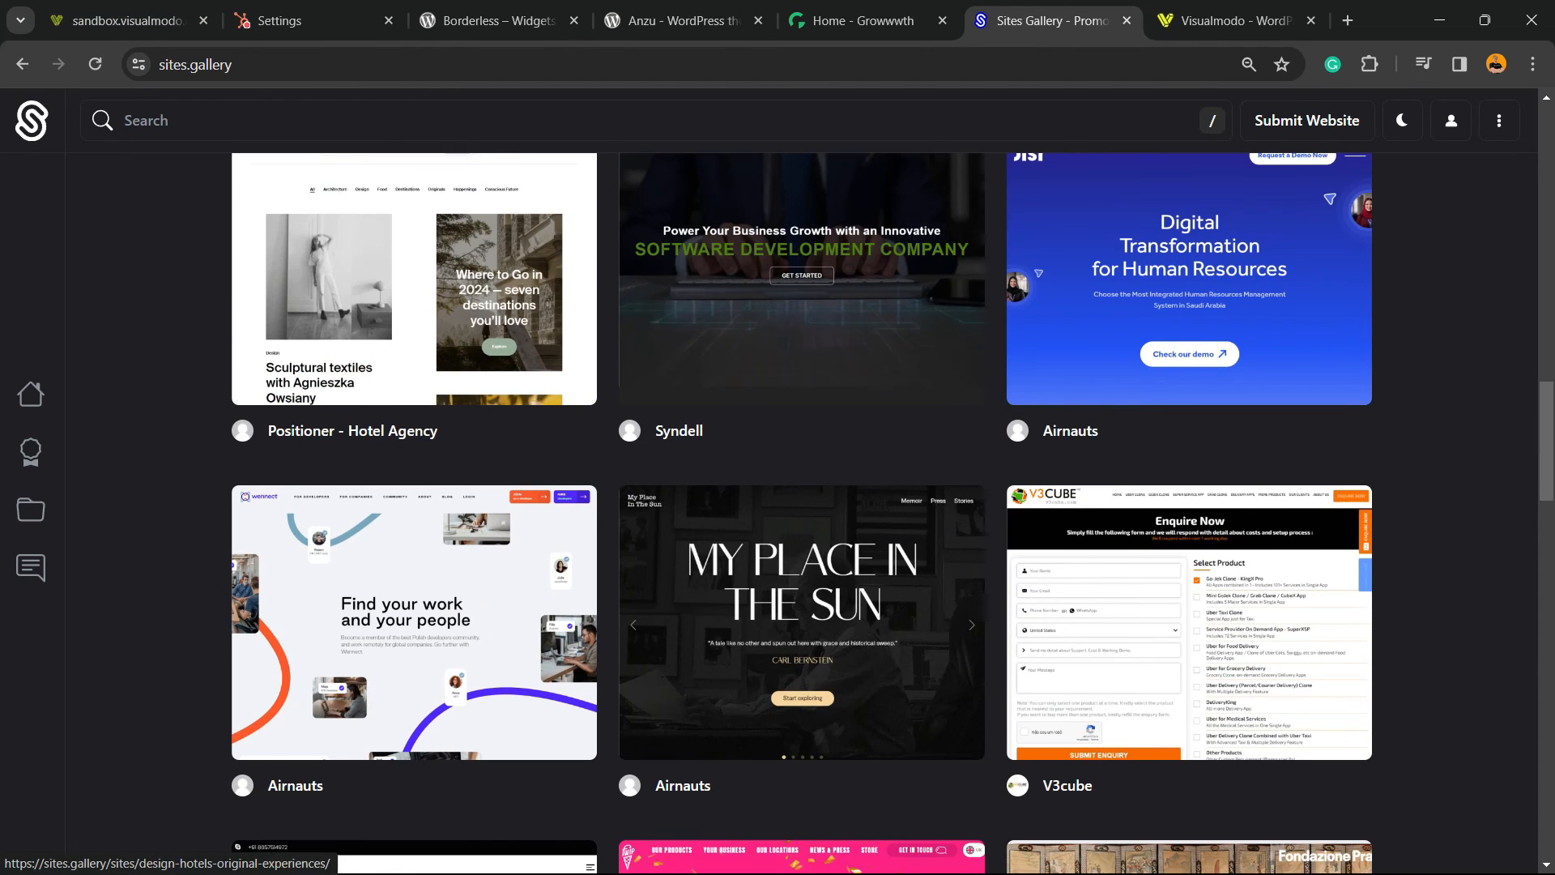
{"action": "scroll", "scroll_direction": "up", "scroll_amount": 3}
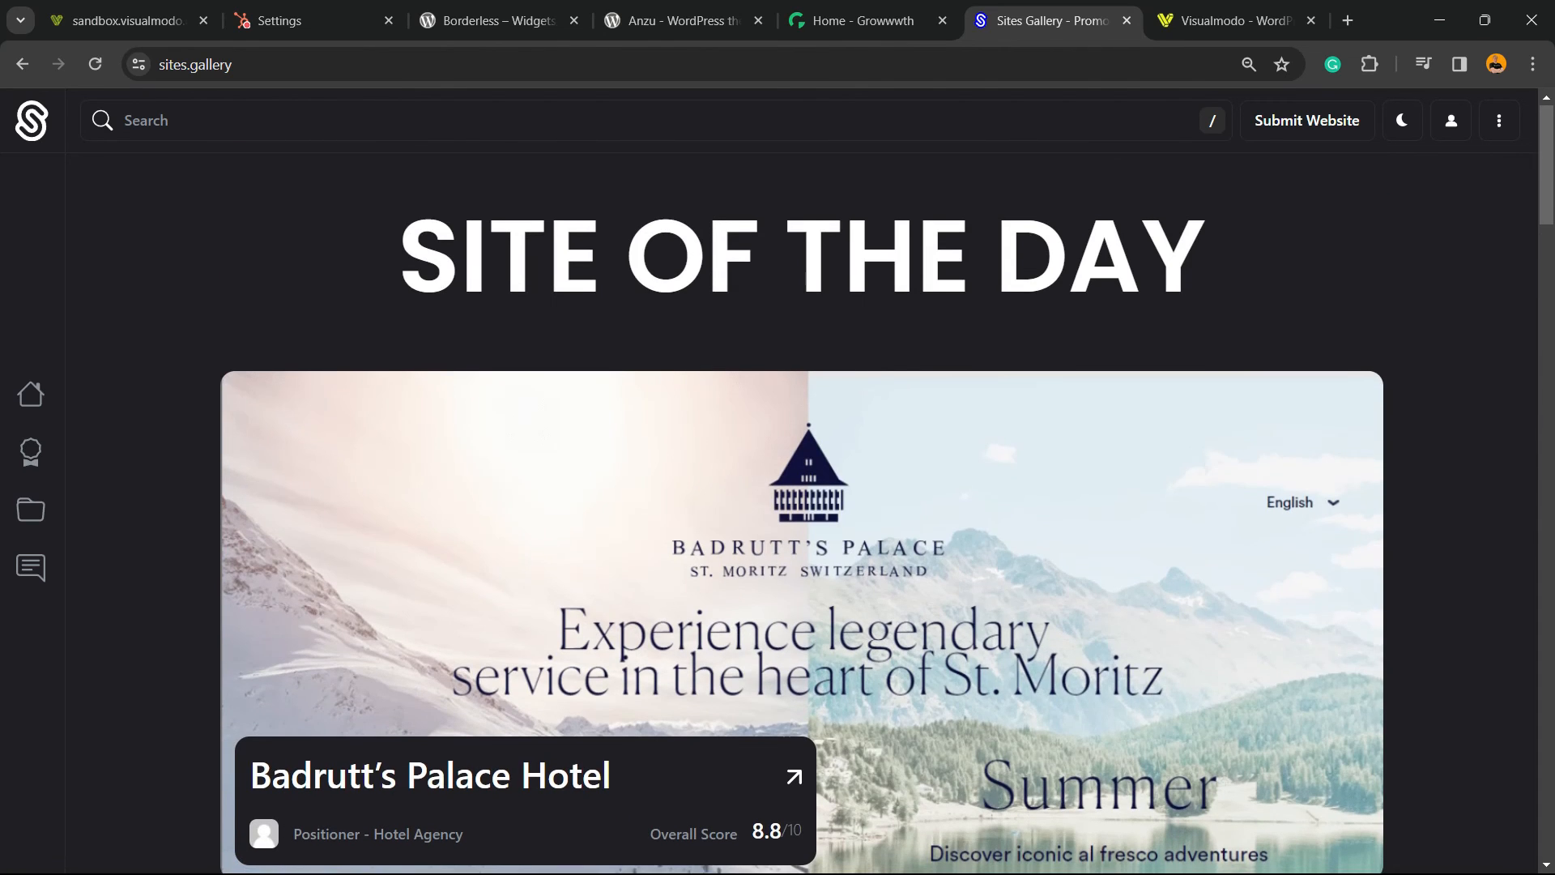
{"action": "scroll", "scroll_direction": "down", "scroll_amount": 3}
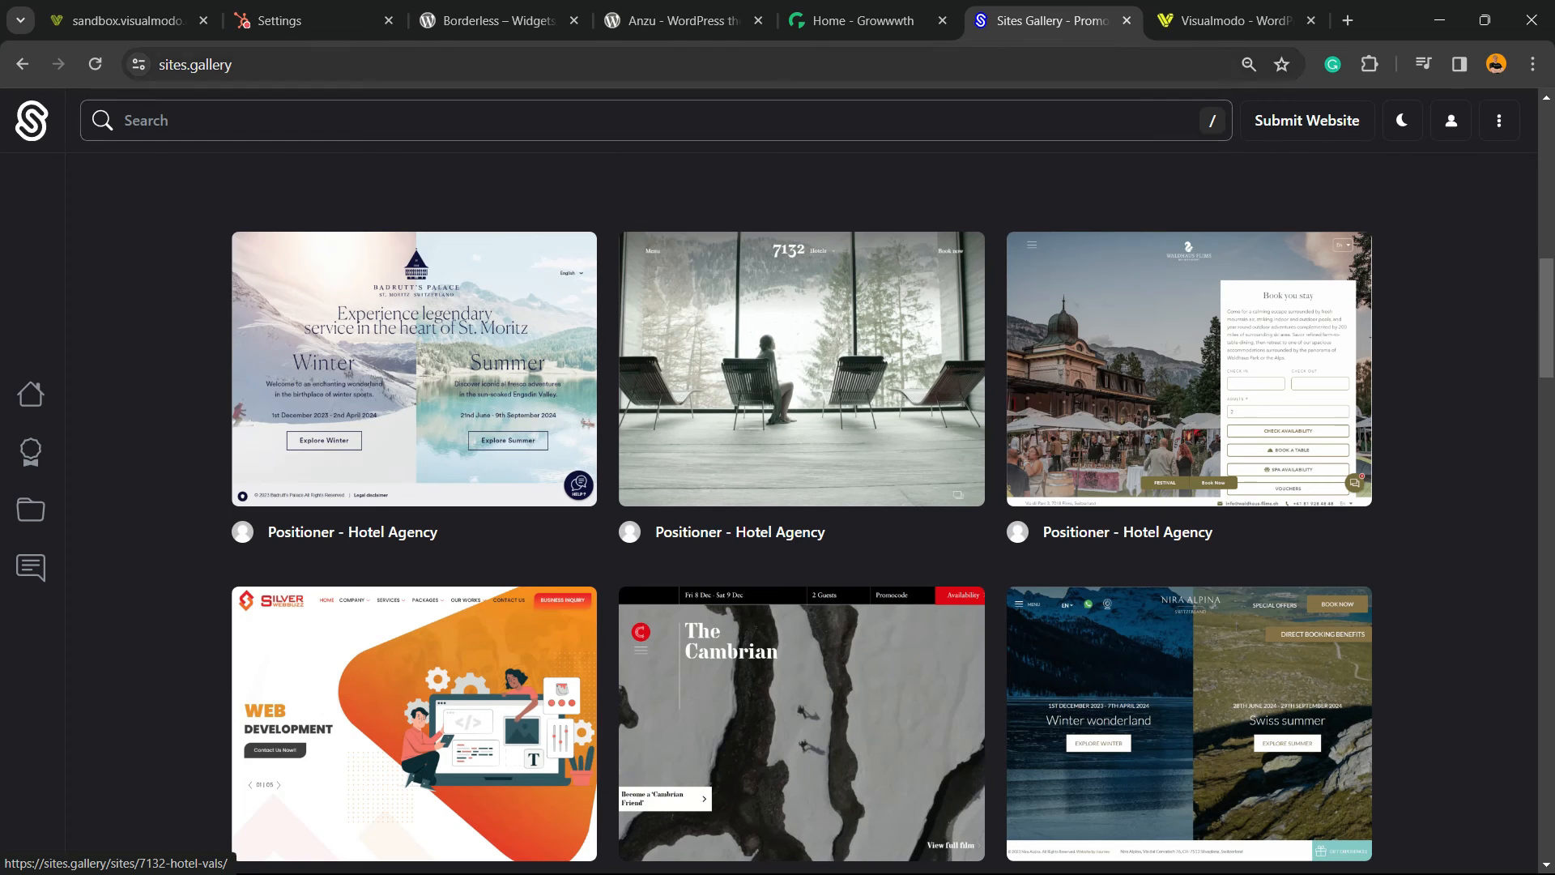
{"action": "left_click", "coordinate": [1234, 19]}
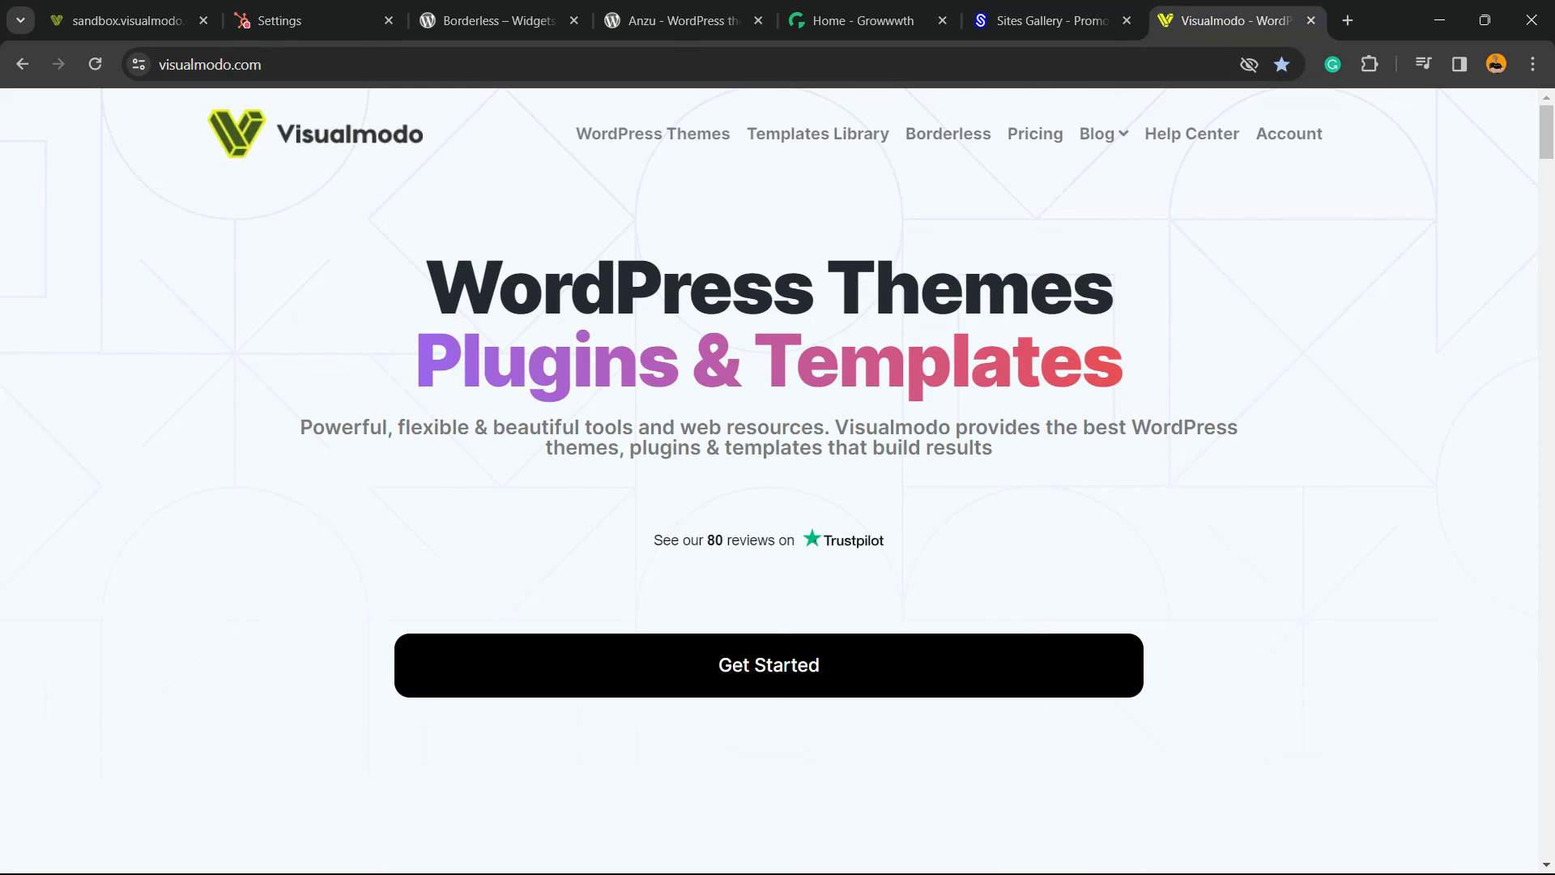
{"action": "mouse_move", "coordinate": [818, 134]}
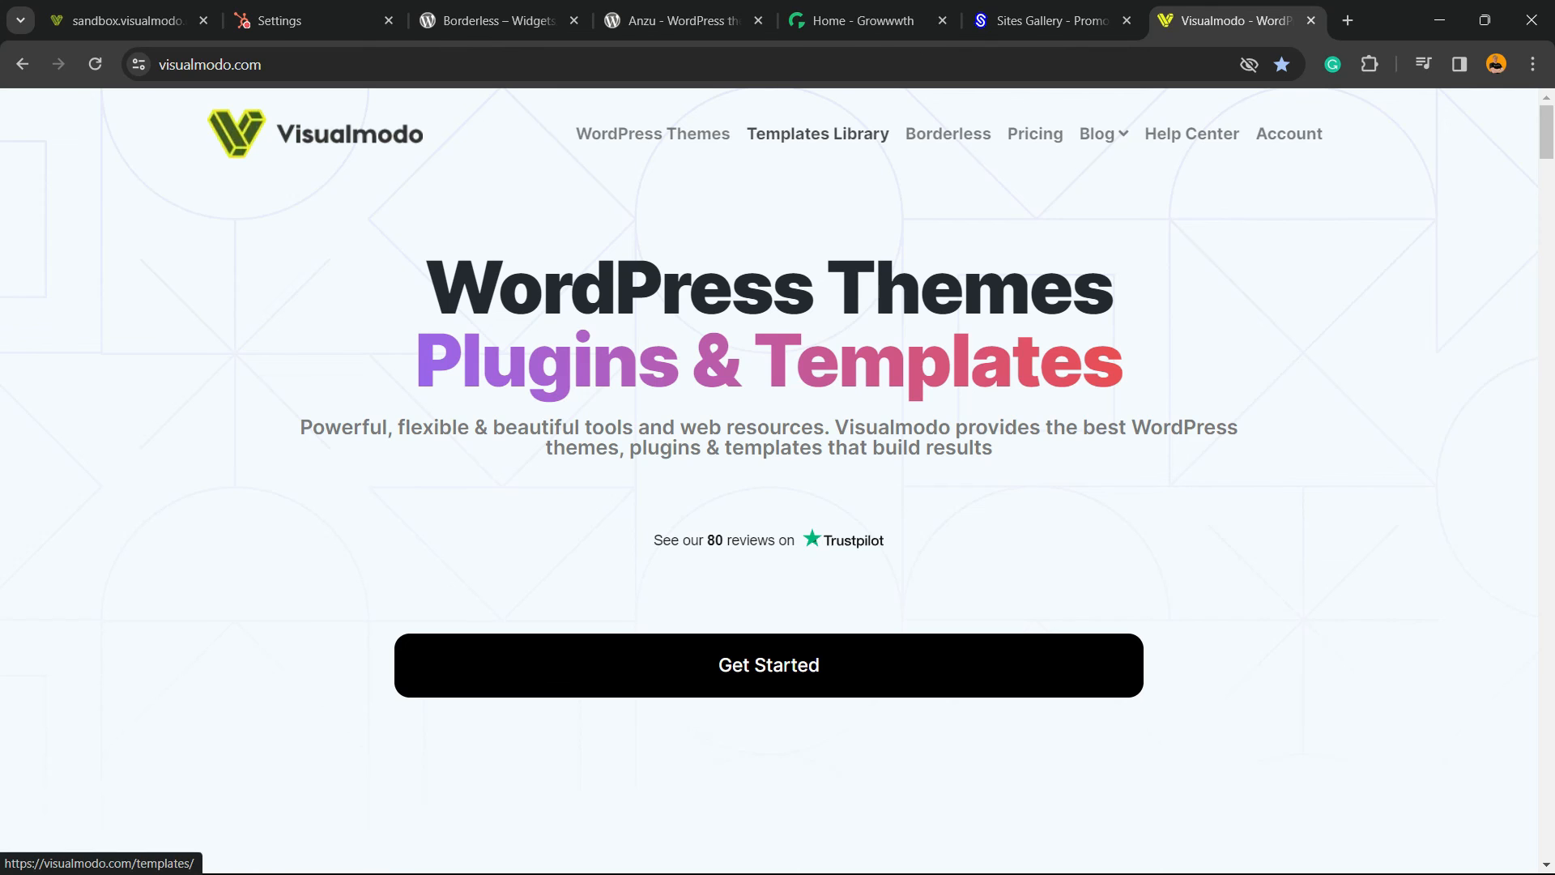
Open Visualmodo's Templates Library and scroll past cards like Pizzeria, Dental, Therapist and Travel Agency
{"action": "left_click", "coordinate": [818, 133]}
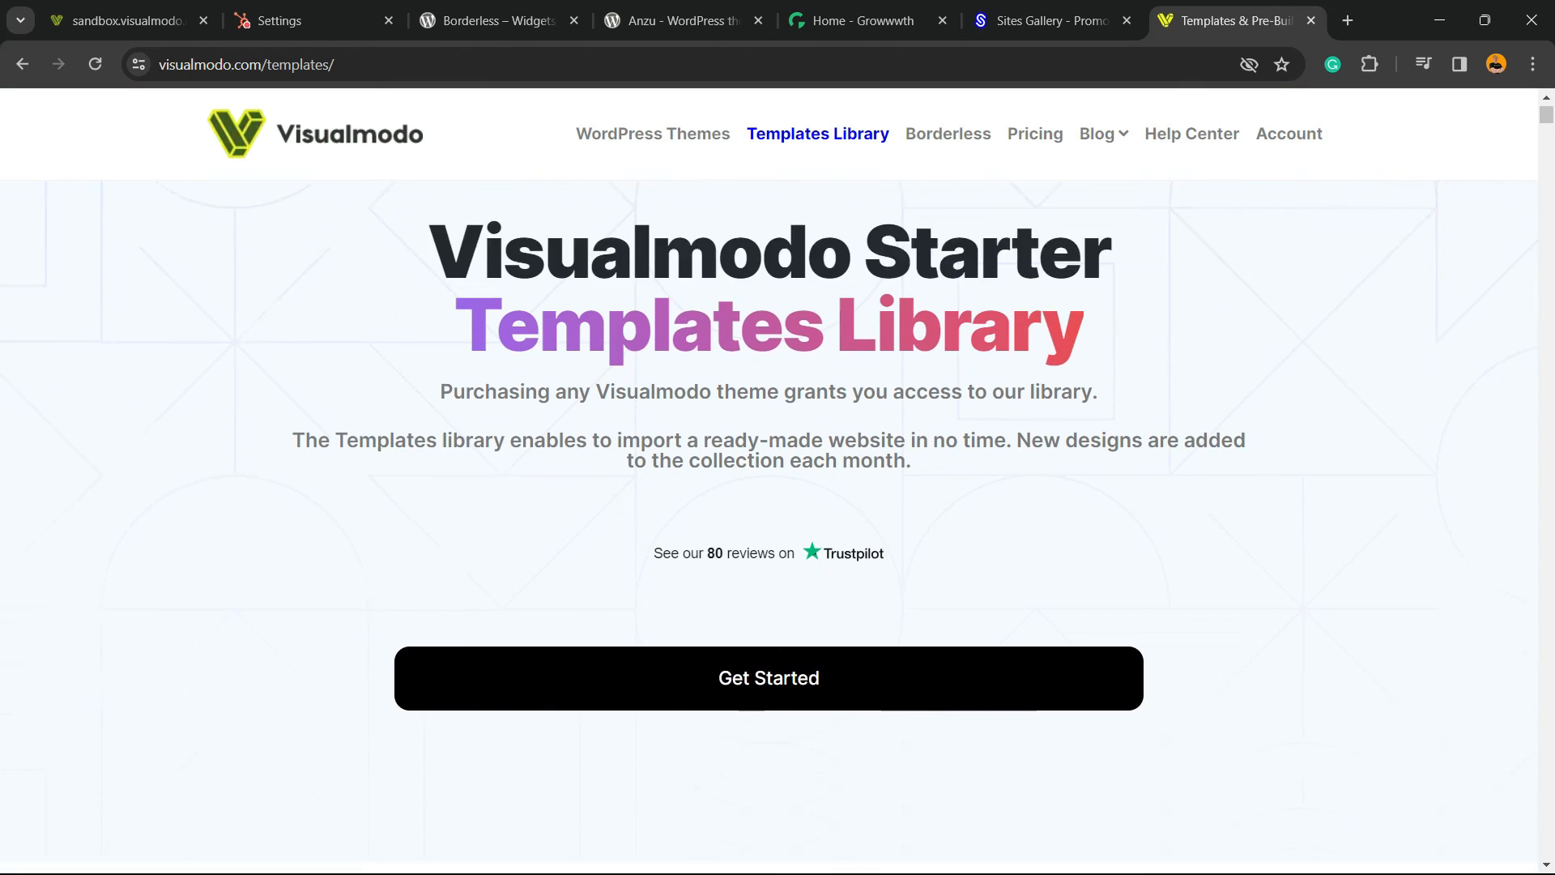
{"action": "scroll", "scroll_direction": "down", "scroll_amount": 3}
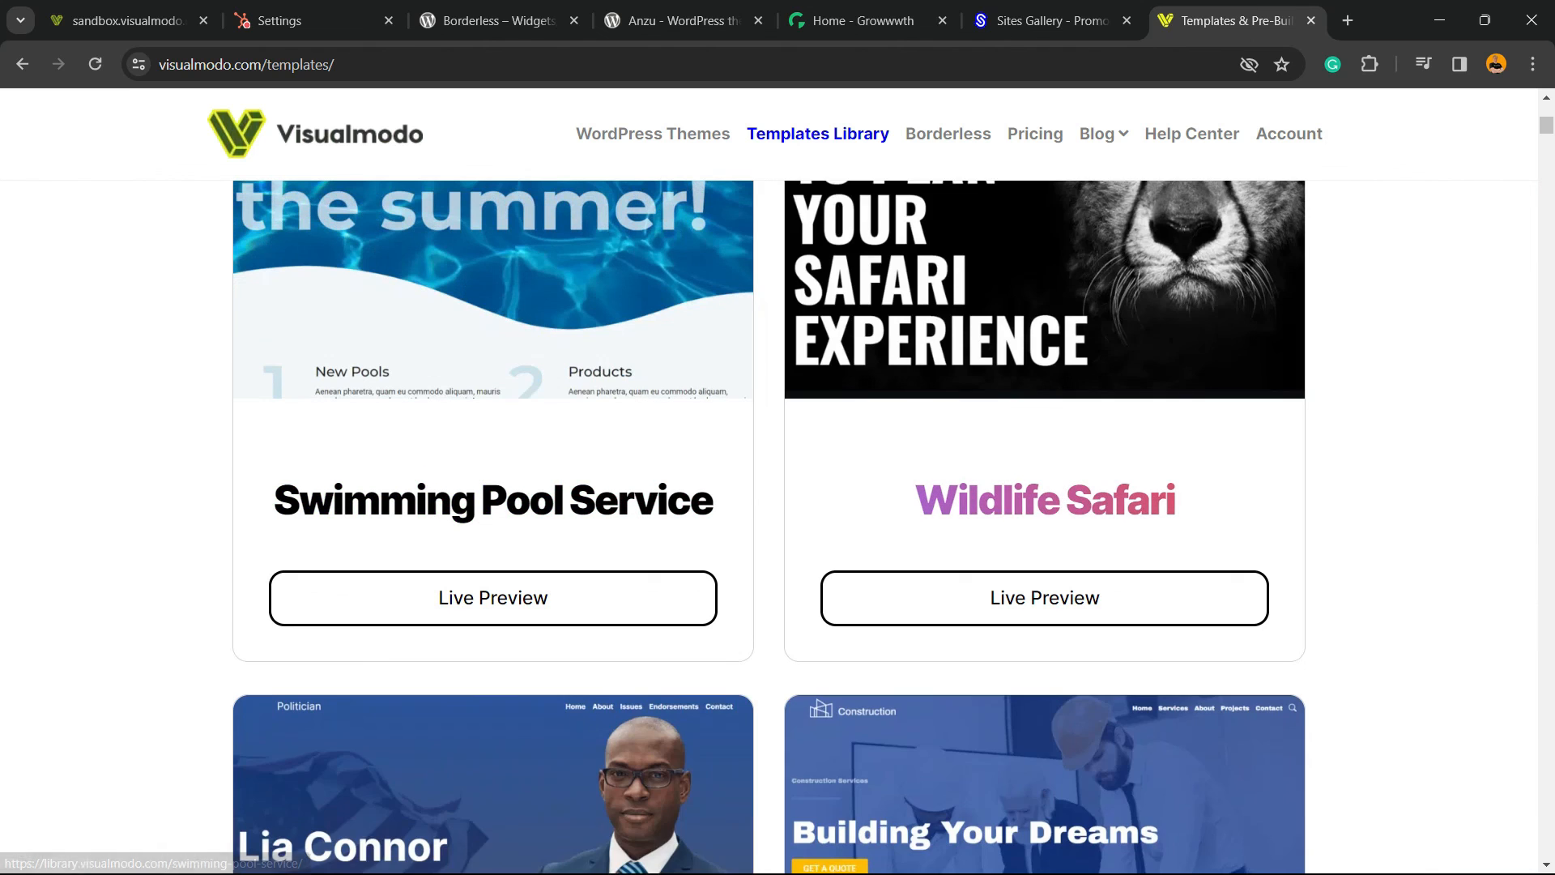
{"action": "scroll", "scroll_direction": "down", "scroll_amount": 3}
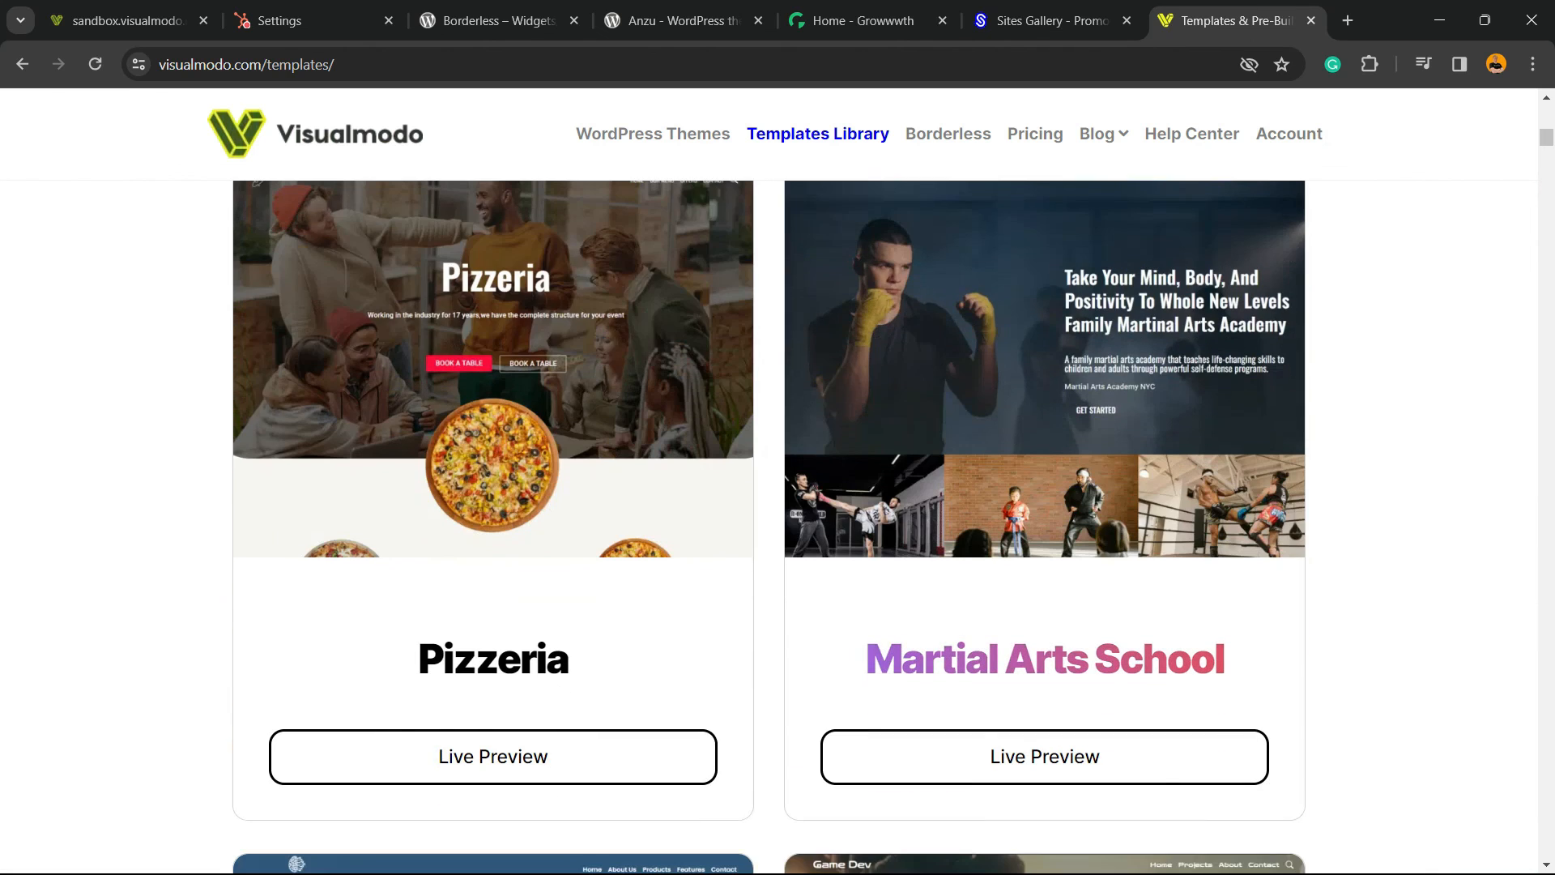
{"action": "scroll", "scroll_direction": "down", "scroll_amount": 3}
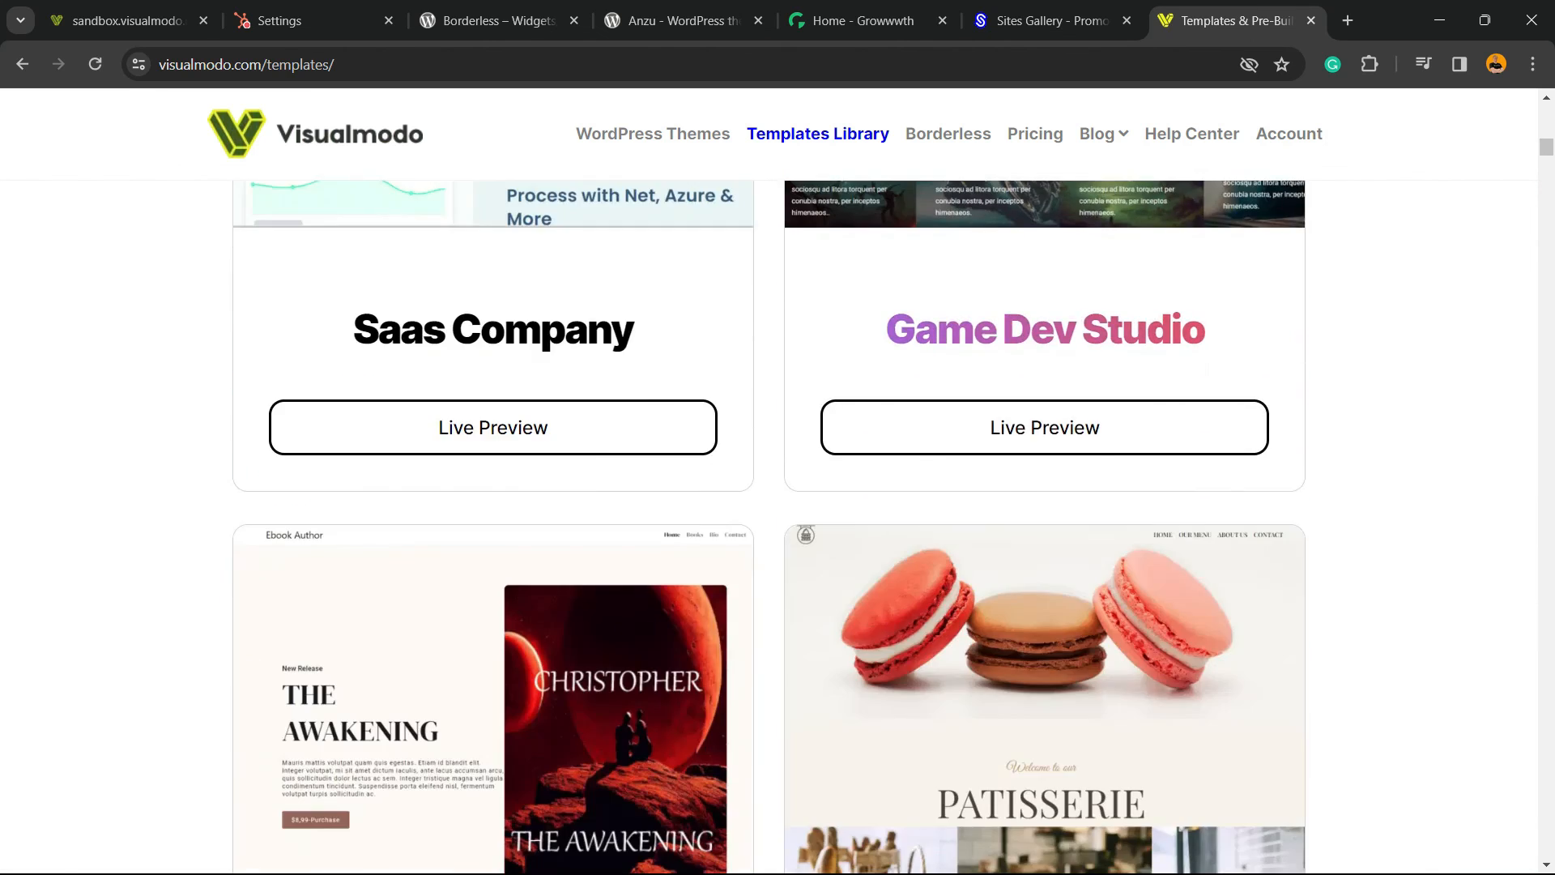
{"action": "scroll", "scroll_direction": "down", "scroll_amount": 3}
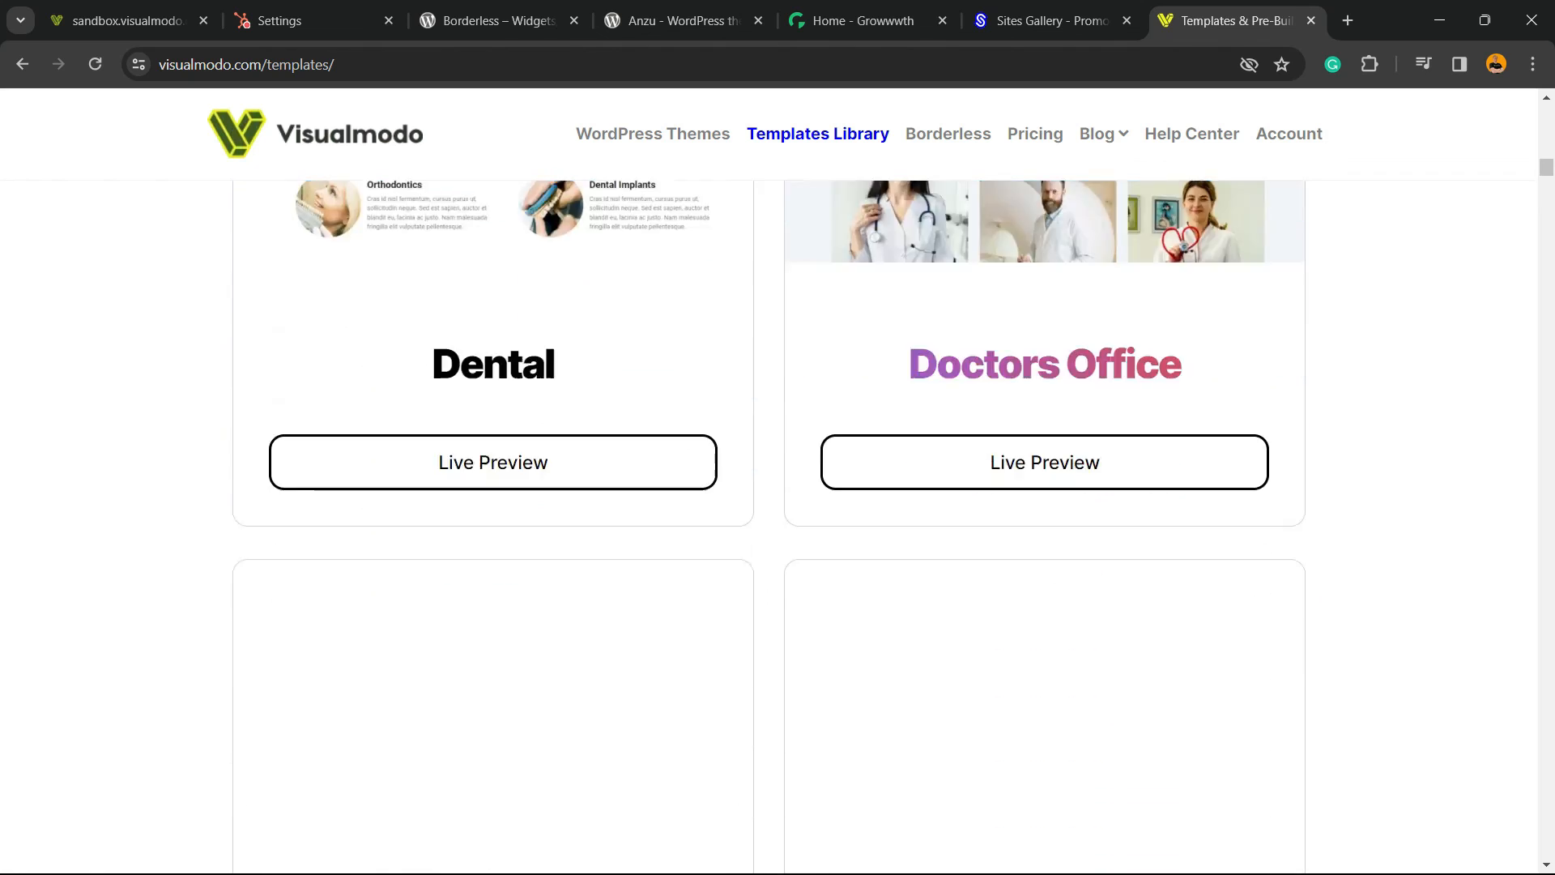
{"action": "scroll", "scroll_direction": "down", "scroll_amount": 3}
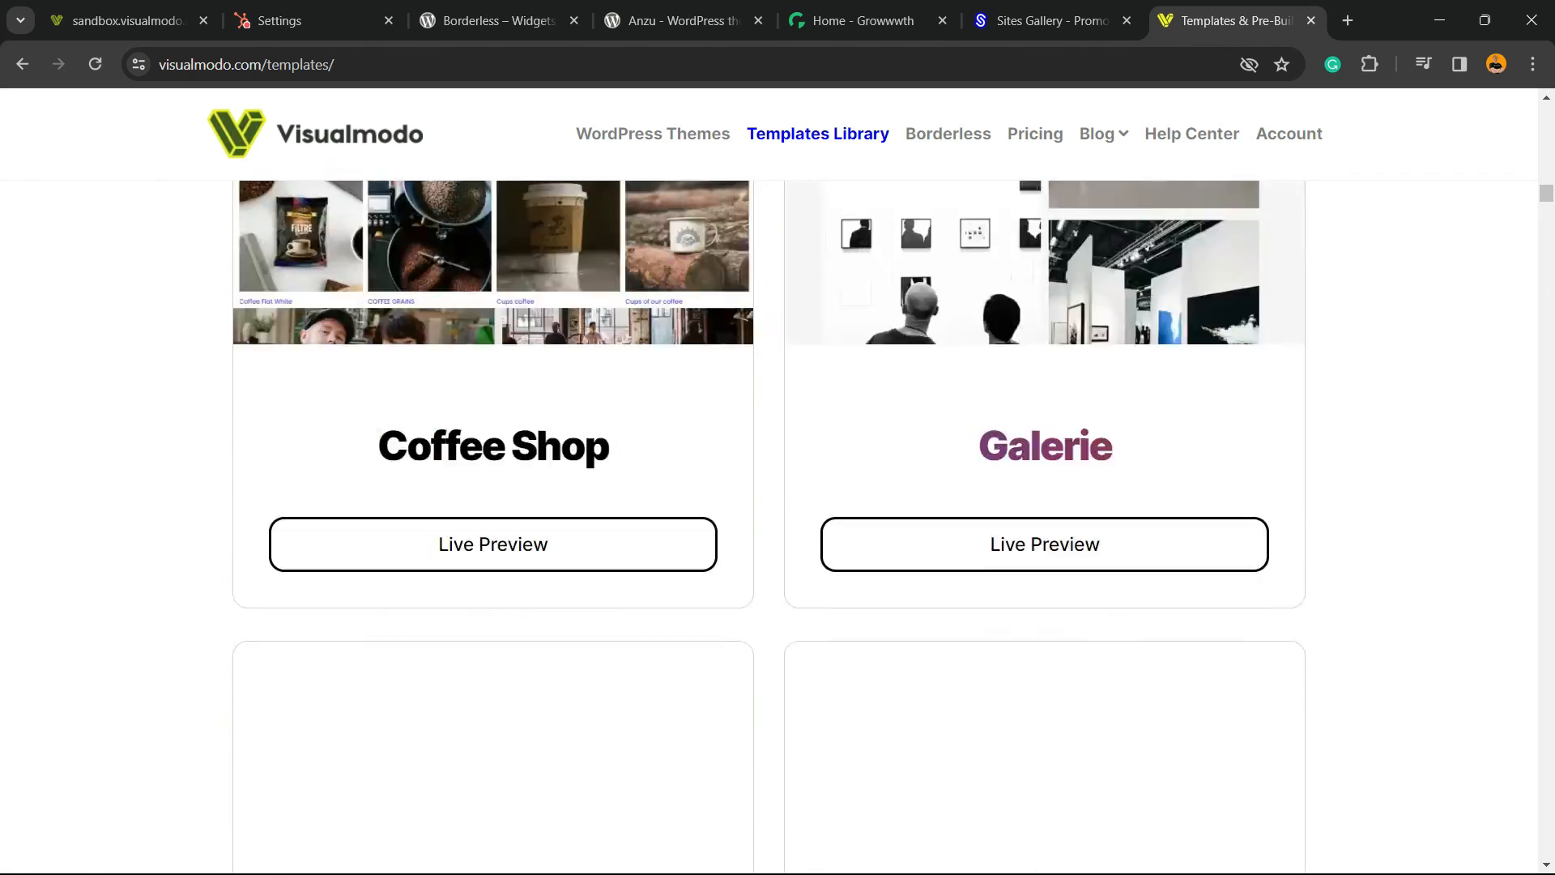
{"action": "scroll", "scroll_direction": "down", "scroll_amount": 3}
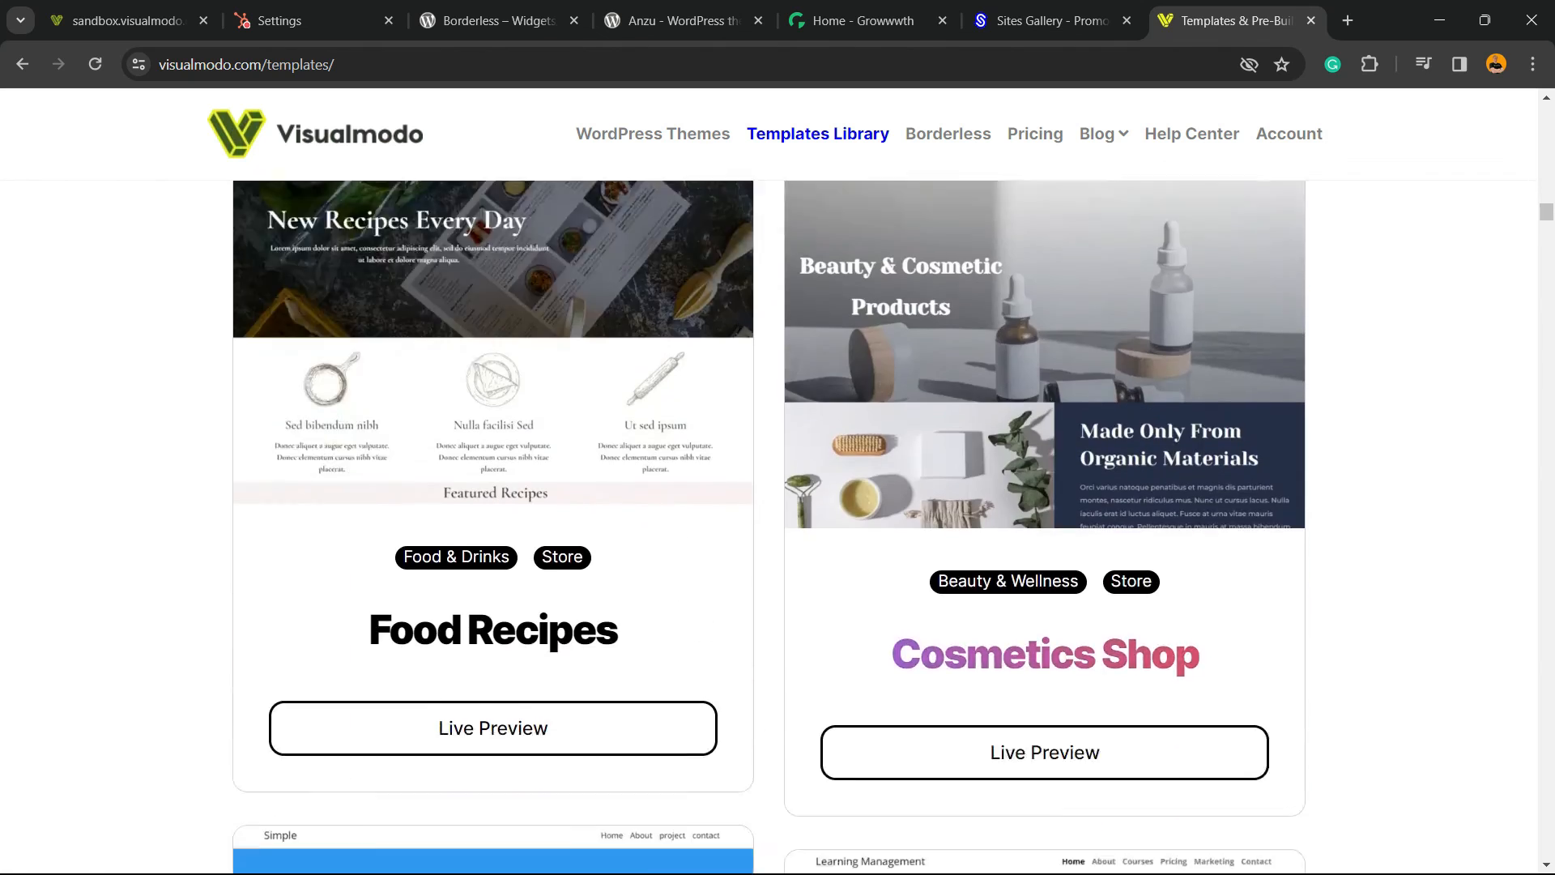
{"action": "scroll", "scroll_direction": "down", "scroll_amount": 3}
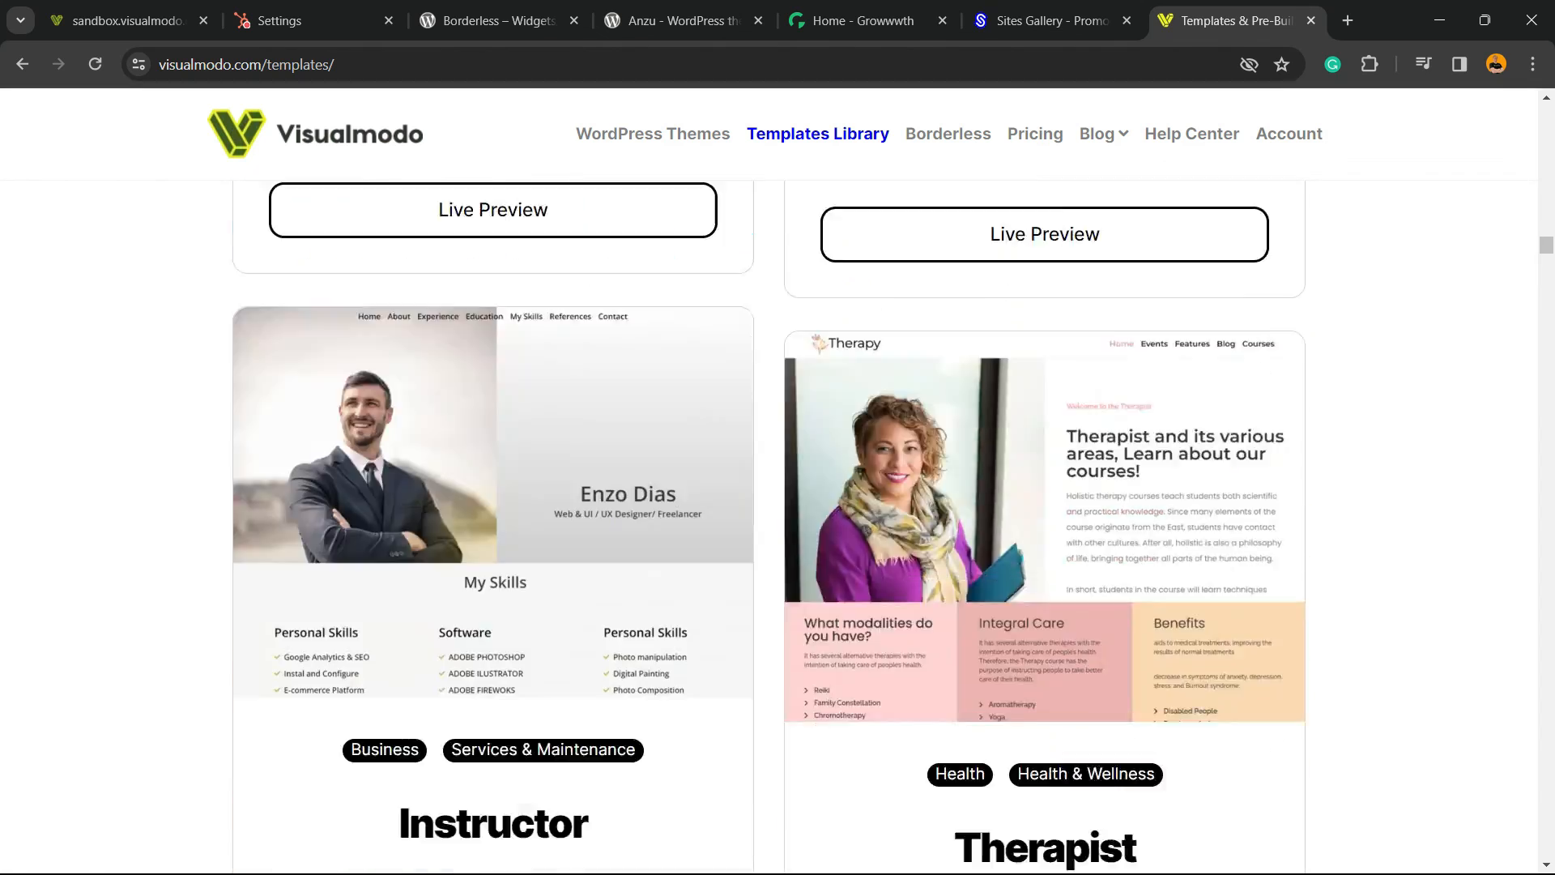
{"action": "scroll", "scroll_direction": "down", "scroll_amount": 3}
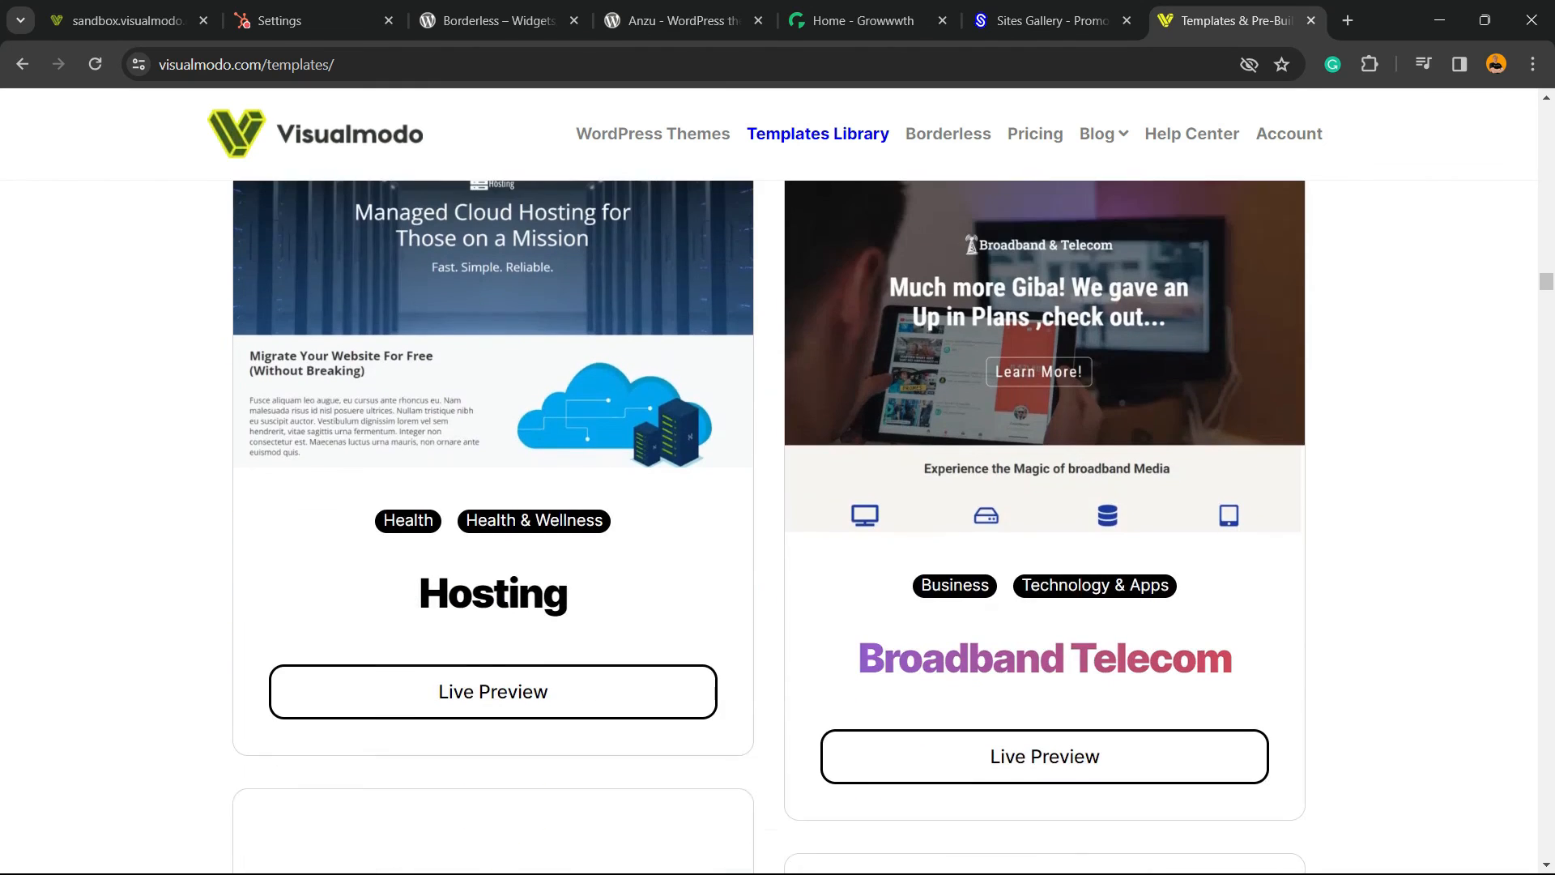
{"action": "scroll", "scroll_direction": "down", "scroll_amount": 3}
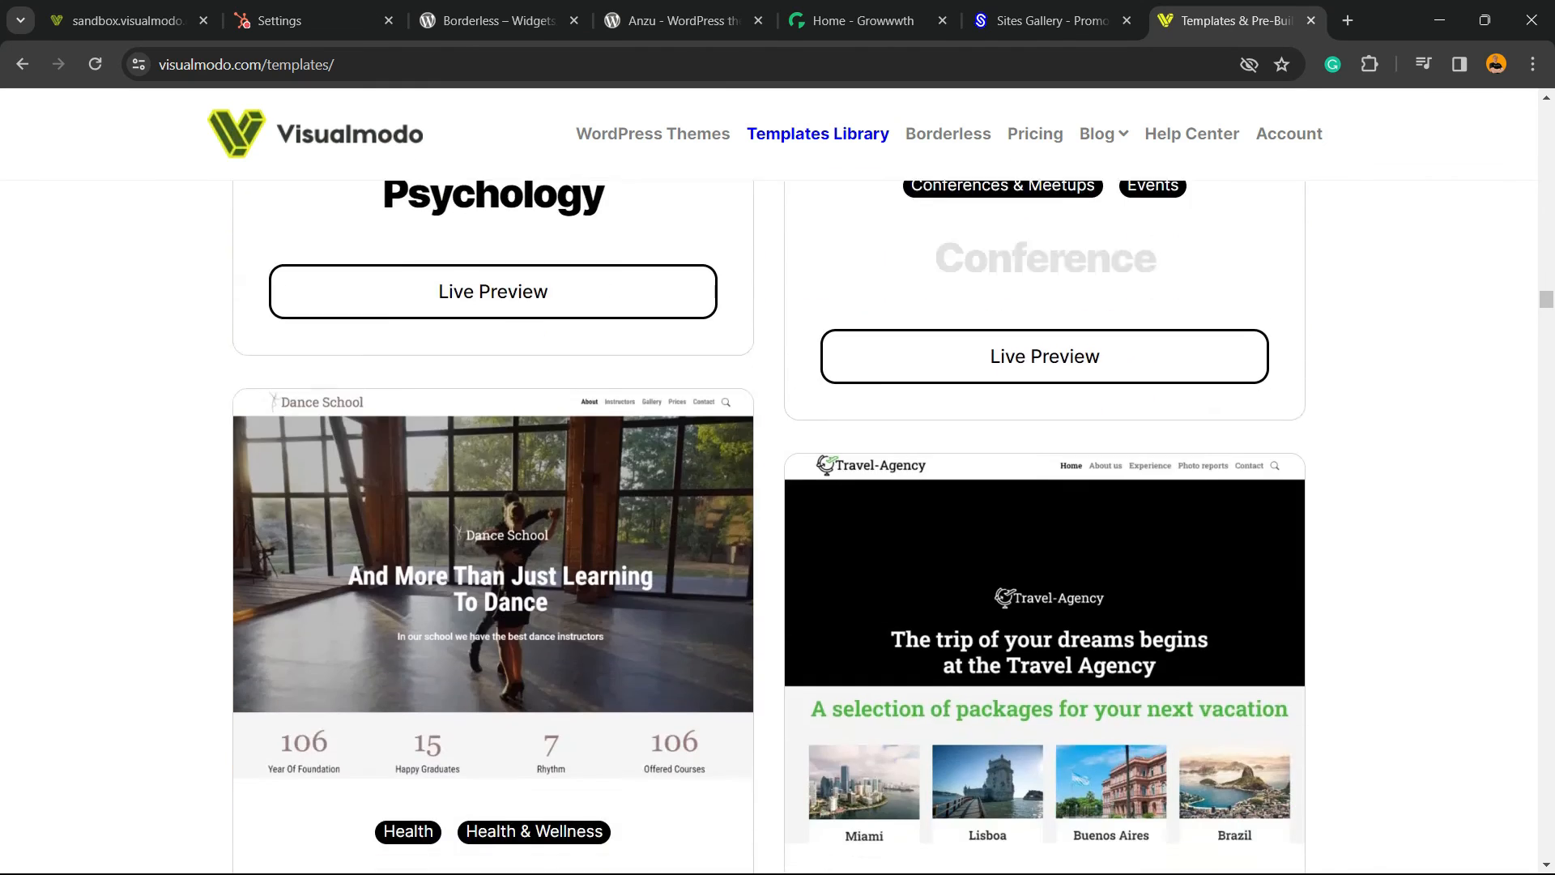